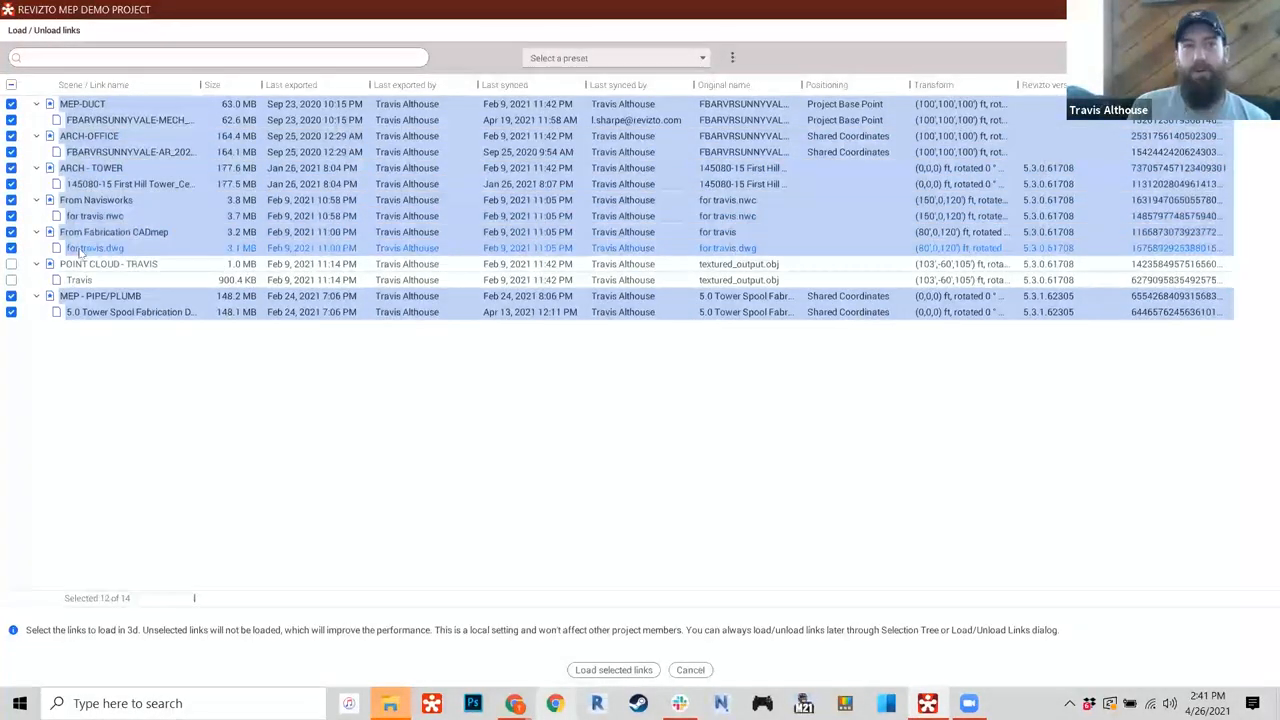
- Load the 12 checked model links and orbit around the building in 3D
left_click(612, 670)
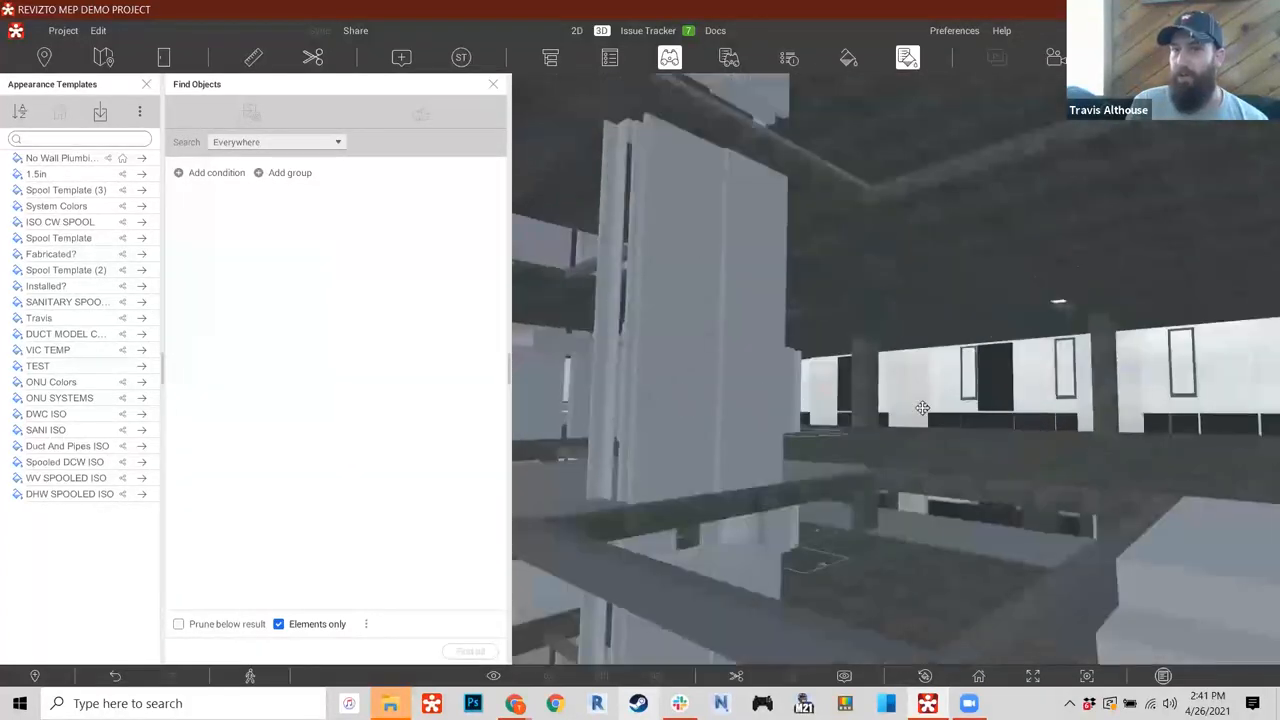
left_click_drag(922, 408, 928, 578)
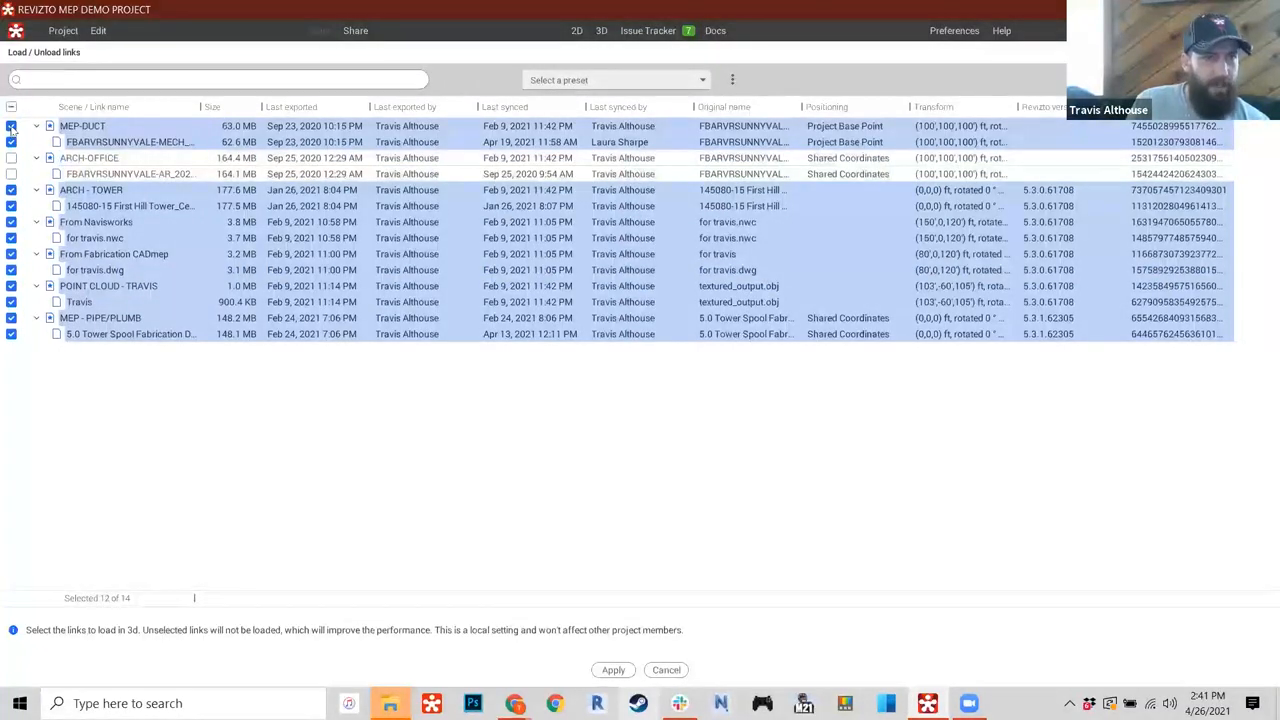
- Uncheck all links, keep only MEP-DUCT, and apply so just the ductwork loads
left_click(12, 108)
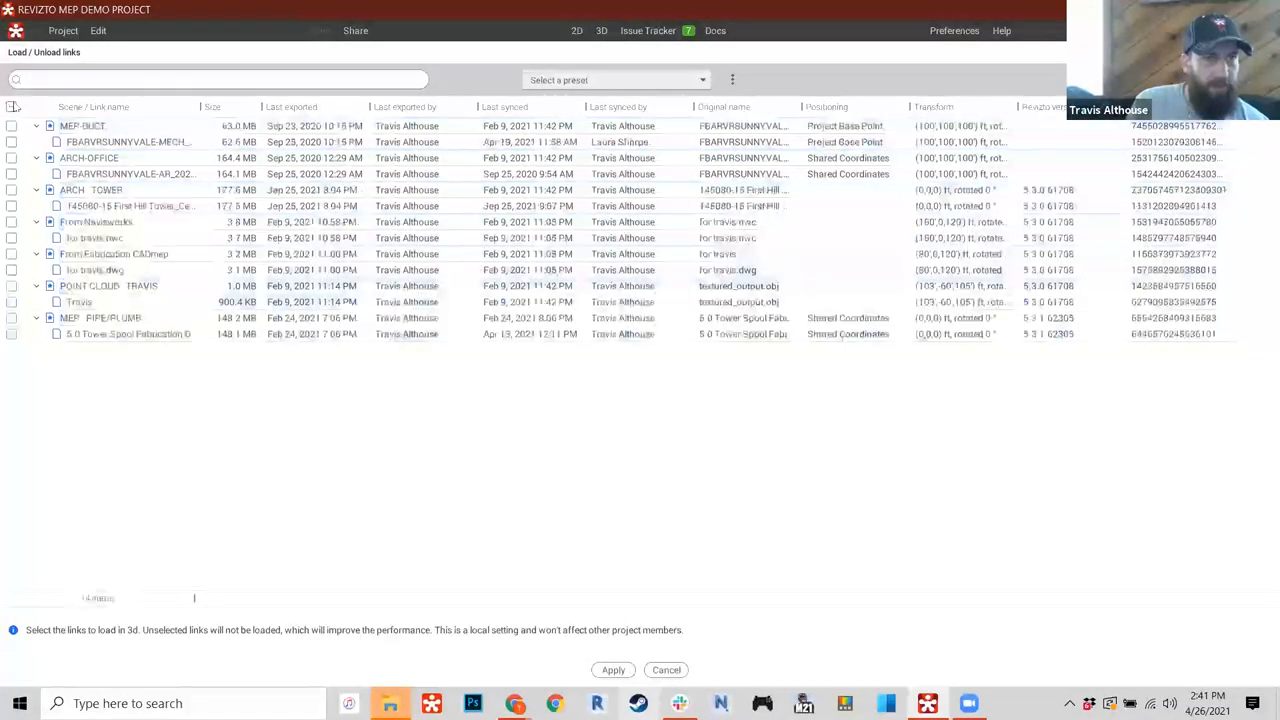
left_click(12, 124)
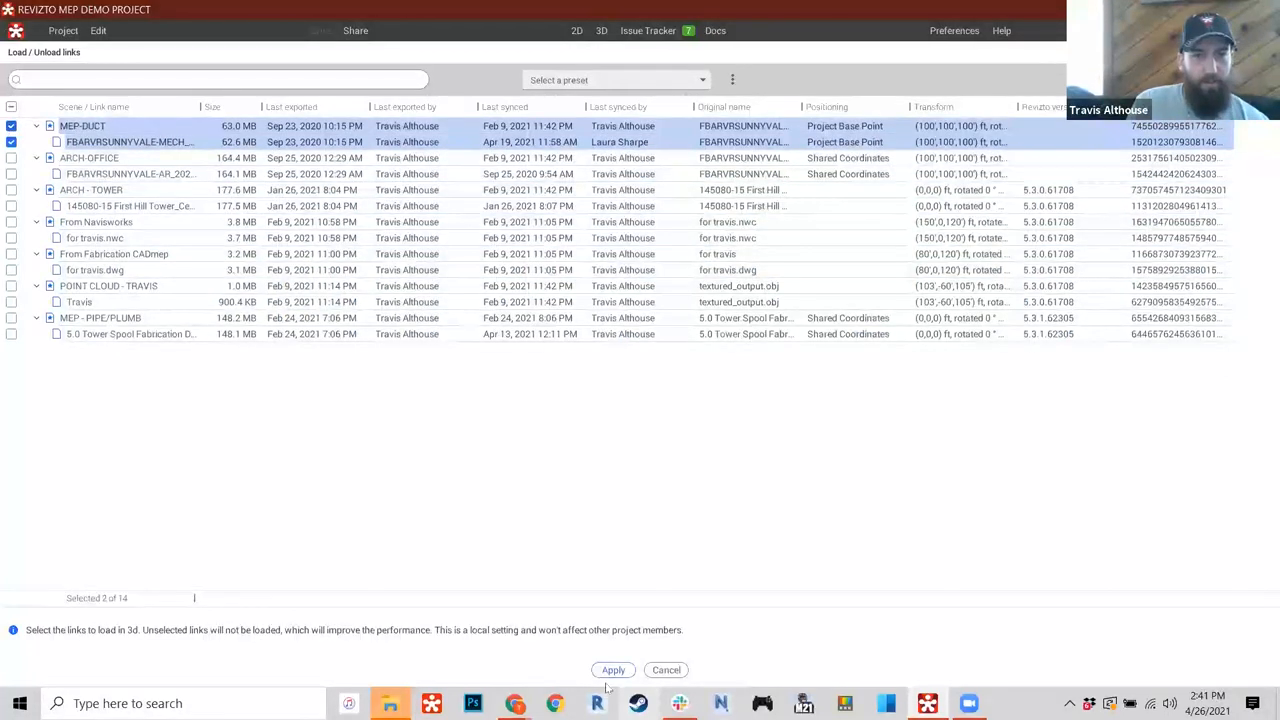
left_click(612, 670)
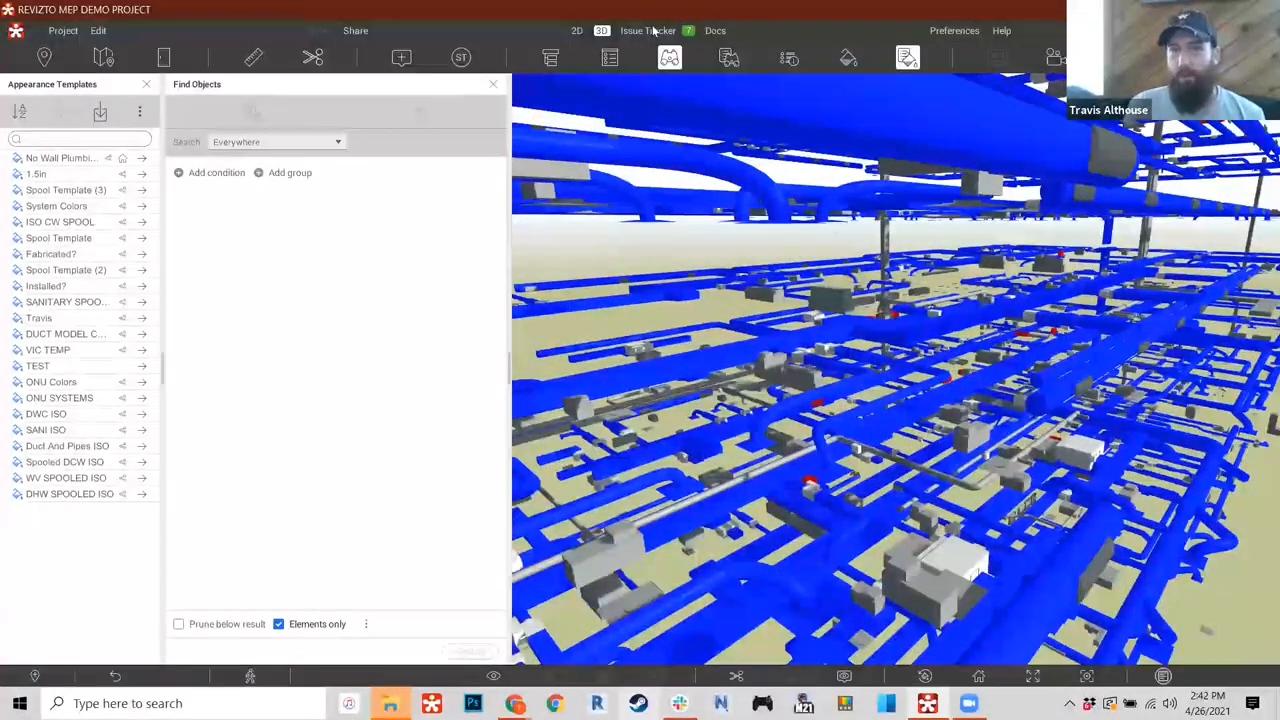
- Filter the Issue Tracker by stamp abbreviation to the seven MEP Workflows issues
left_click(648, 30)
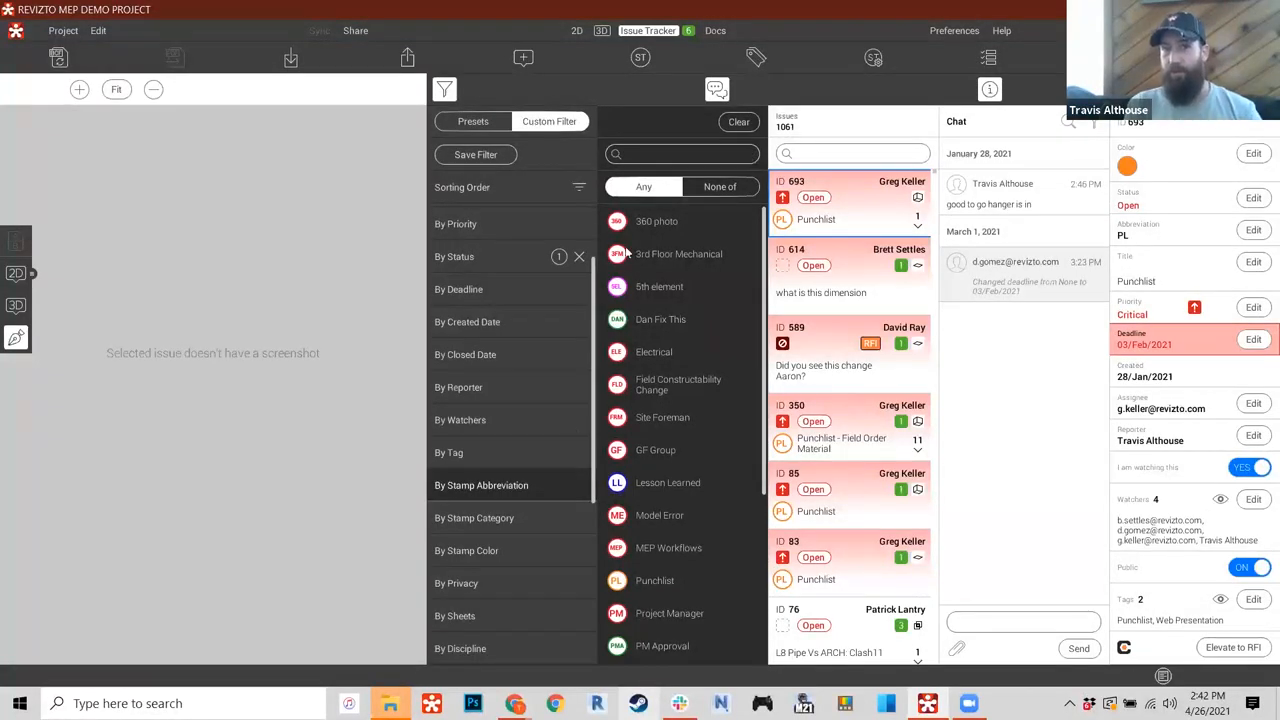
type("mep")
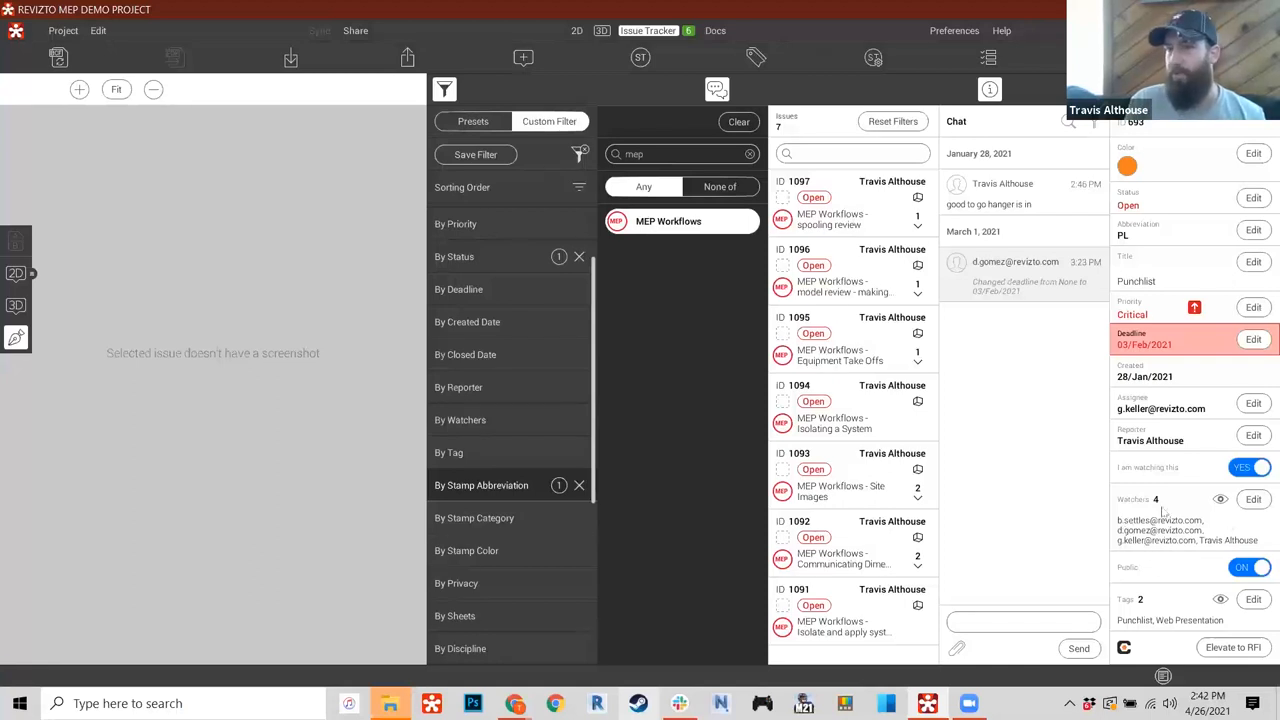
mouse_move(1144, 432)
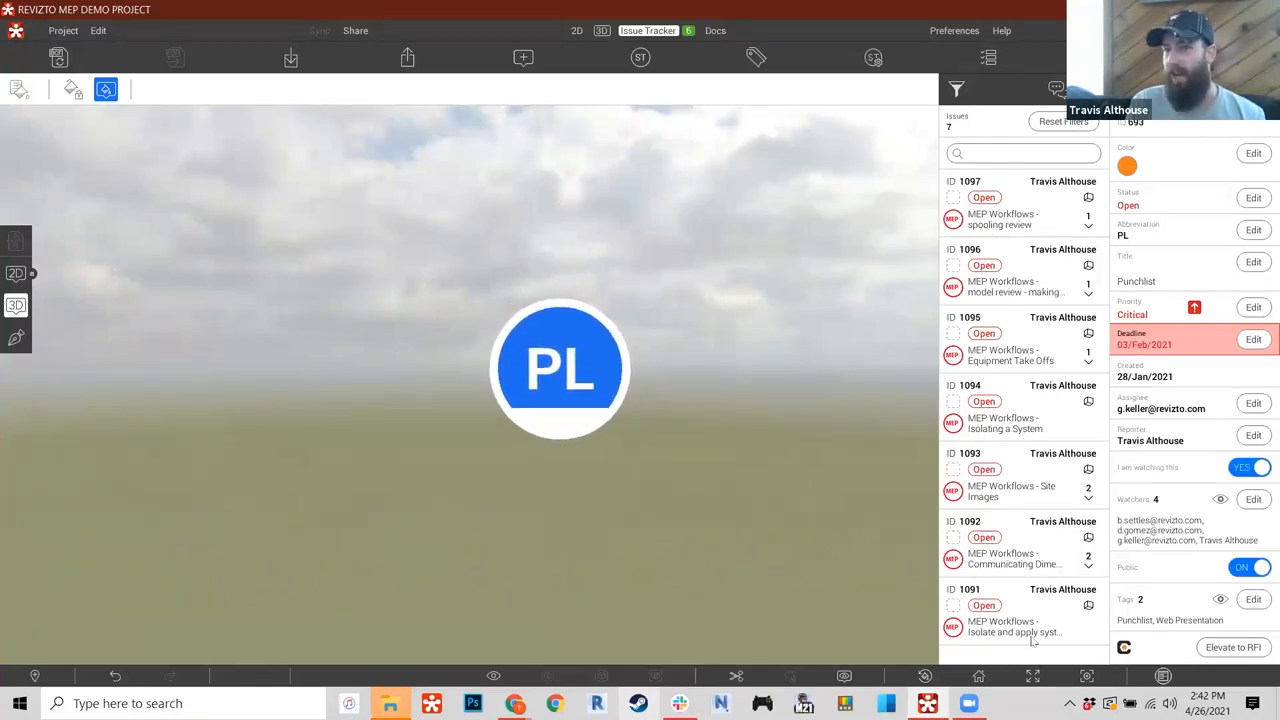
left_click(1010, 610)
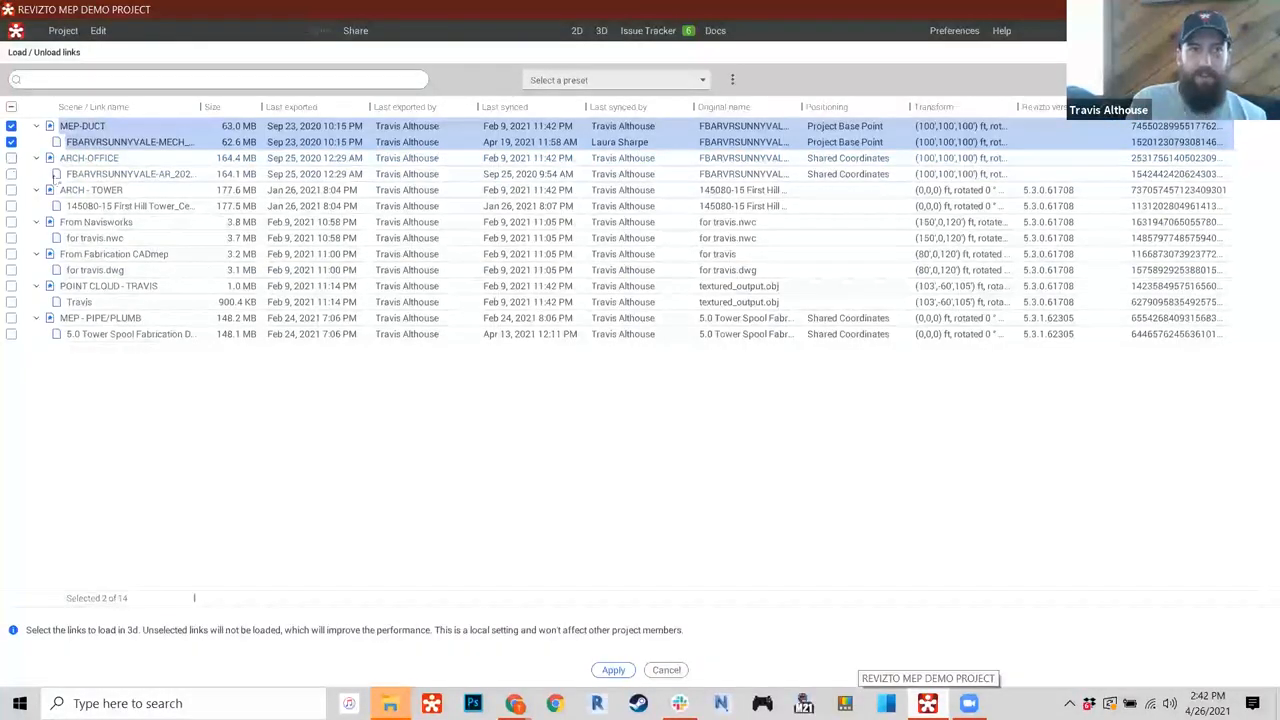
- Add ARCH-OFFICE to the load set and apply it alongside MEP-DUCT
left_click(12, 158)
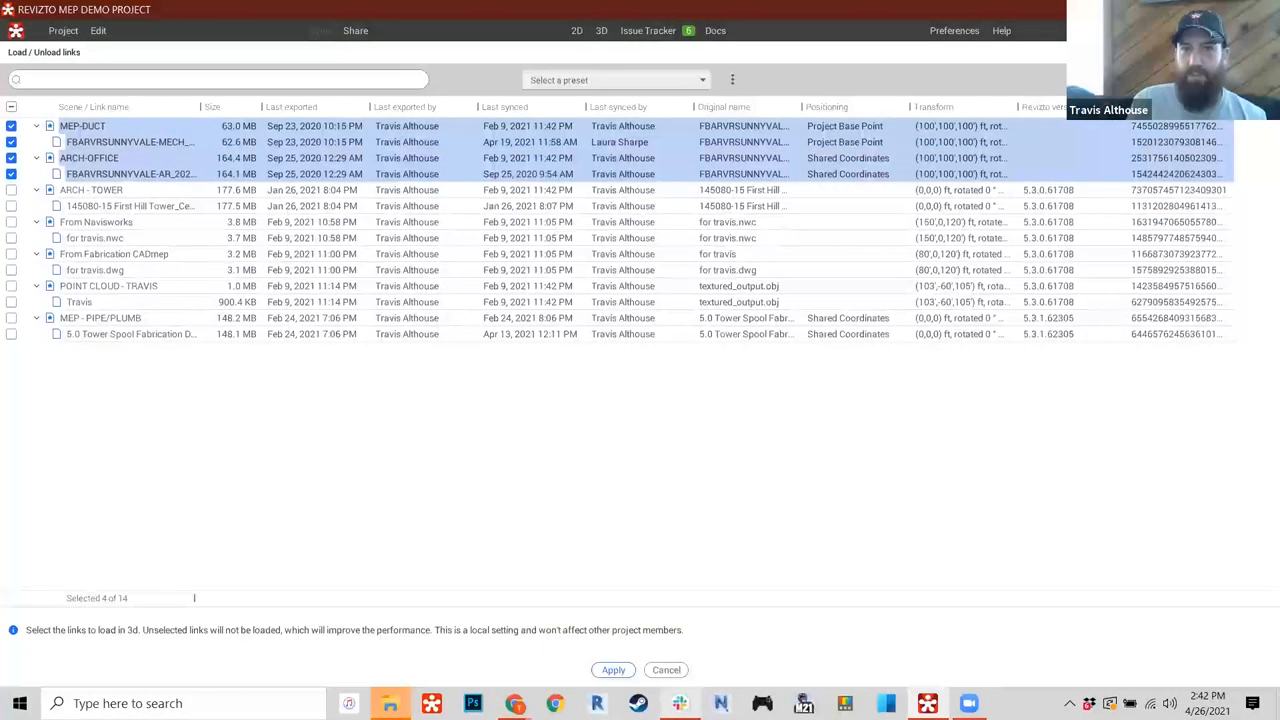
left_click(612, 670)
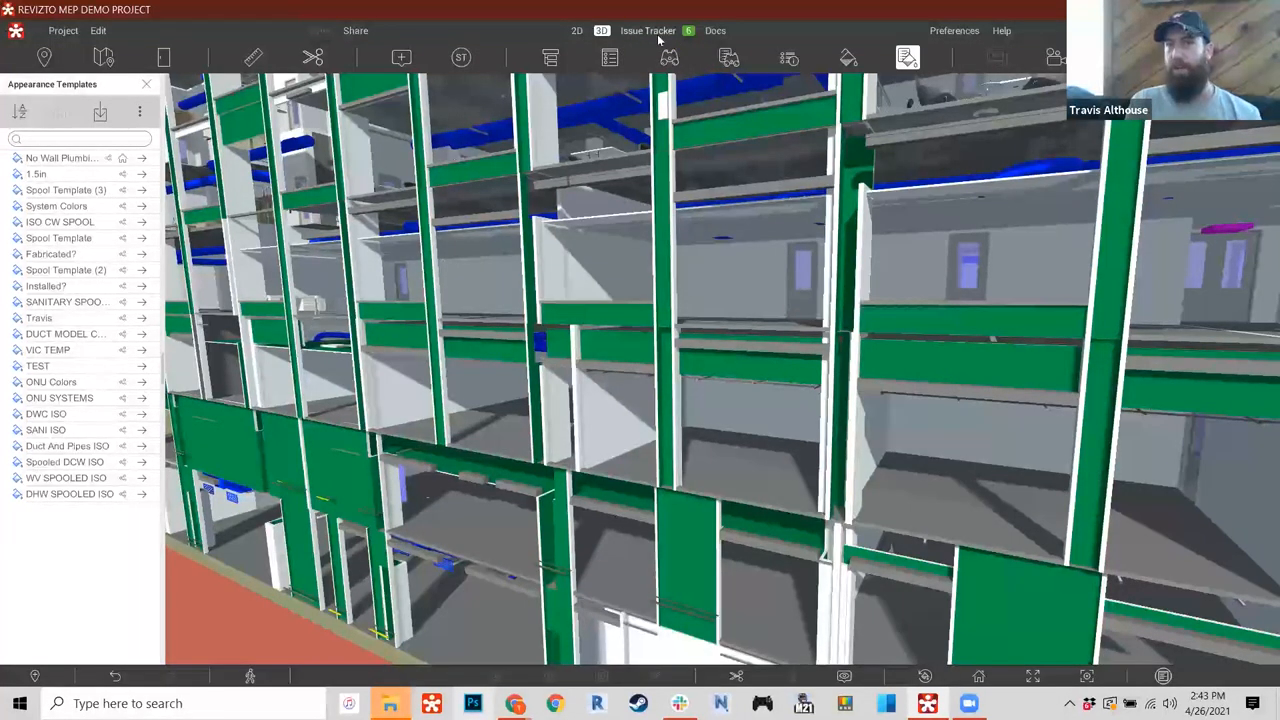
- Open issue 1091's details and add the user 'mark' as a watcher
left_click(648, 30)
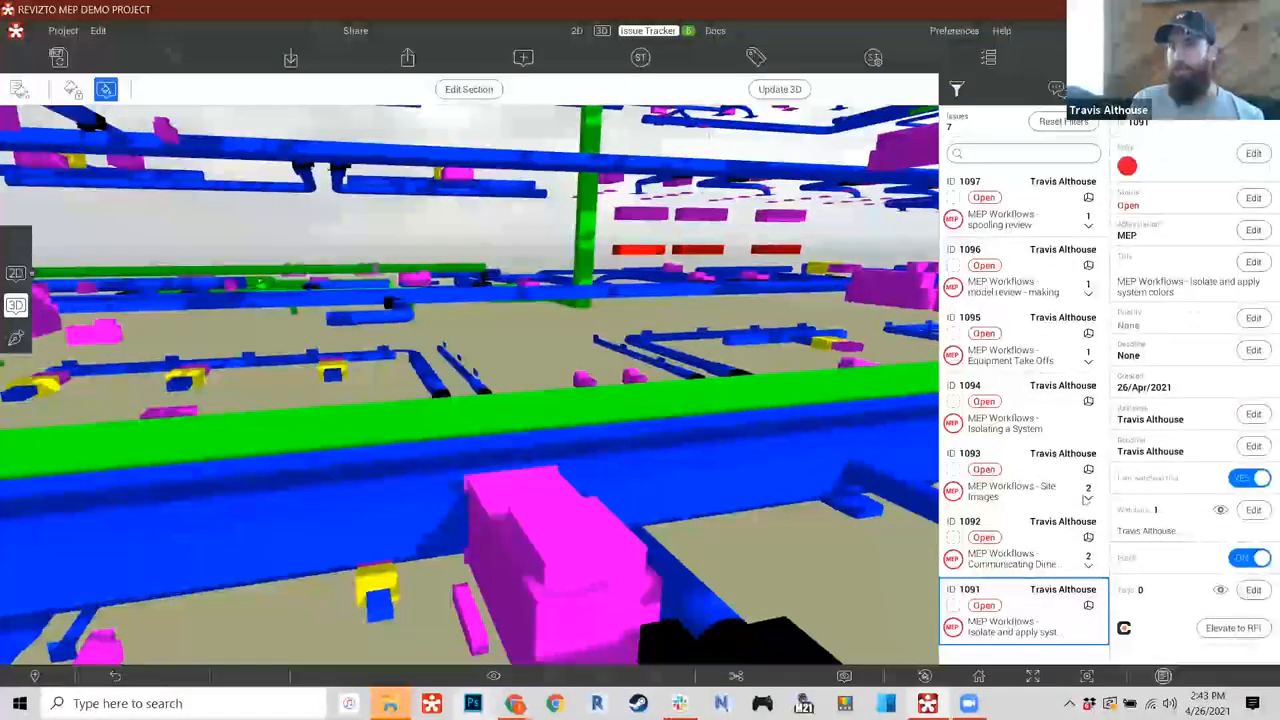
left_click(944, 88)
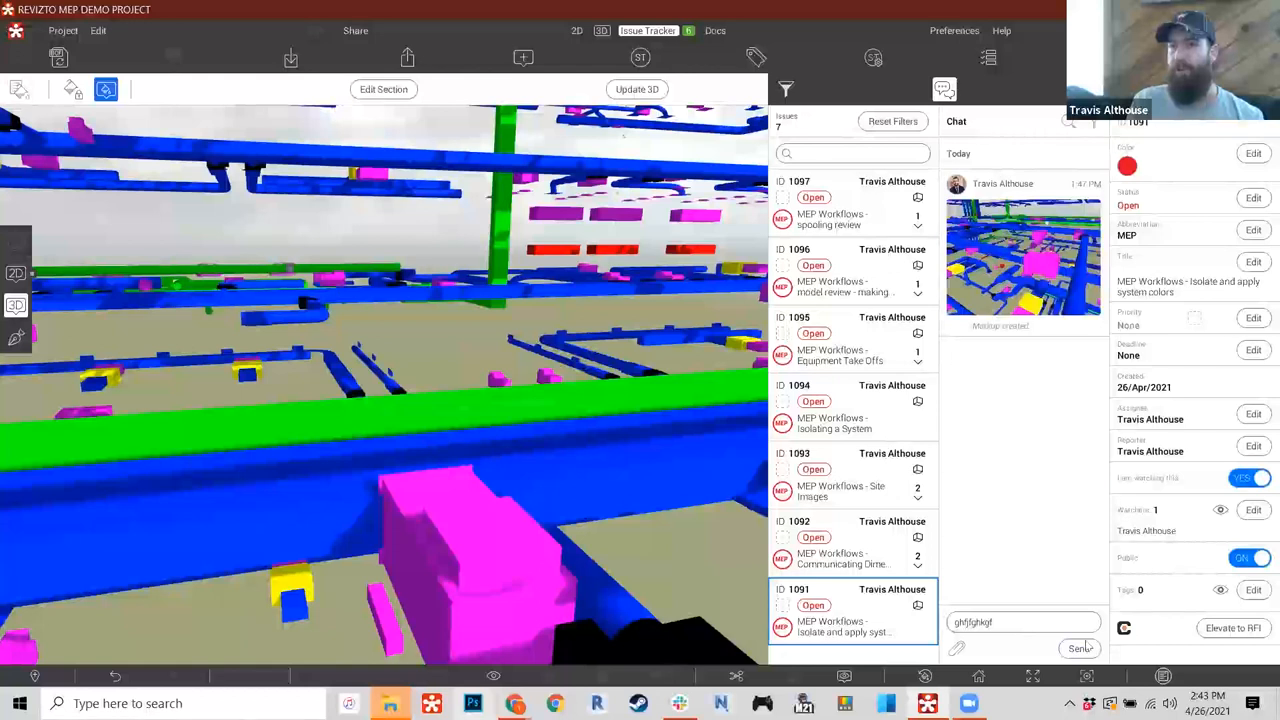
left_click(1252, 412)
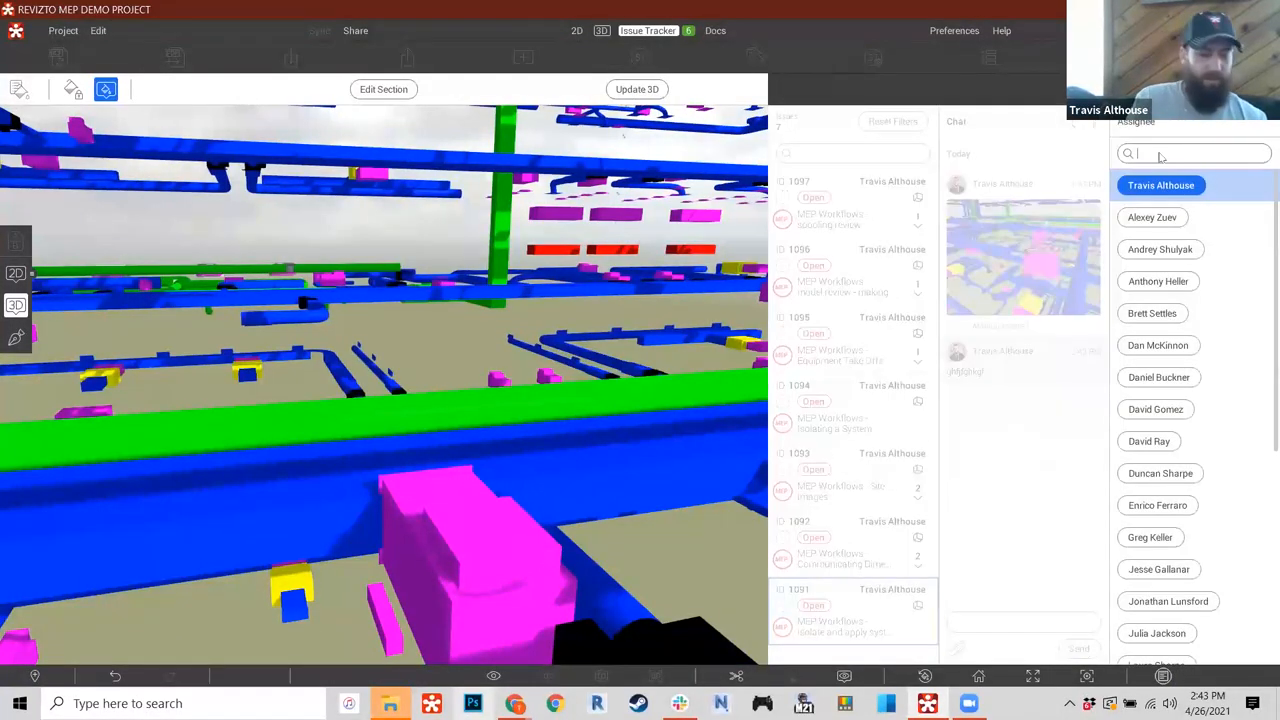
type("mark")
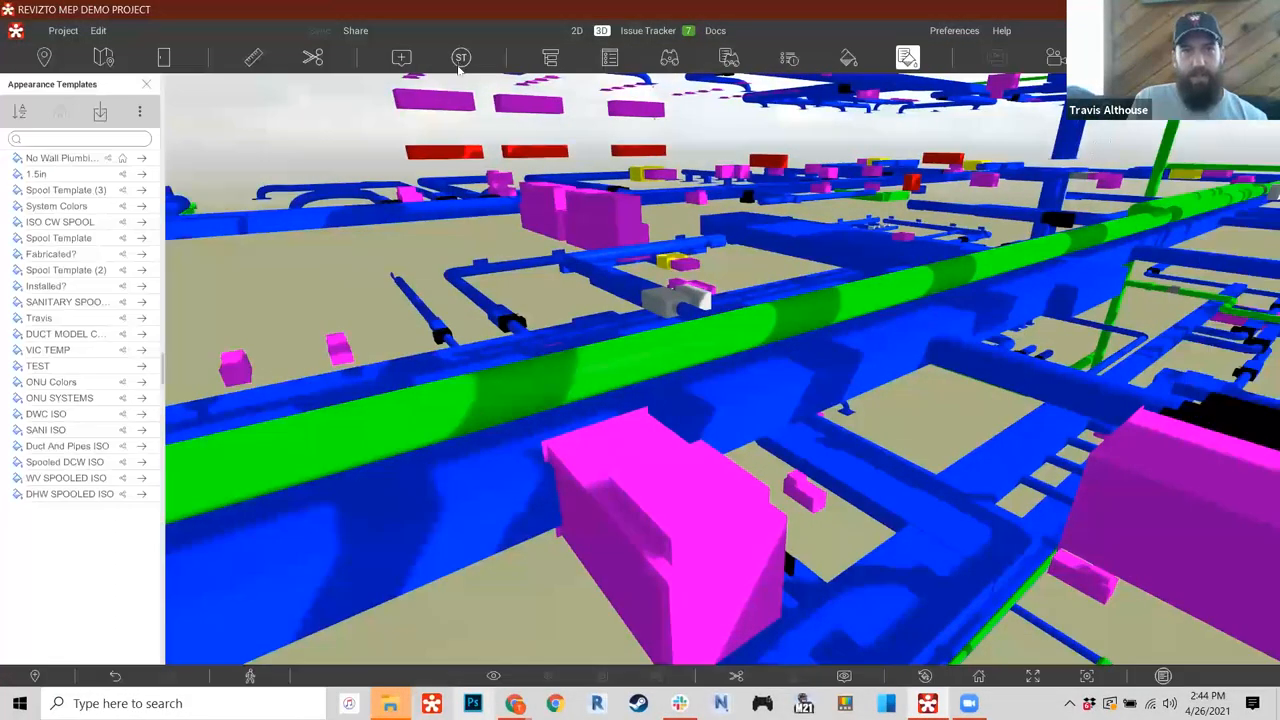
- Zoom in toward the pink equipment and orbit around the green branch pipe
left_click(460, 56)
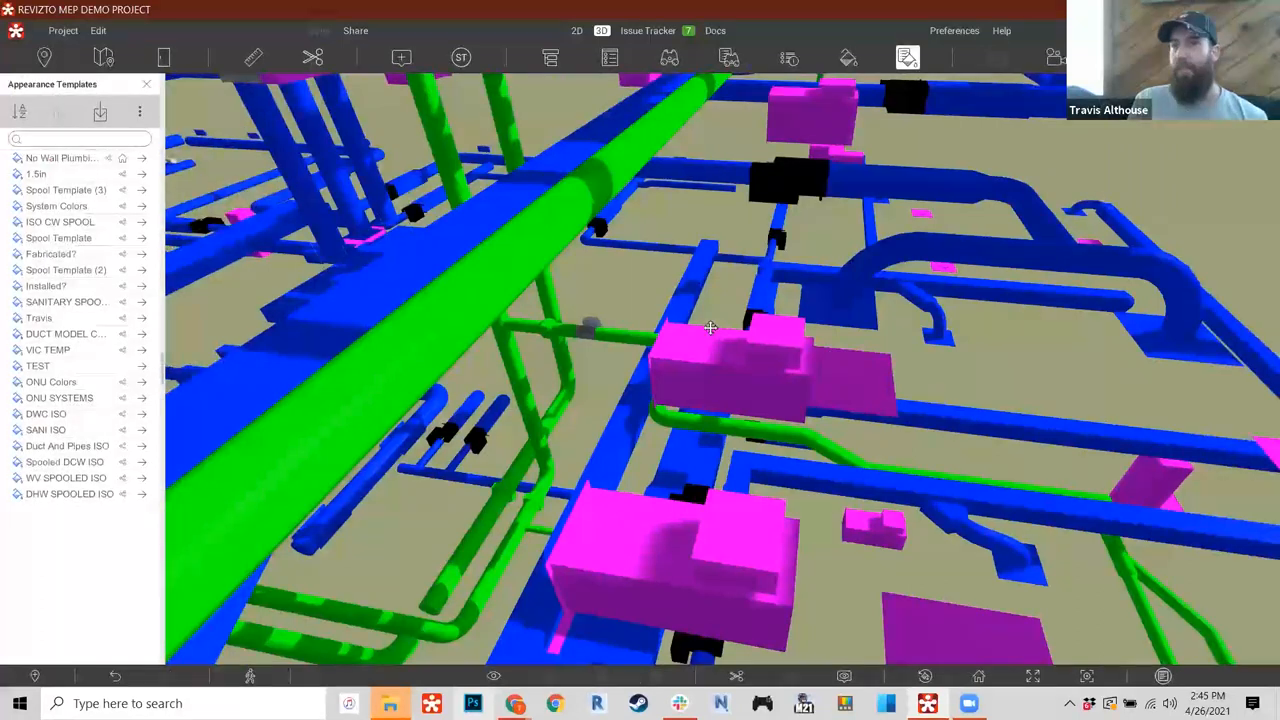
left_click_drag(710, 328, 716, 440)
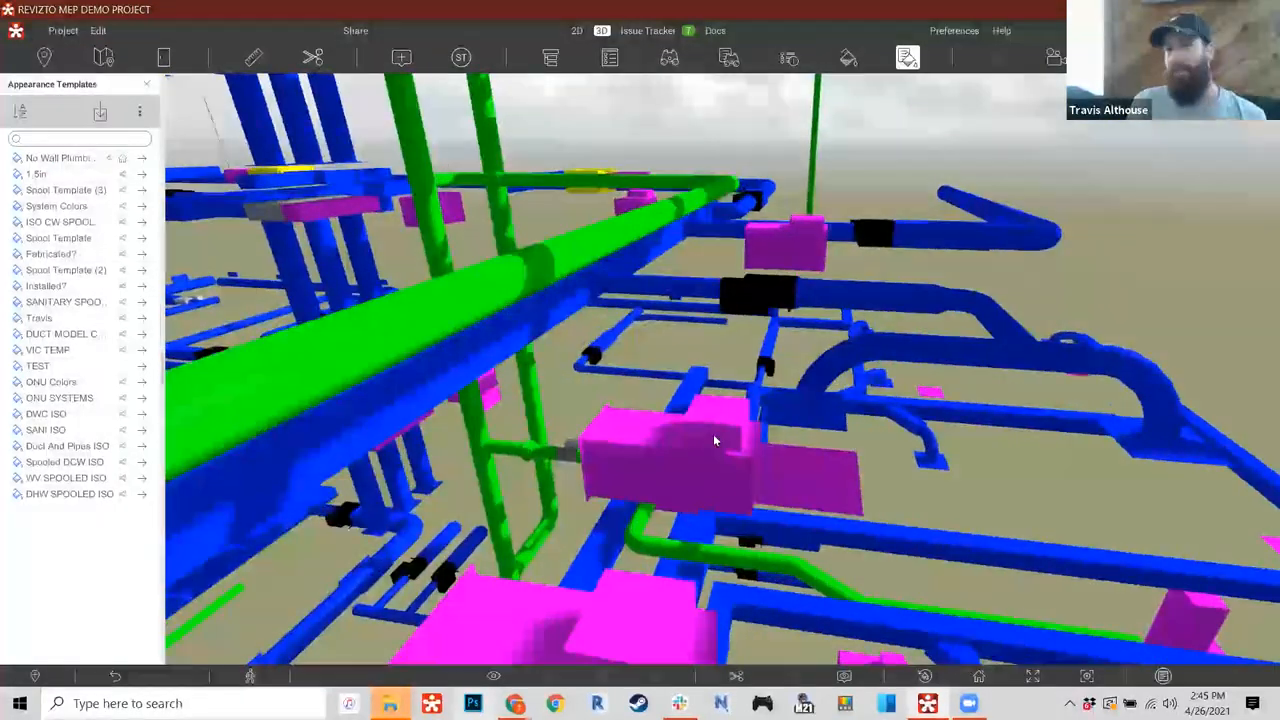
left_click_drag(716, 440, 570, 360)
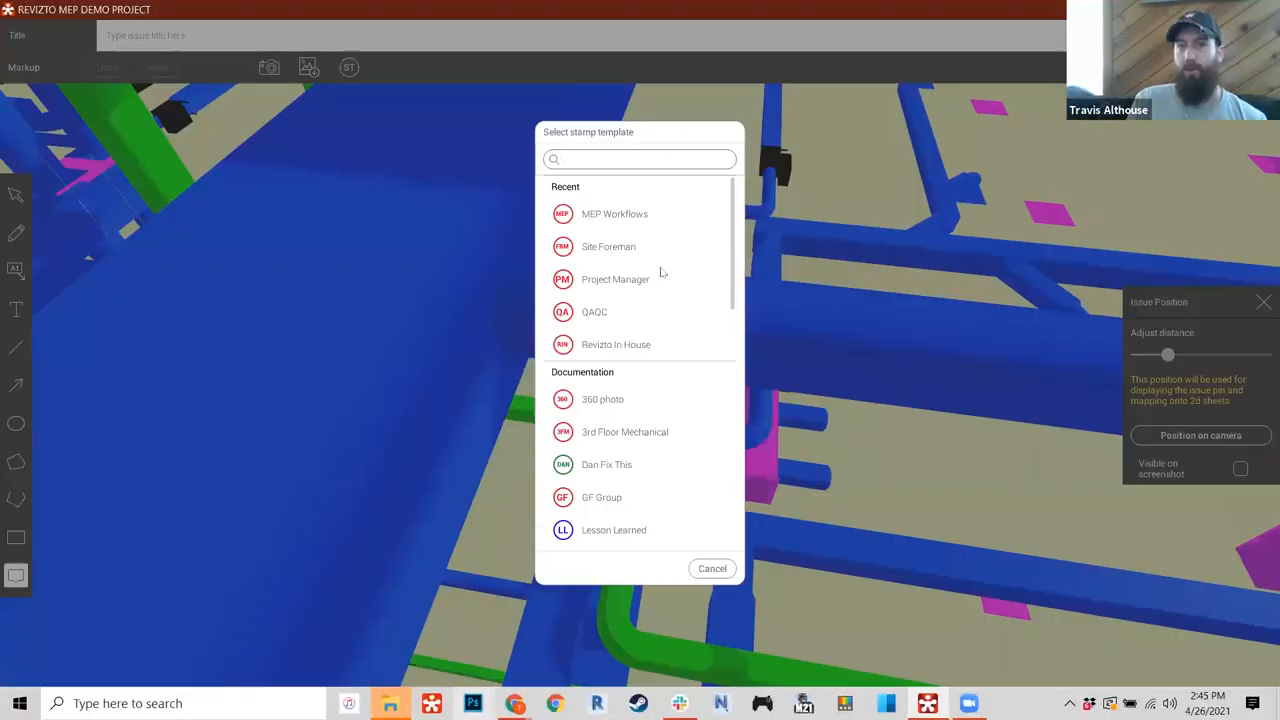
- Create an MEP Workflows-stamped issue titled 'Hey we missed a tap'
left_click(614, 212)
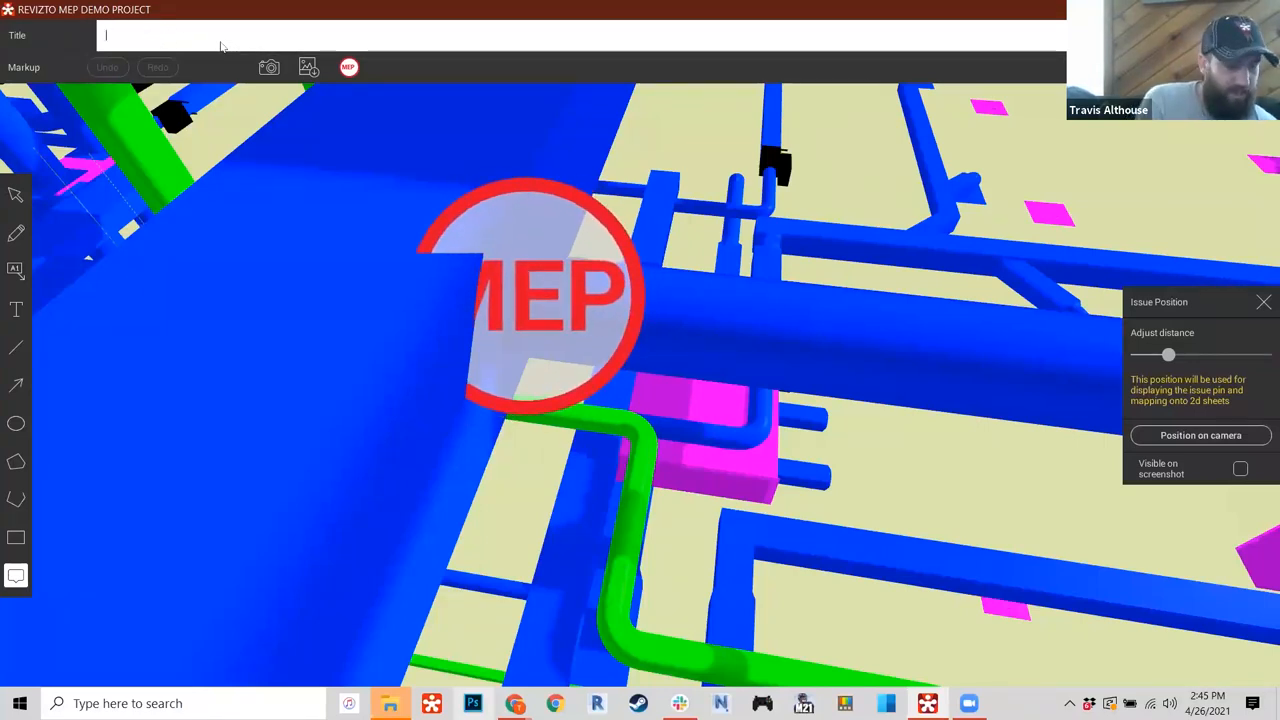
type("Hey we")
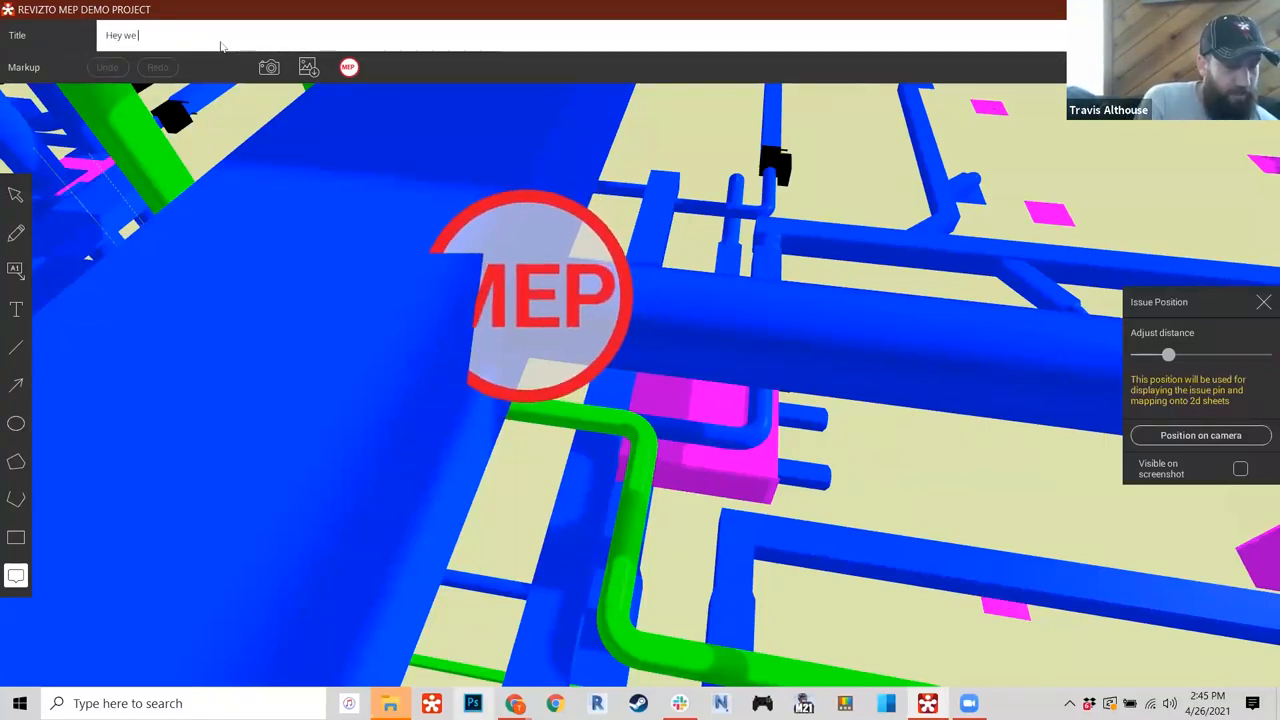
type("missed a tap")
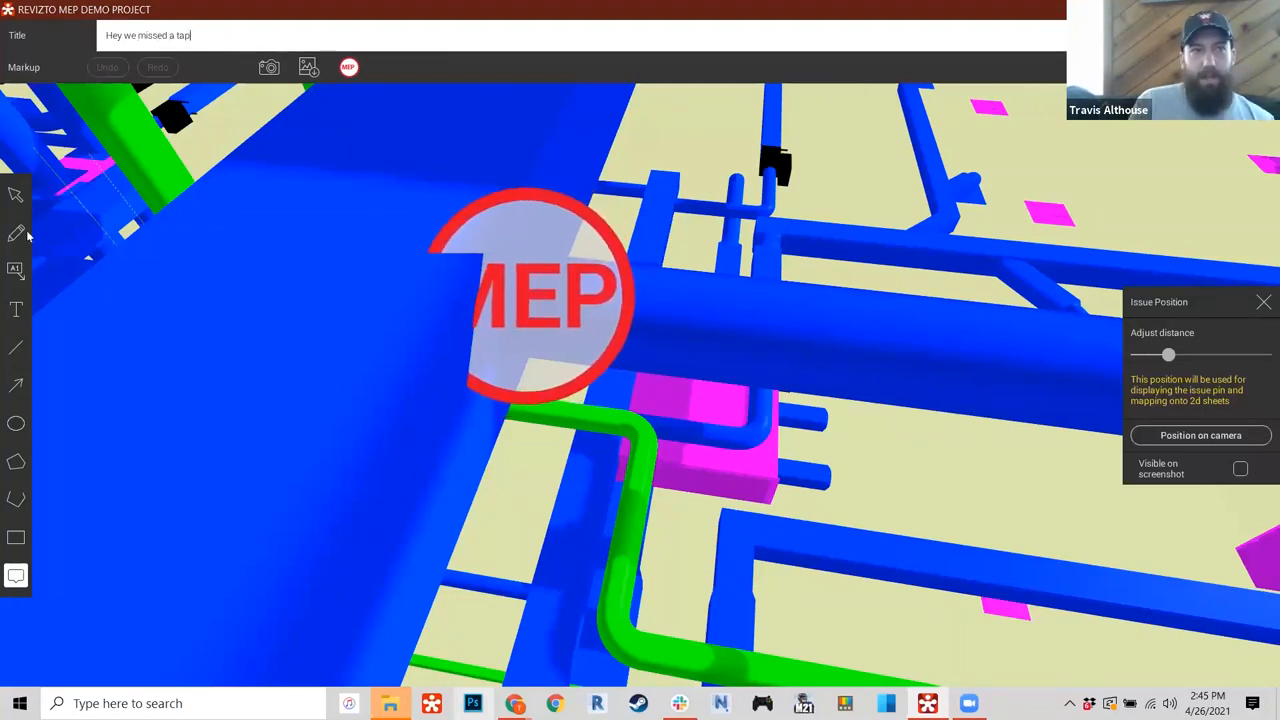
left_click(16, 232)
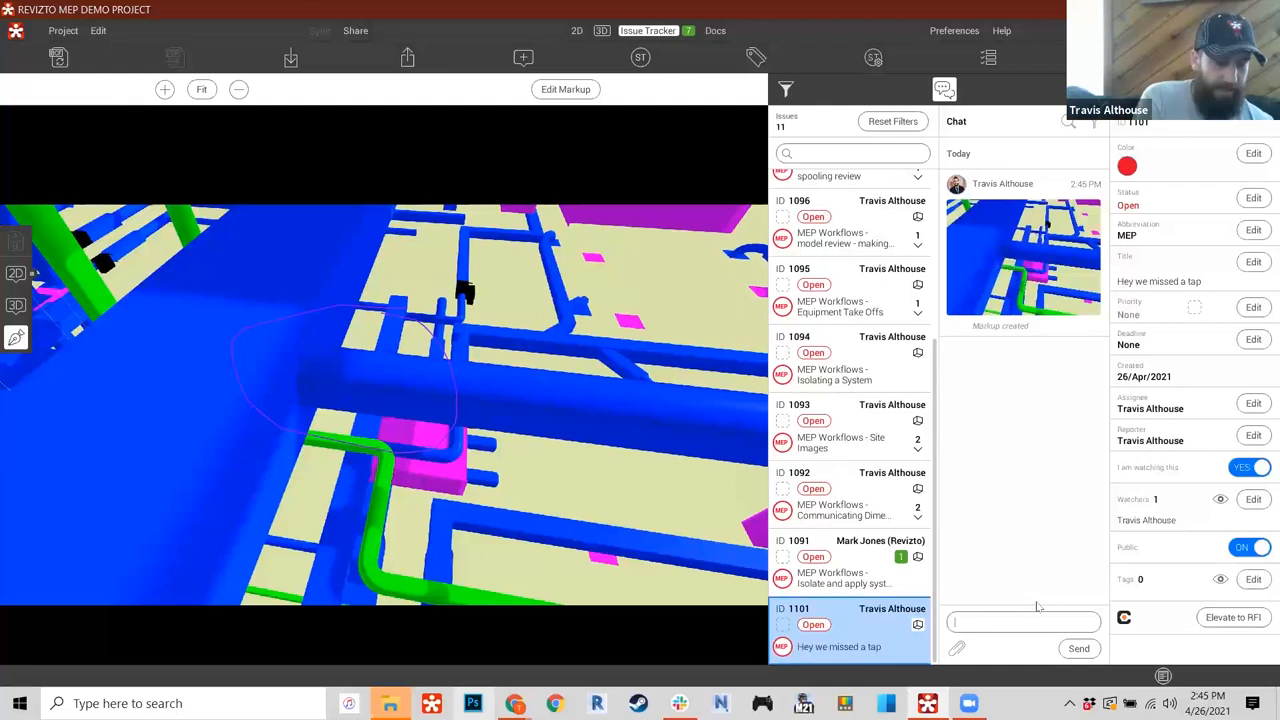
- Post the comment 'PM - I am having this fabricated please update in as built'
type("PM - I am")
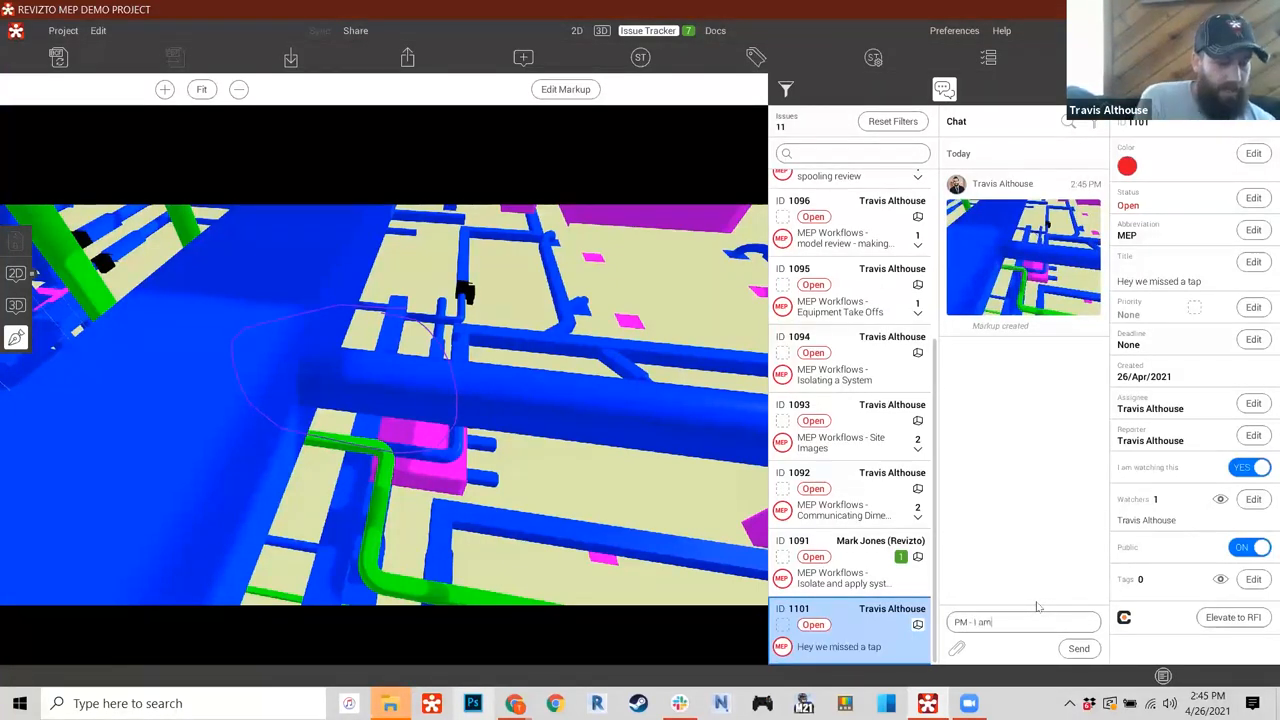
type("having this t")
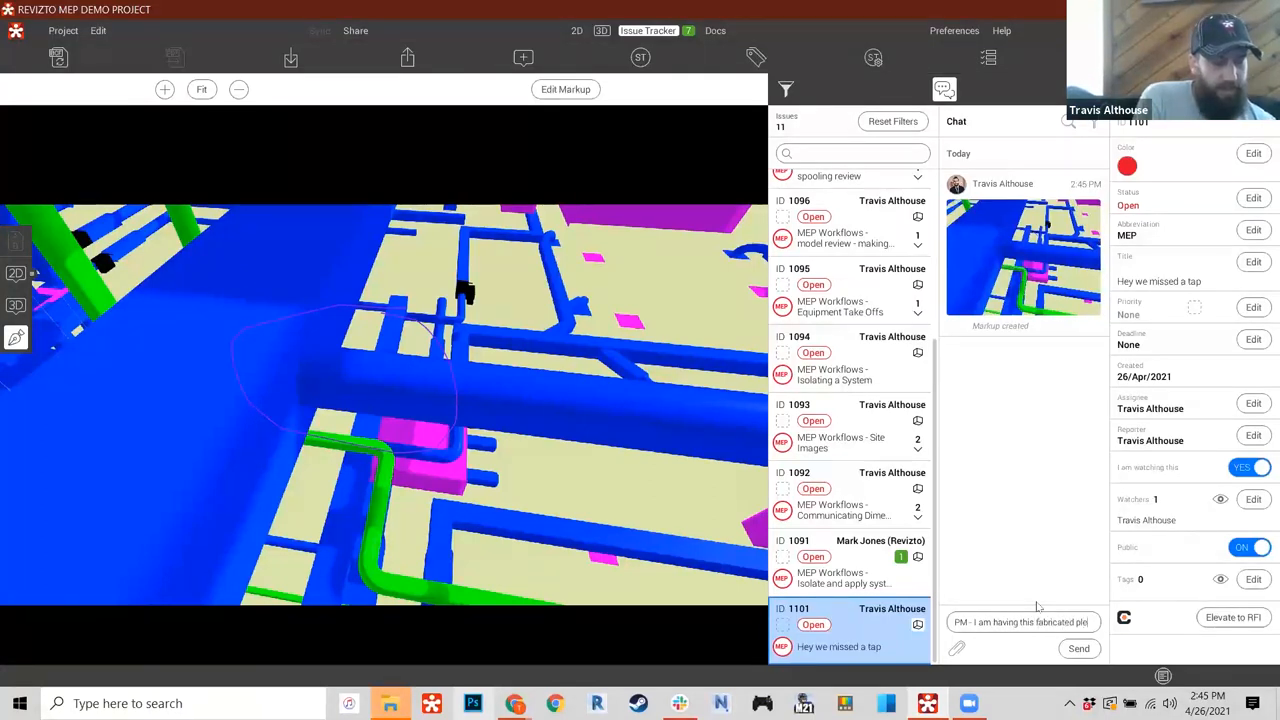
type("please update in")
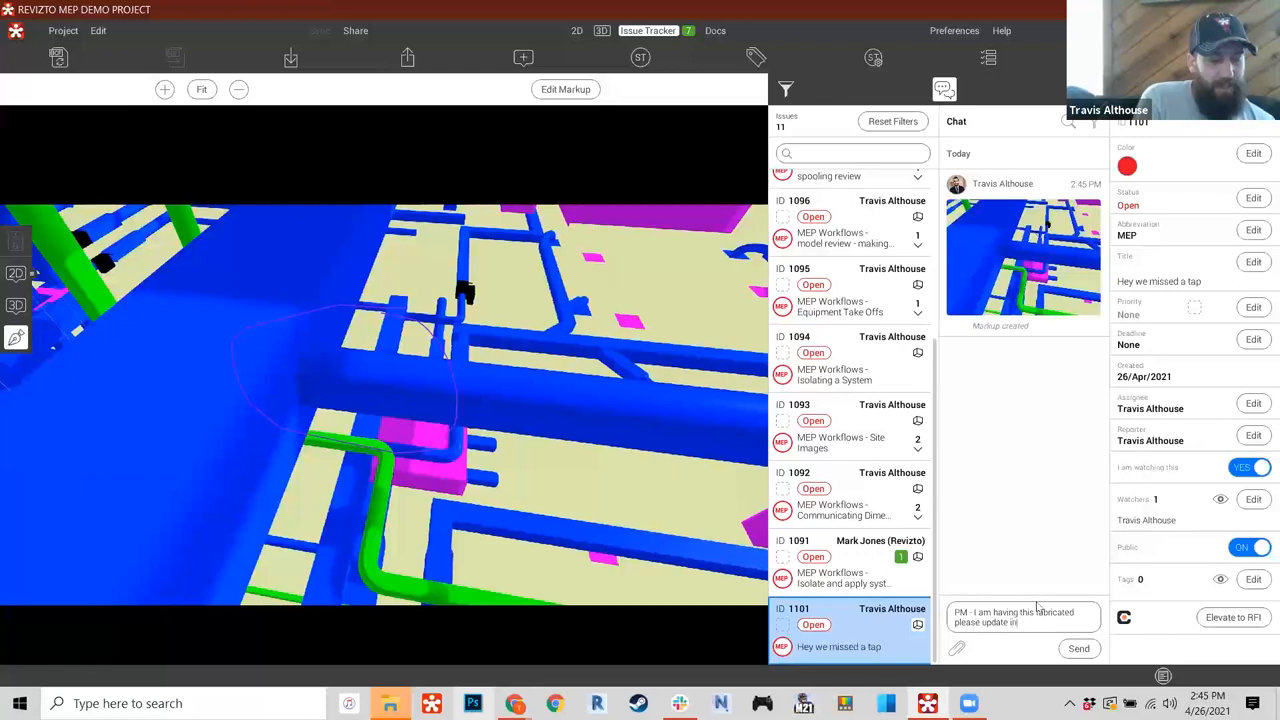
type("as built")
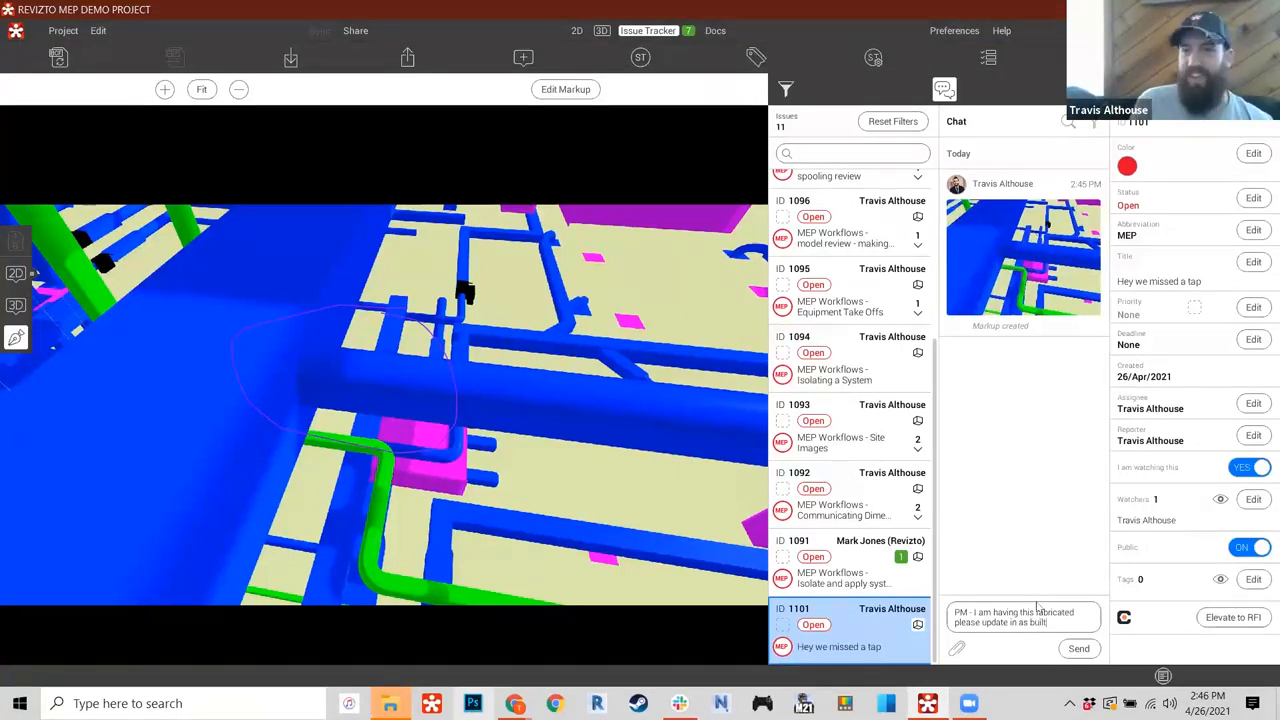
left_click(1078, 648)
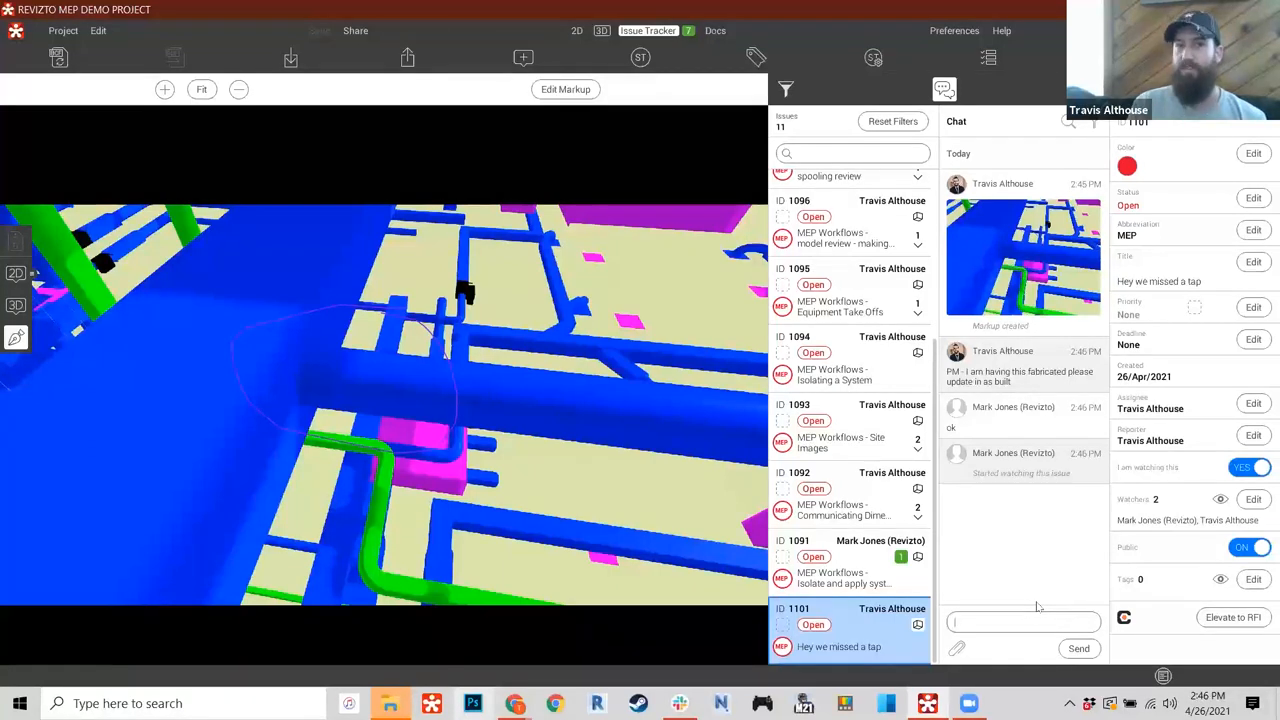
mouse_move(310, 362)
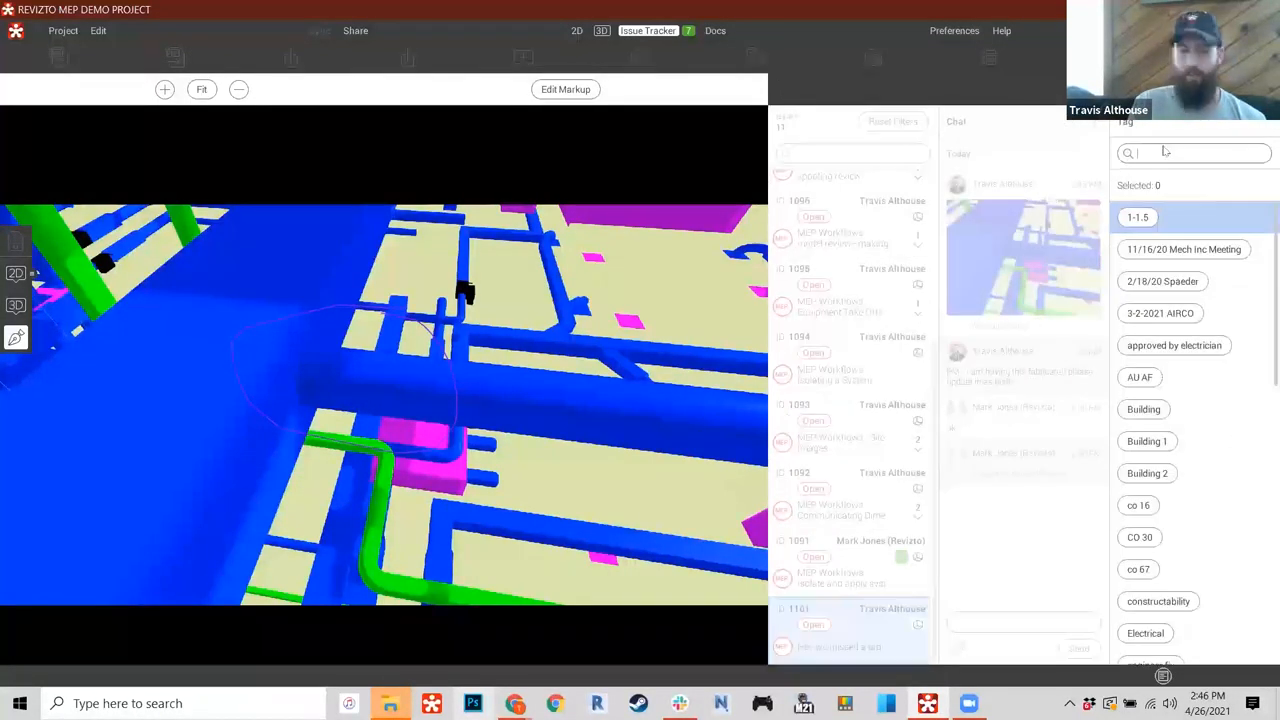
- Filter the issue list by tag to Lesson Learned issues
type("lea")
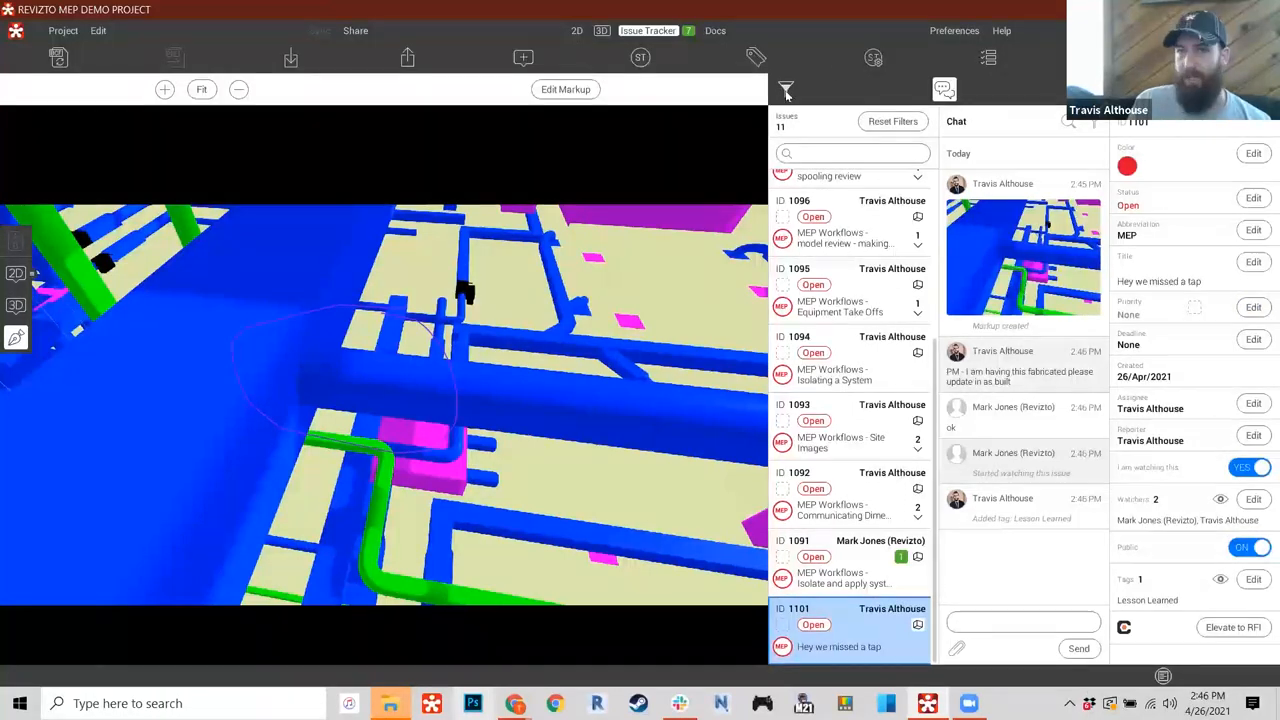
left_click(786, 90)
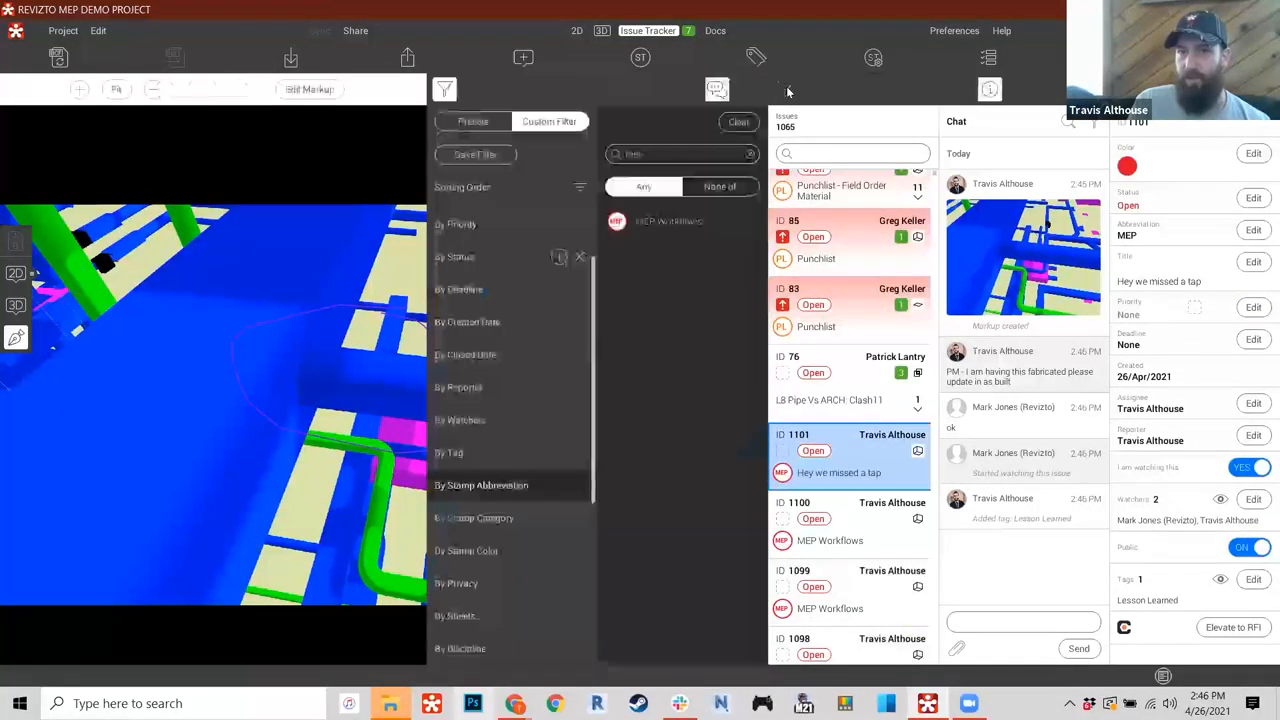
left_click(448, 452)
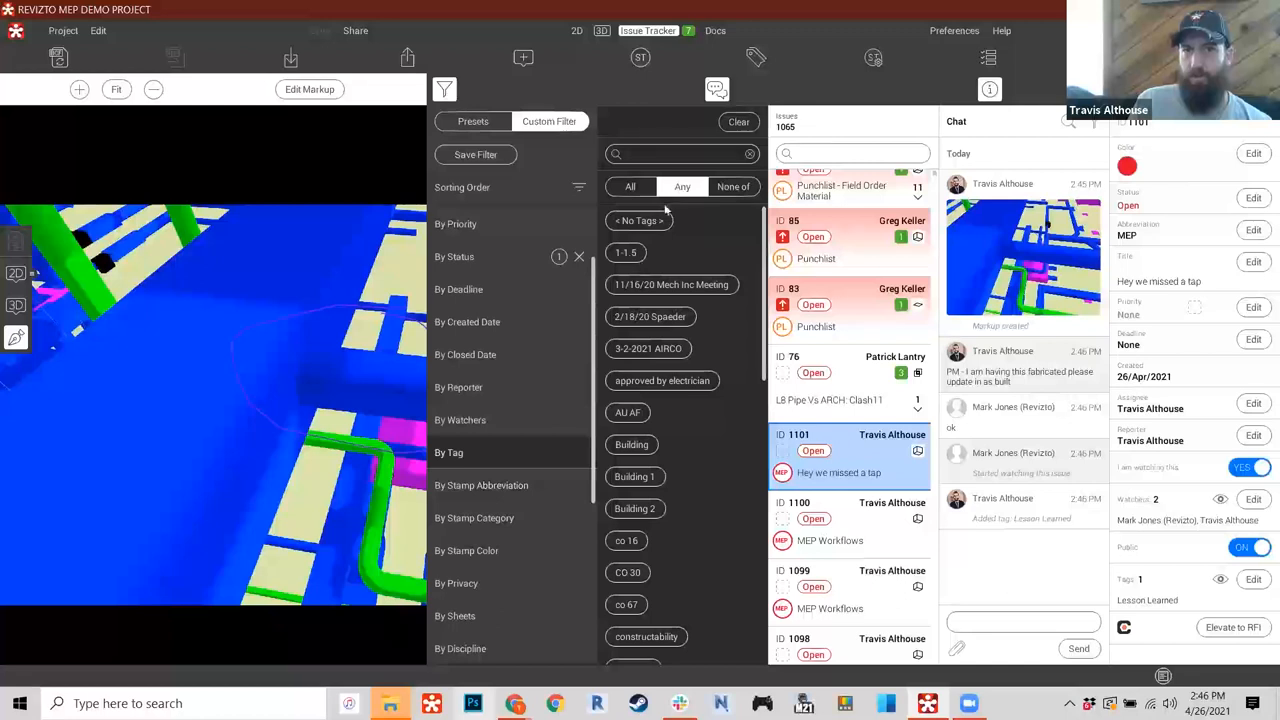
type("less")
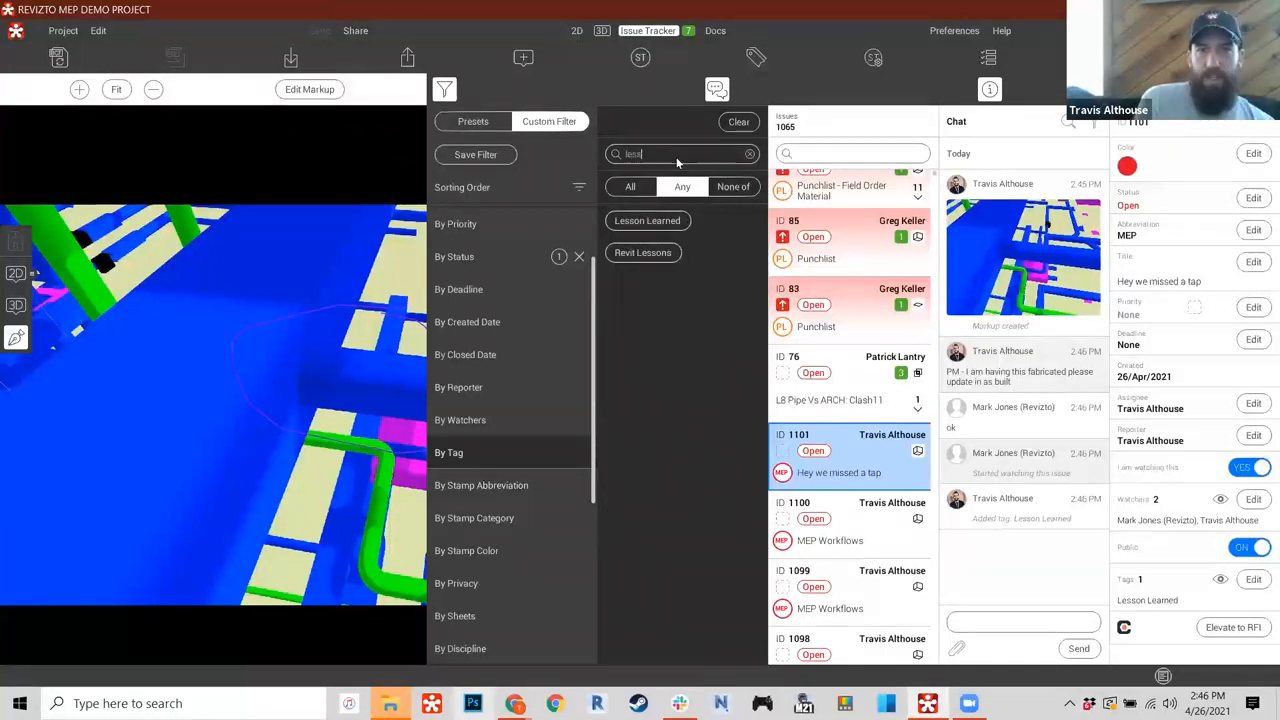
left_click(648, 220)
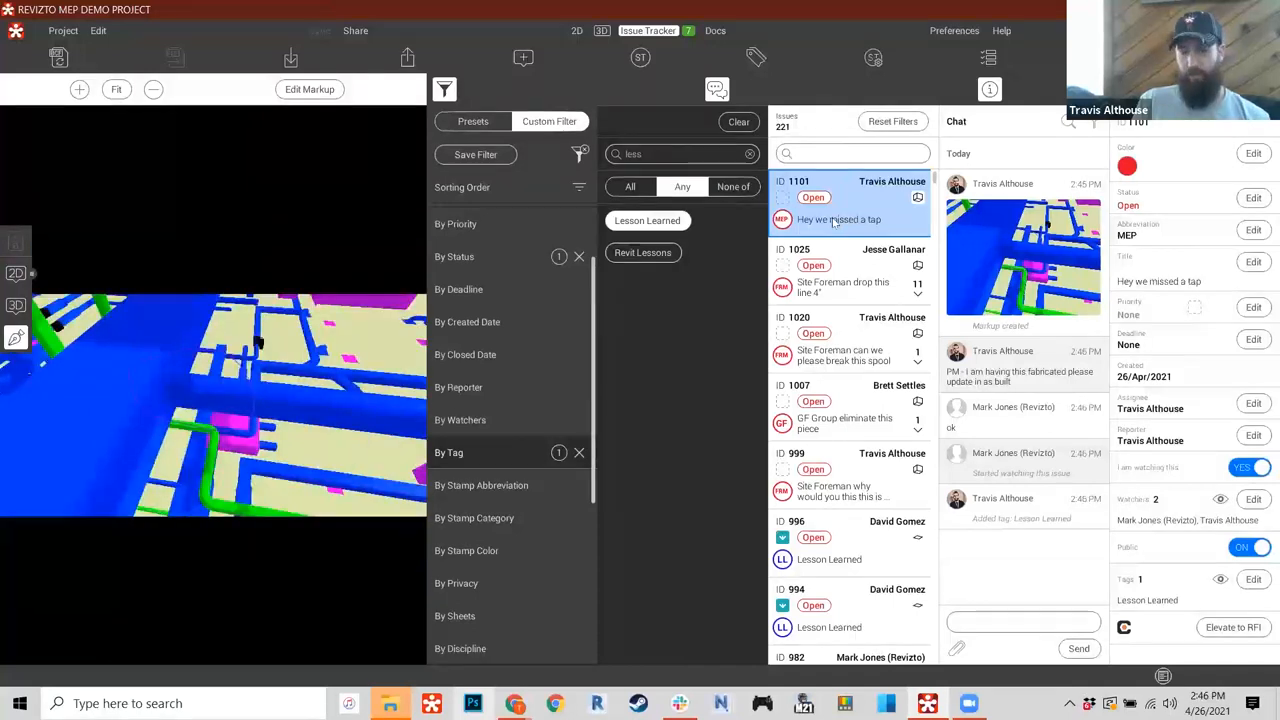
- Review Lesson Learned issues 1020, 994 and 976, then clear the tag search
left_click(820, 334)
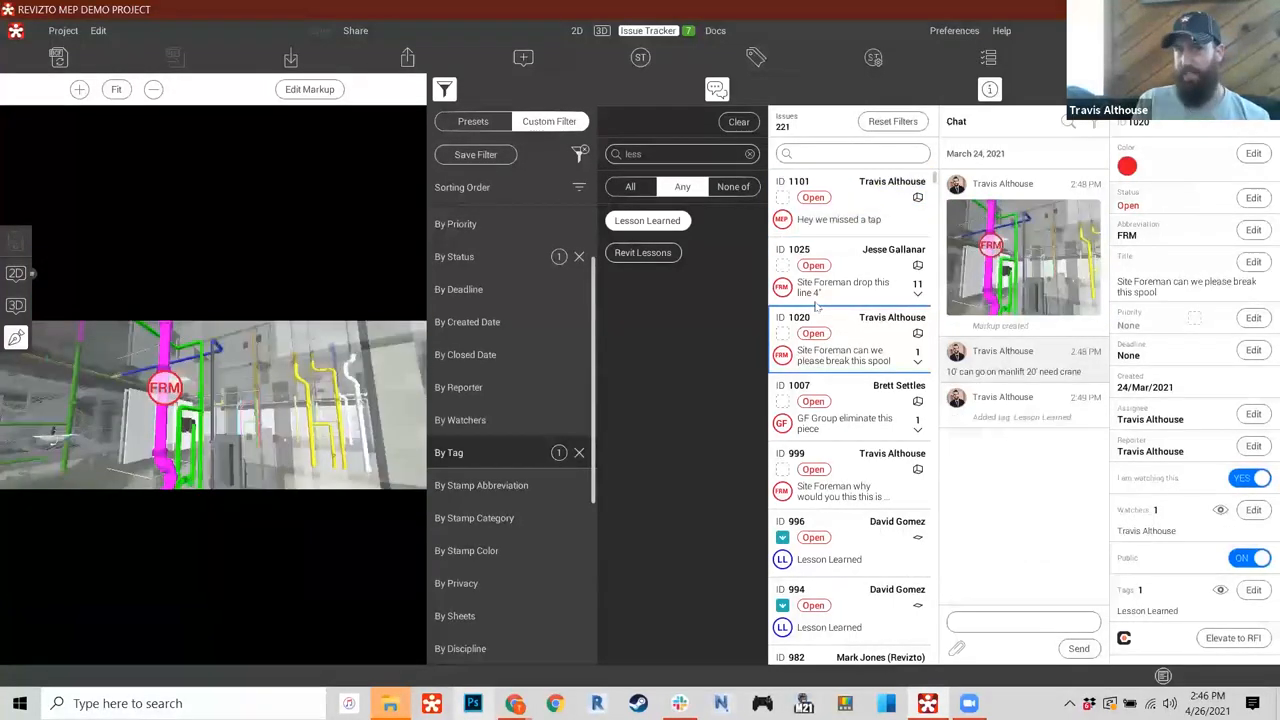
left_click(844, 608)
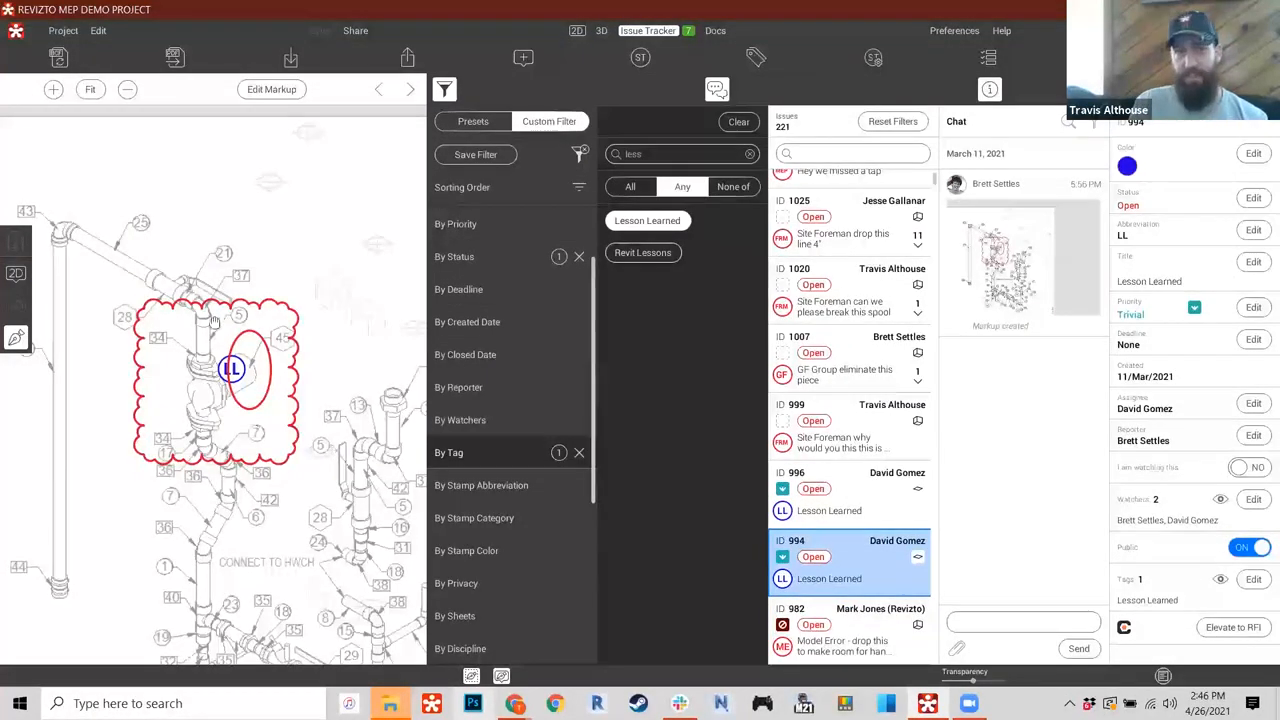
left_click(848, 620)
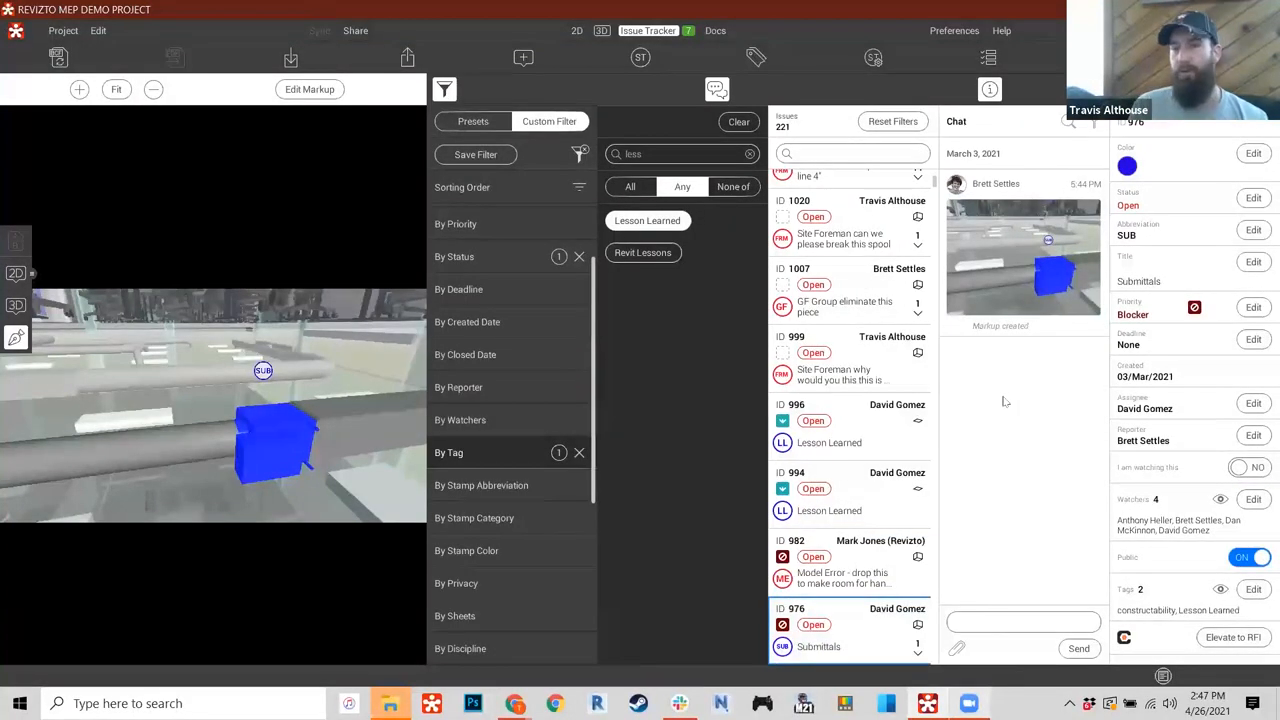
mouse_move(968, 704)
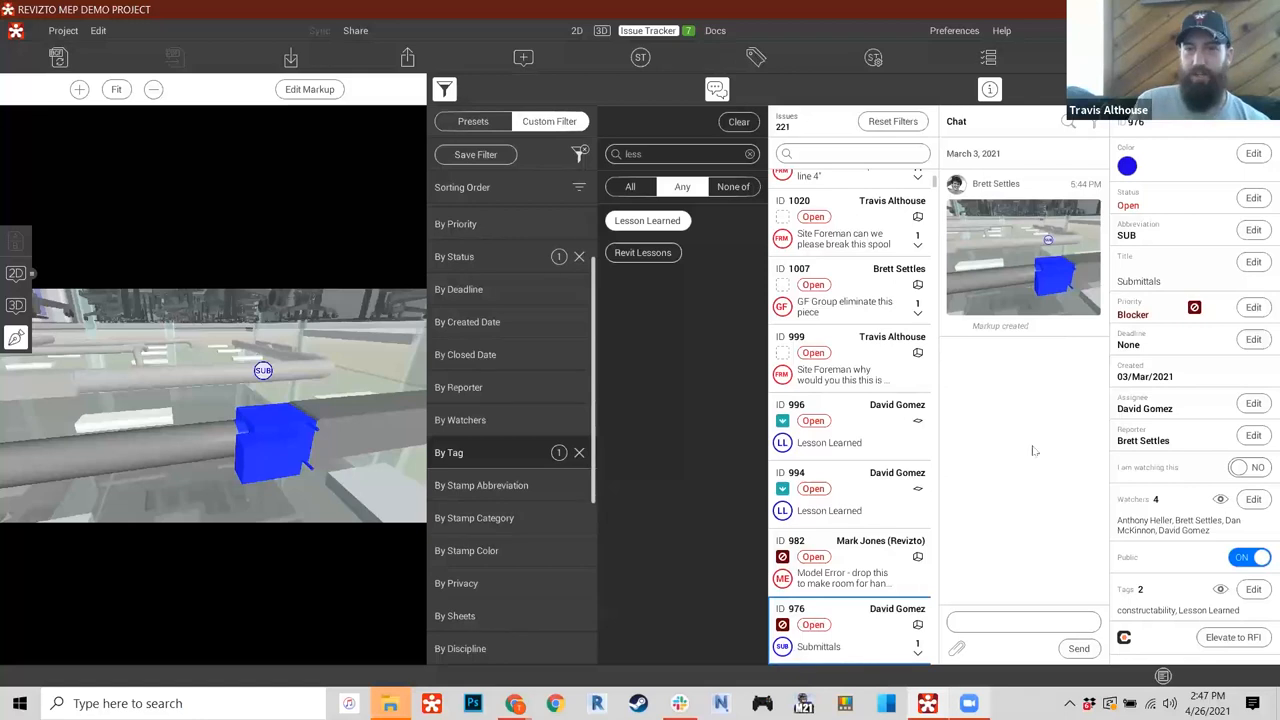
mouse_move(950, 586)
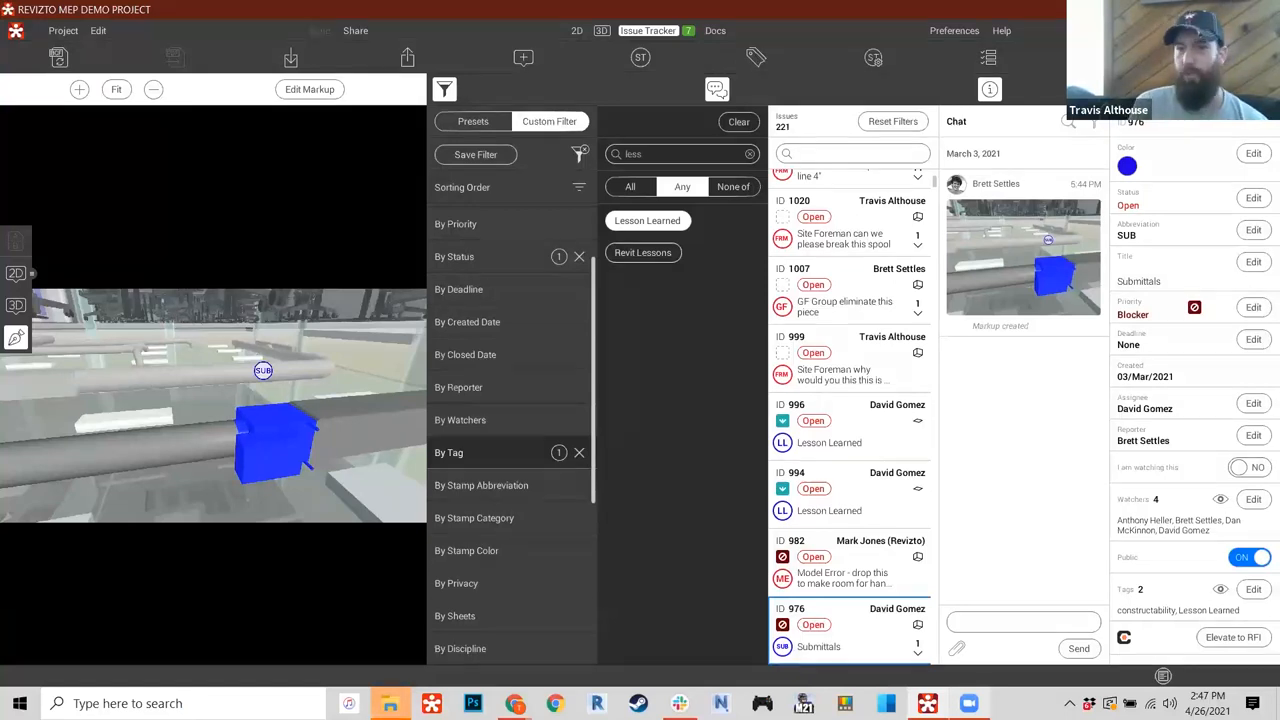
left_click(752, 152)
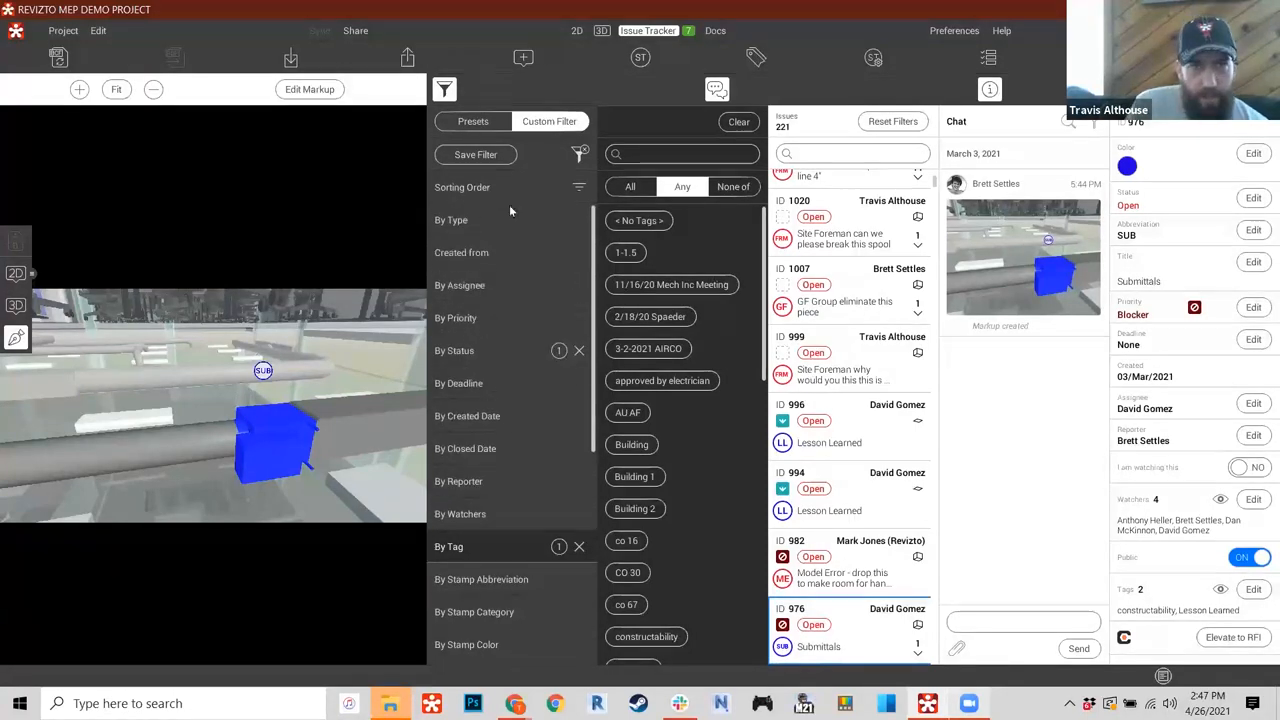
- Replace the Lesson Learned tag filter with the MEP Workflows stamp filter
scroll("down", 3)
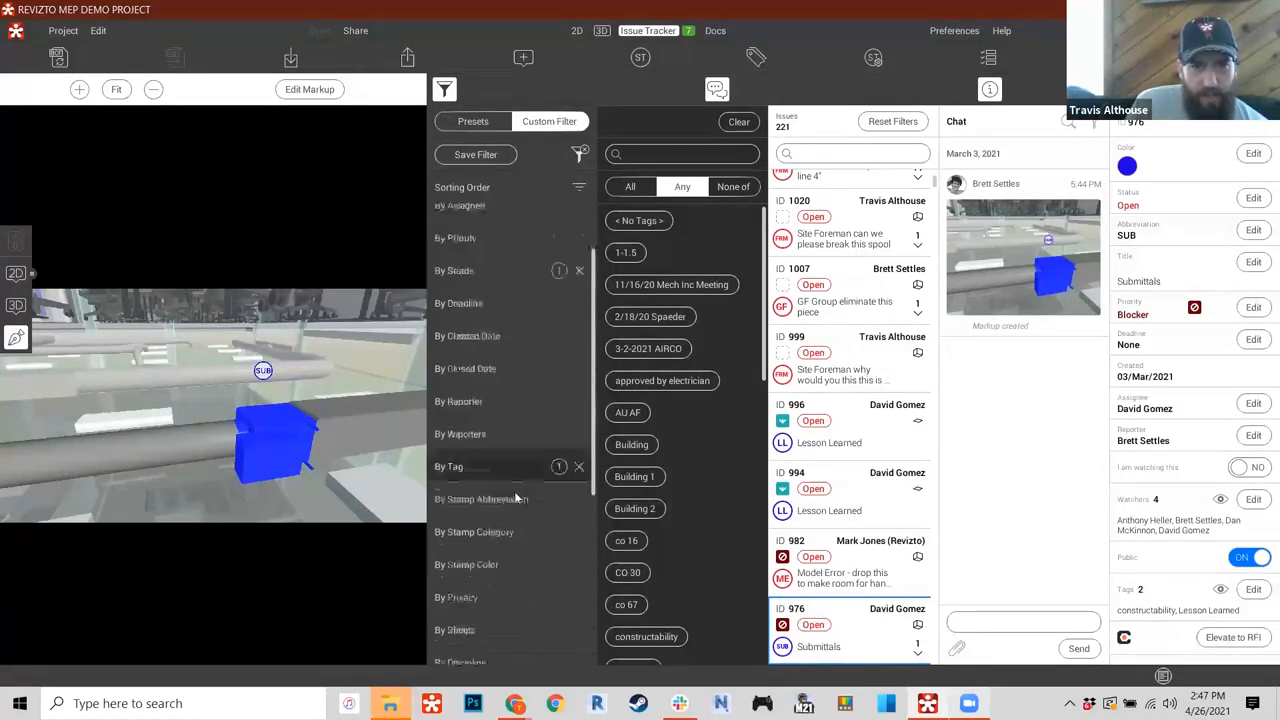
type("mep")
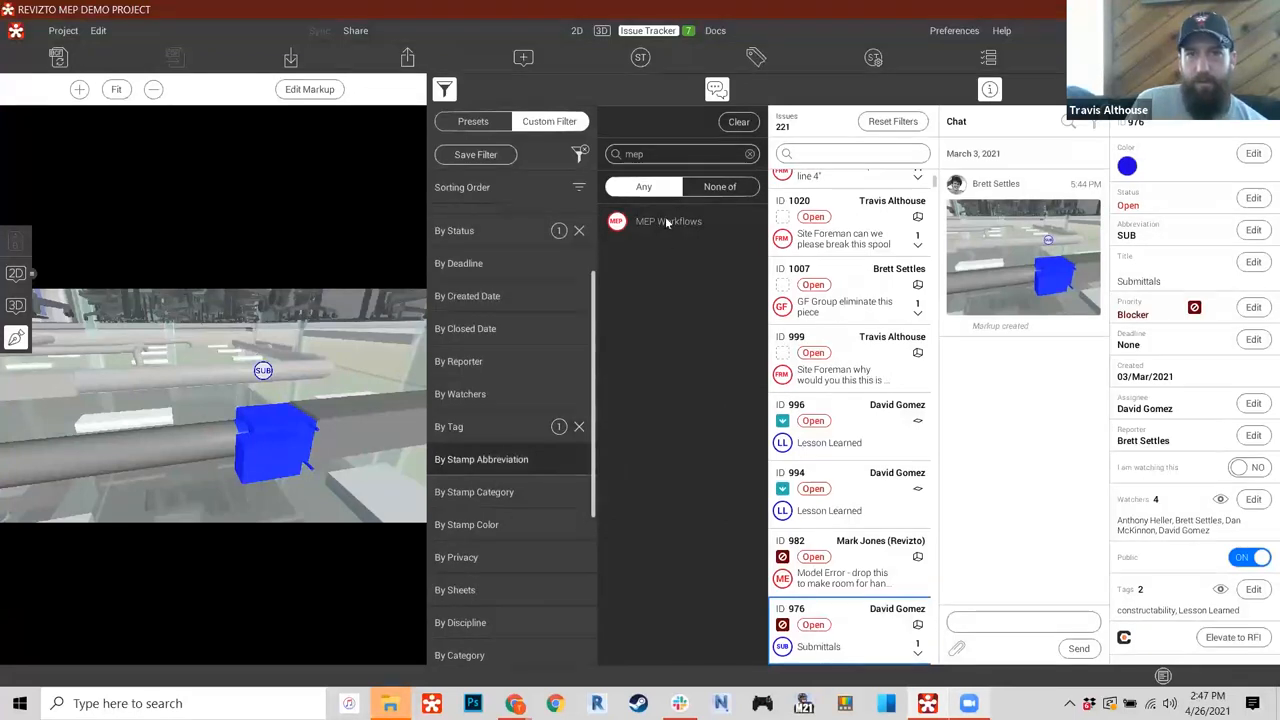
left_click(668, 220)
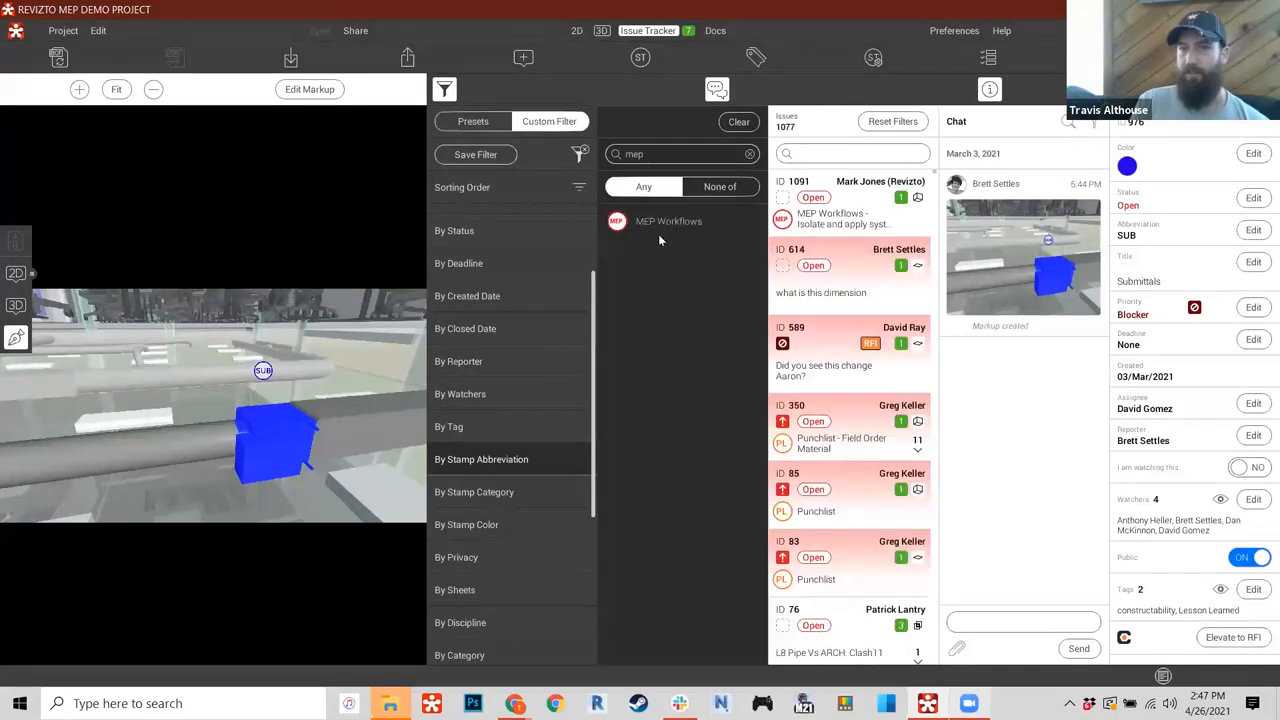
left_click(668, 220)
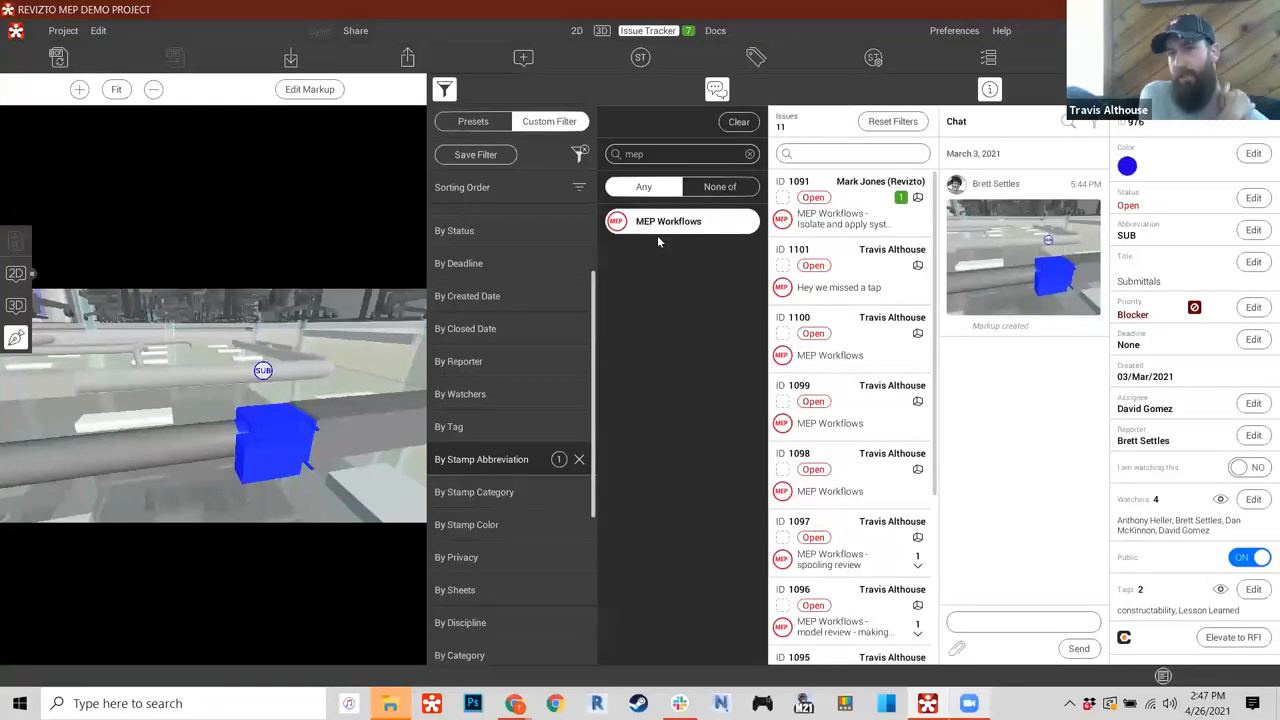
mouse_move(698, 264)
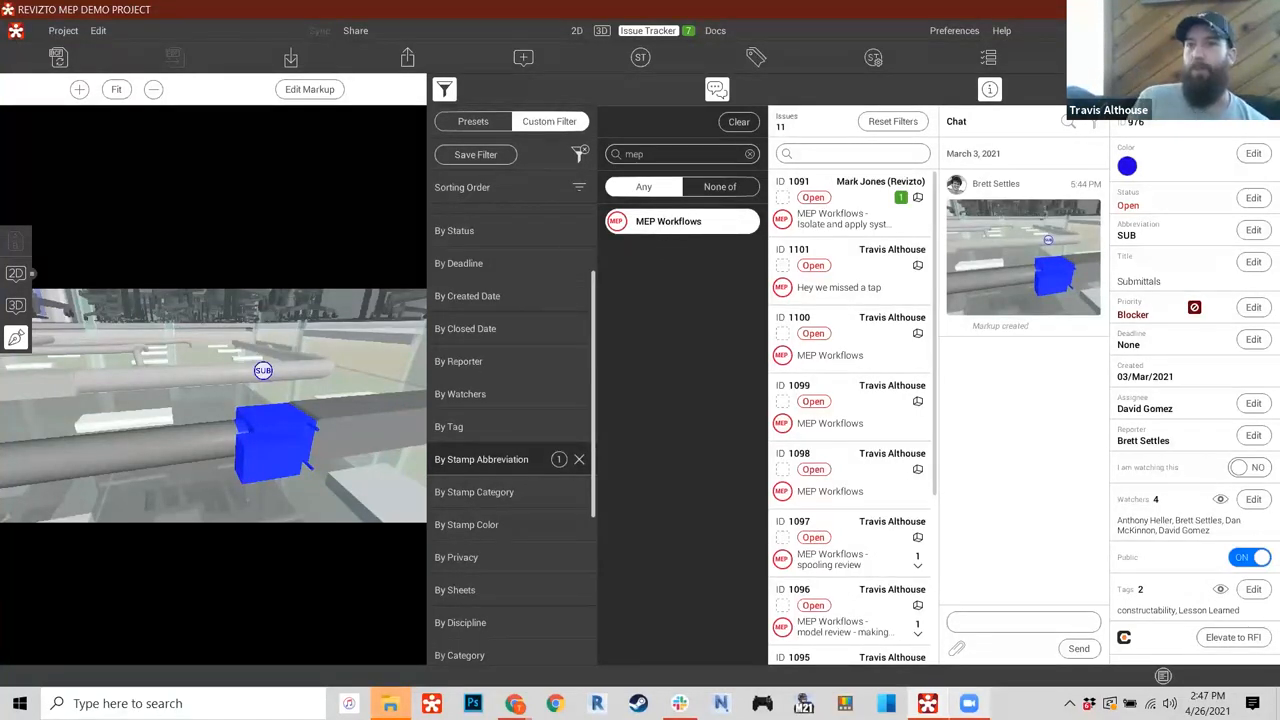
- Scroll through the 11 MEP Workflows issues and select one near the bottom
scroll("down", 3)
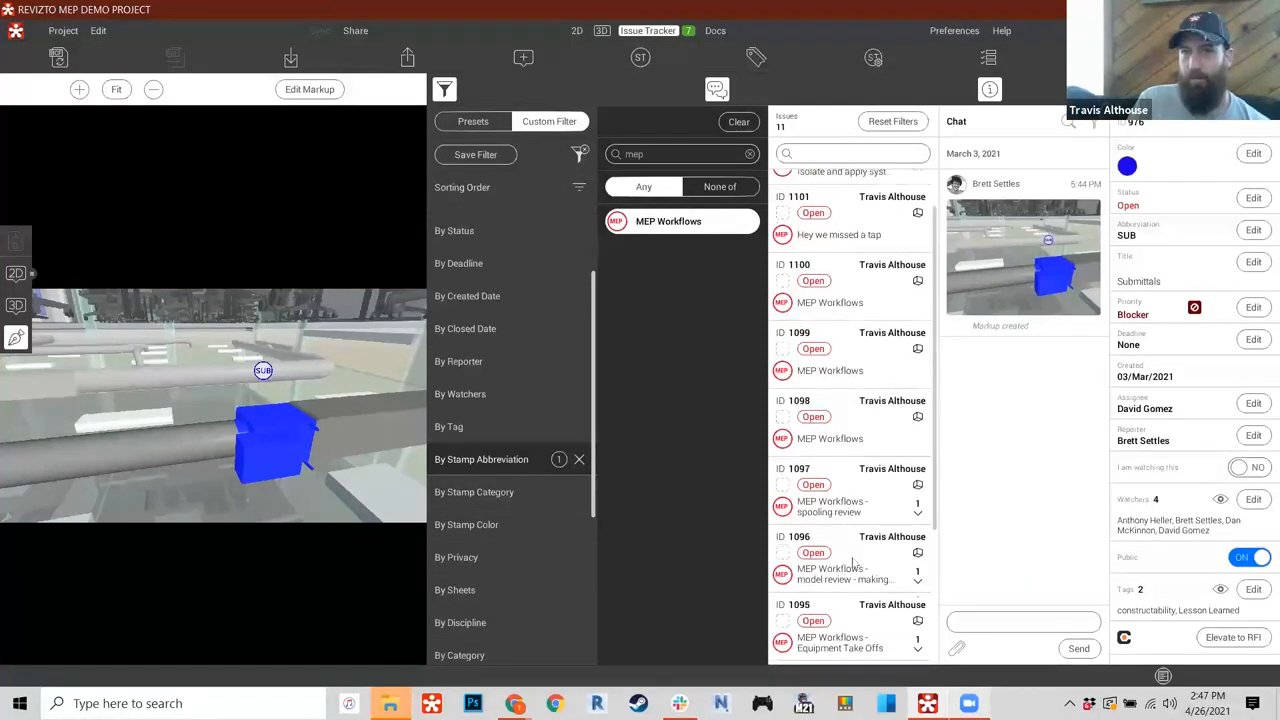
scroll("down", 3)
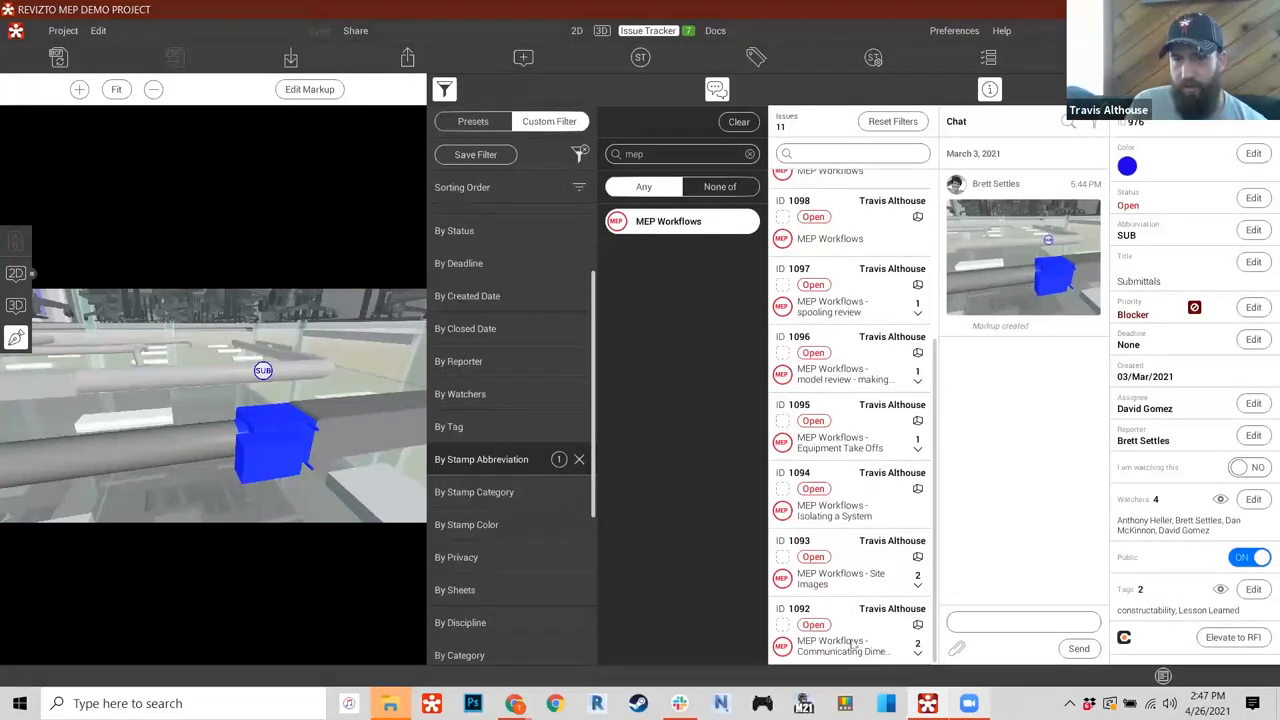
left_click(844, 624)
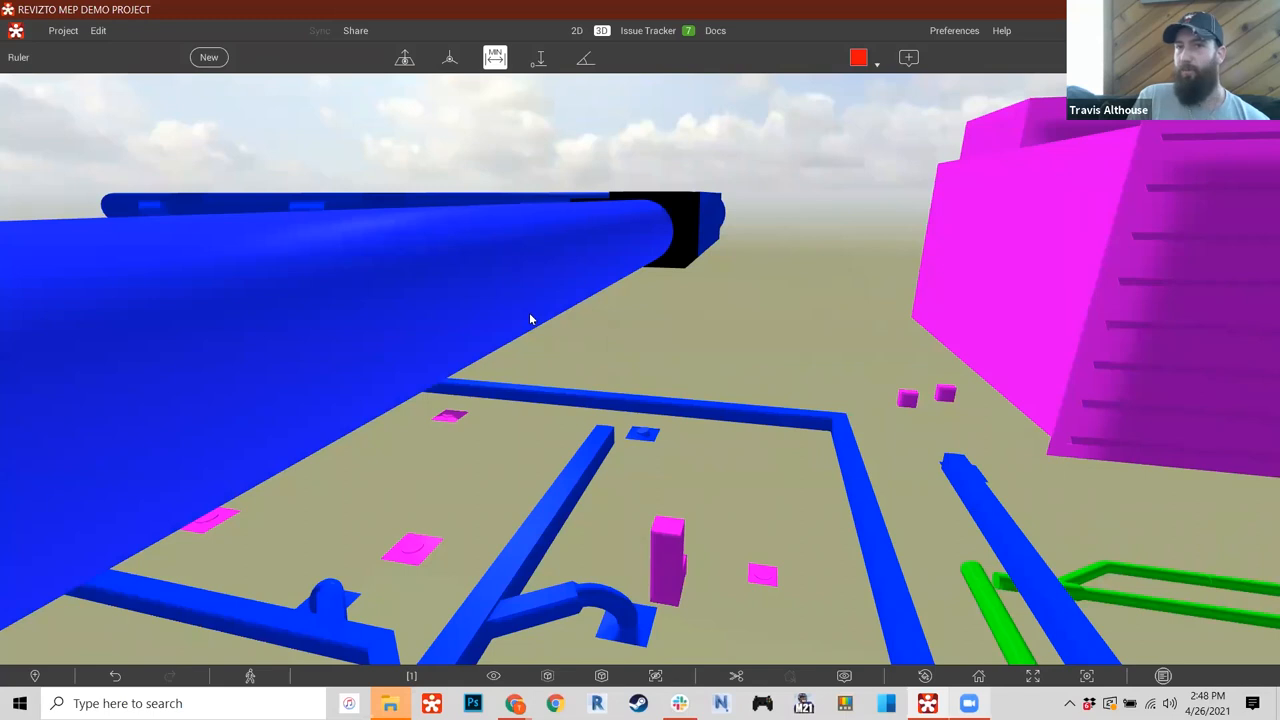
mouse_move(1018, 328)
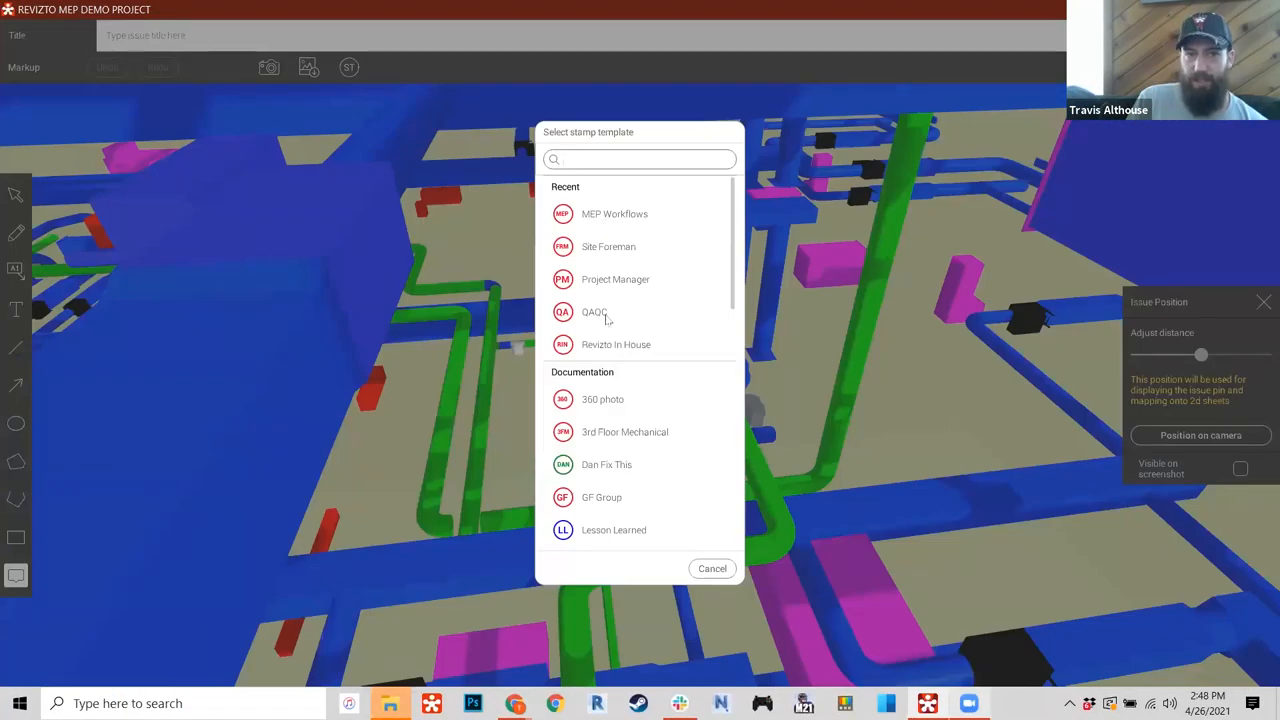
- Stamp the new issue as QA/QC and title it '- check dimension'
left_click(594, 312)
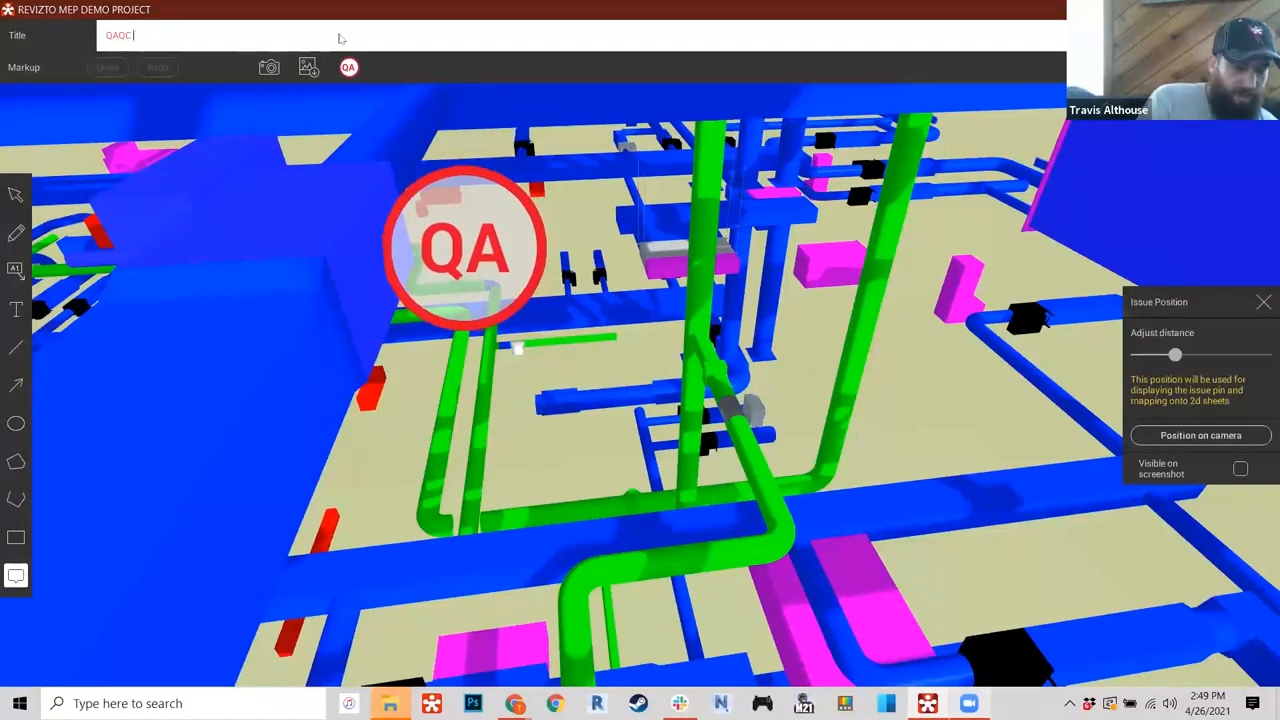
type("- check dime")
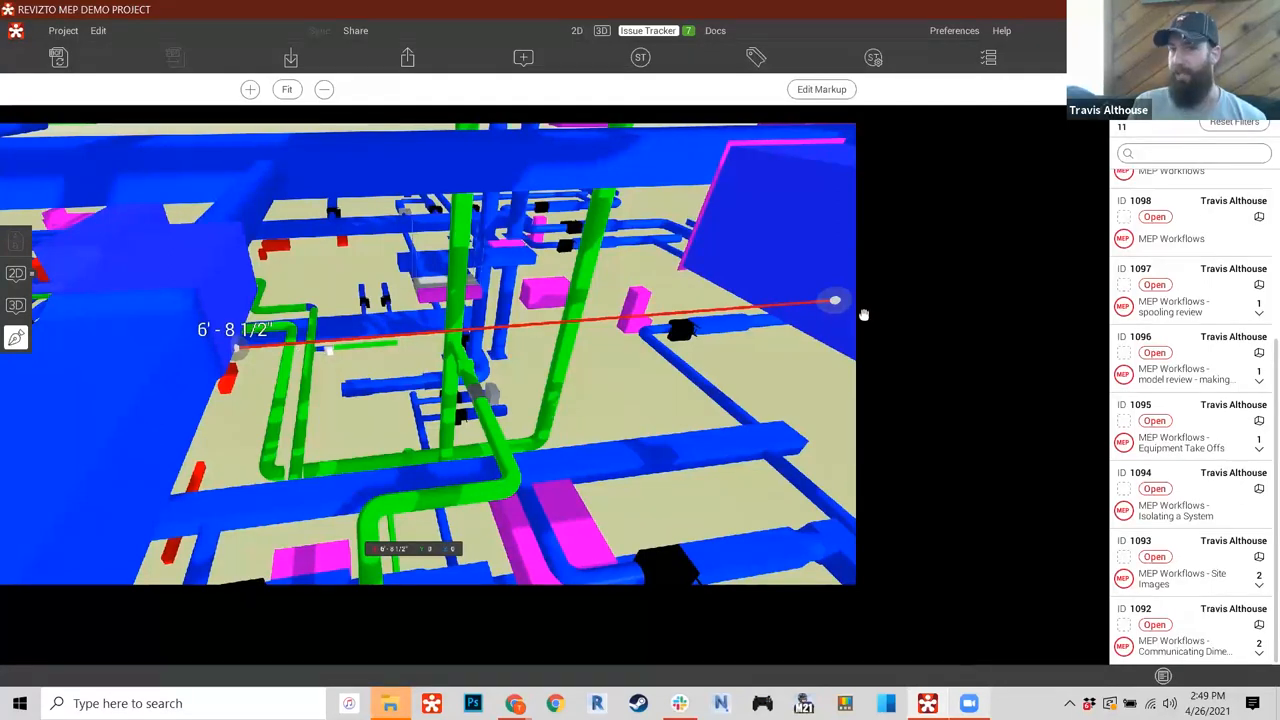
mouse_move(276, 342)
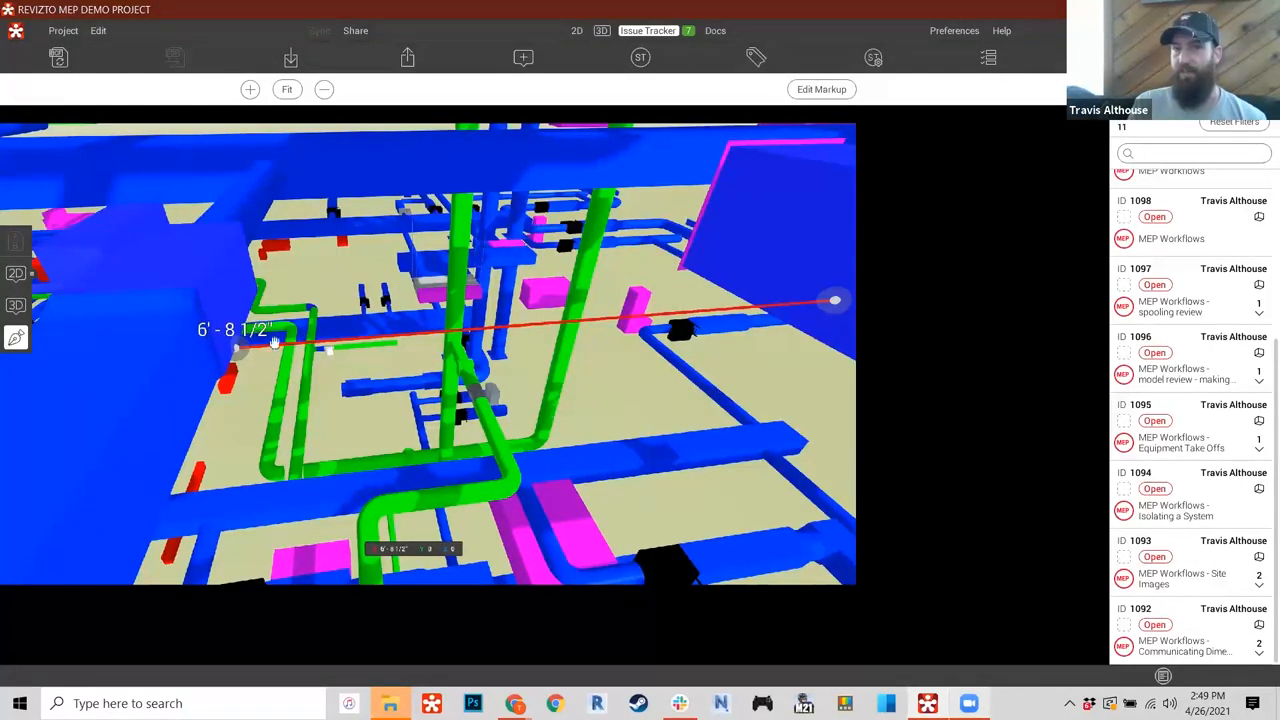
left_click(16, 304)
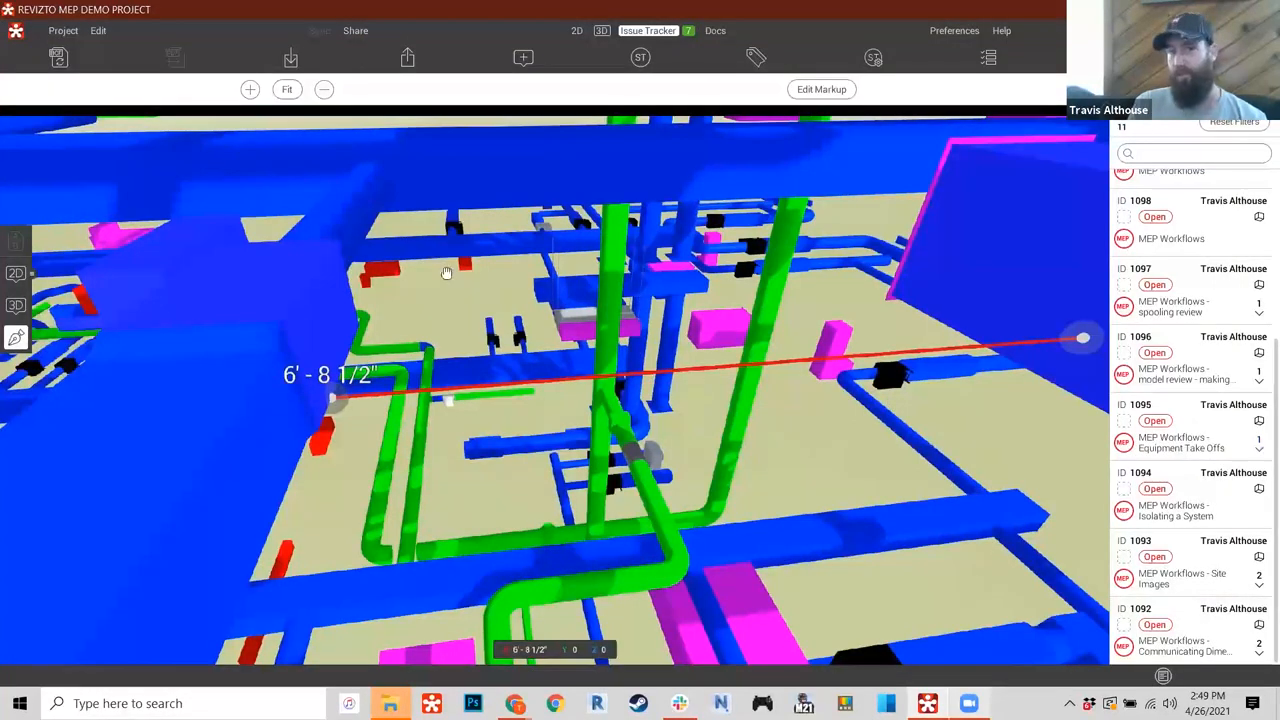
mouse_move(956, 360)
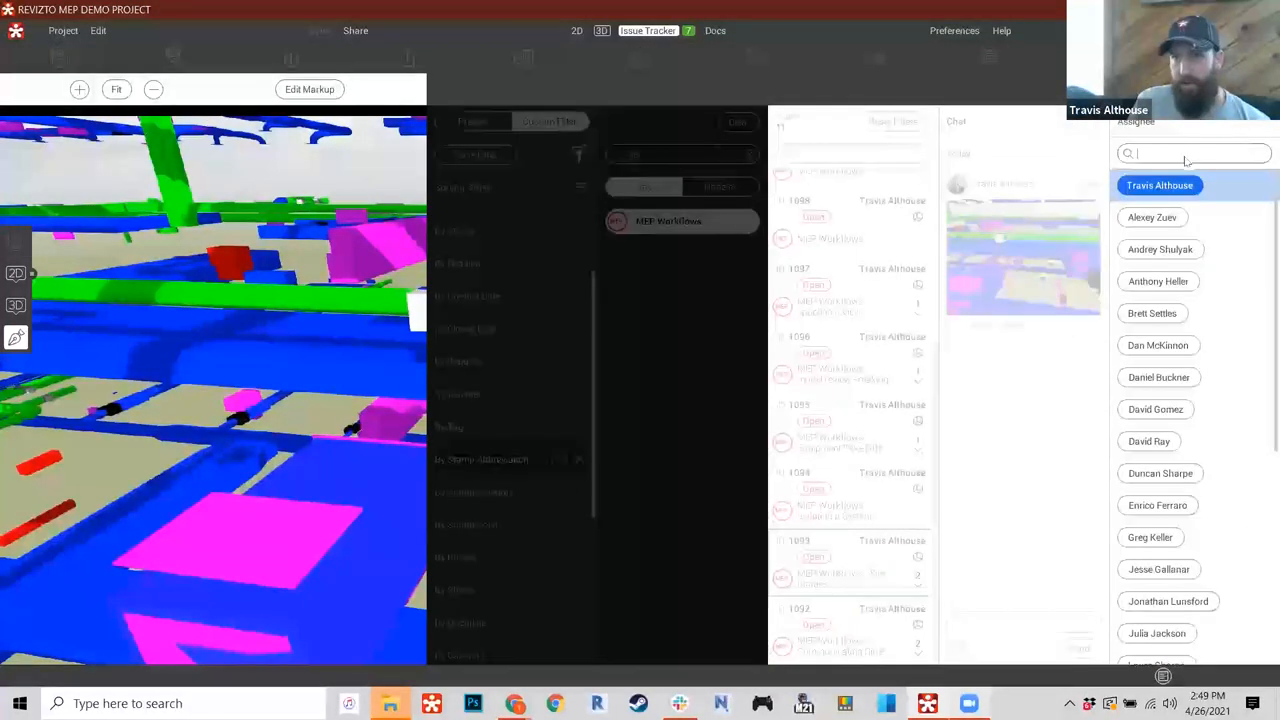
type("mark")
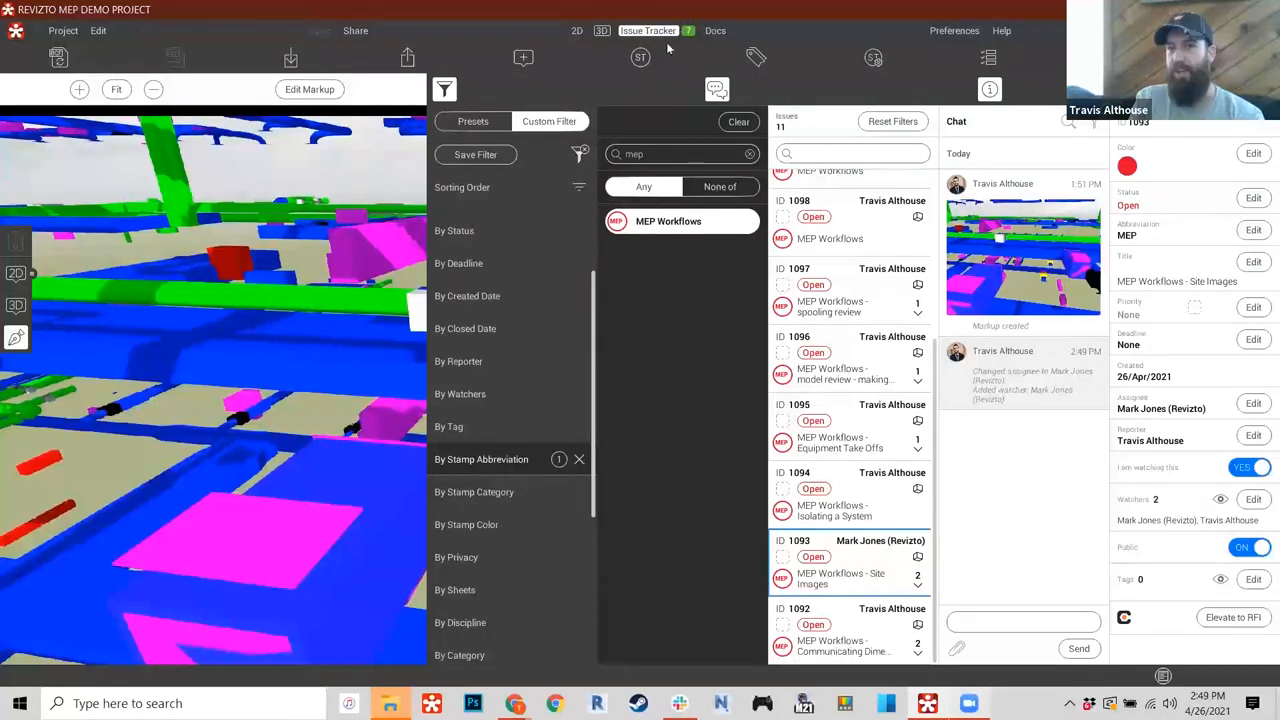
scroll("up", 3)
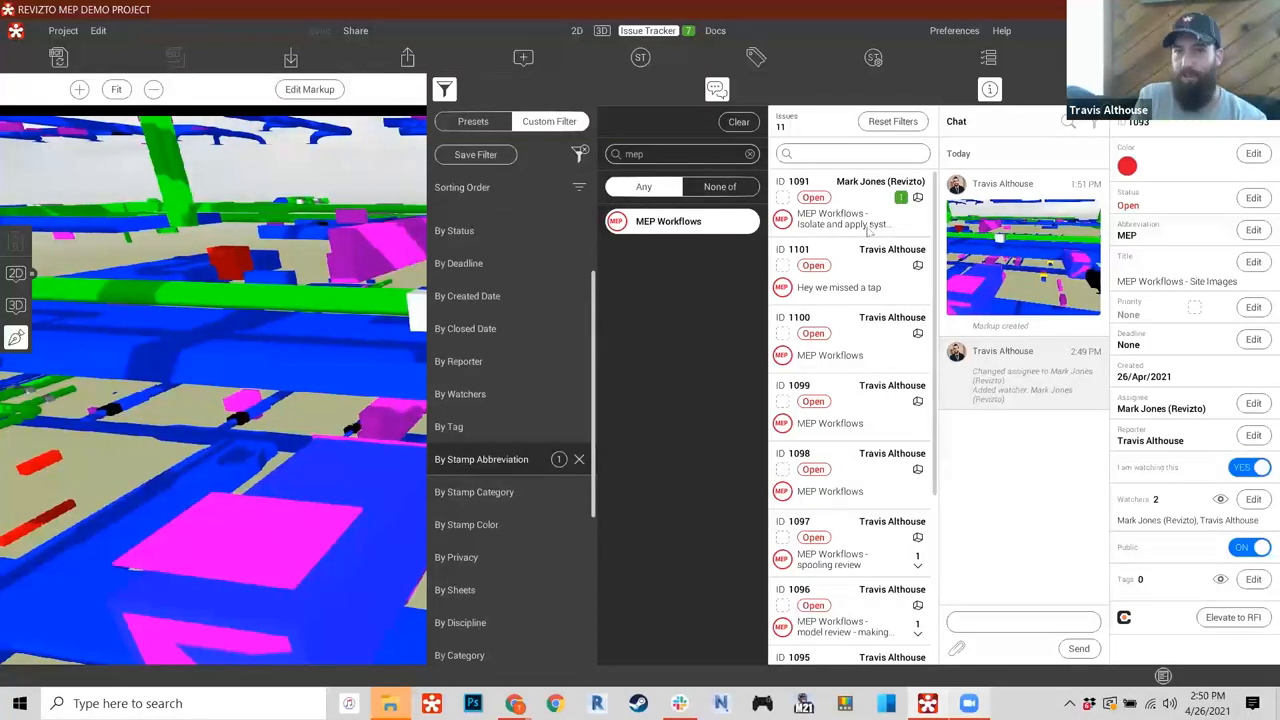
left_click(850, 198)
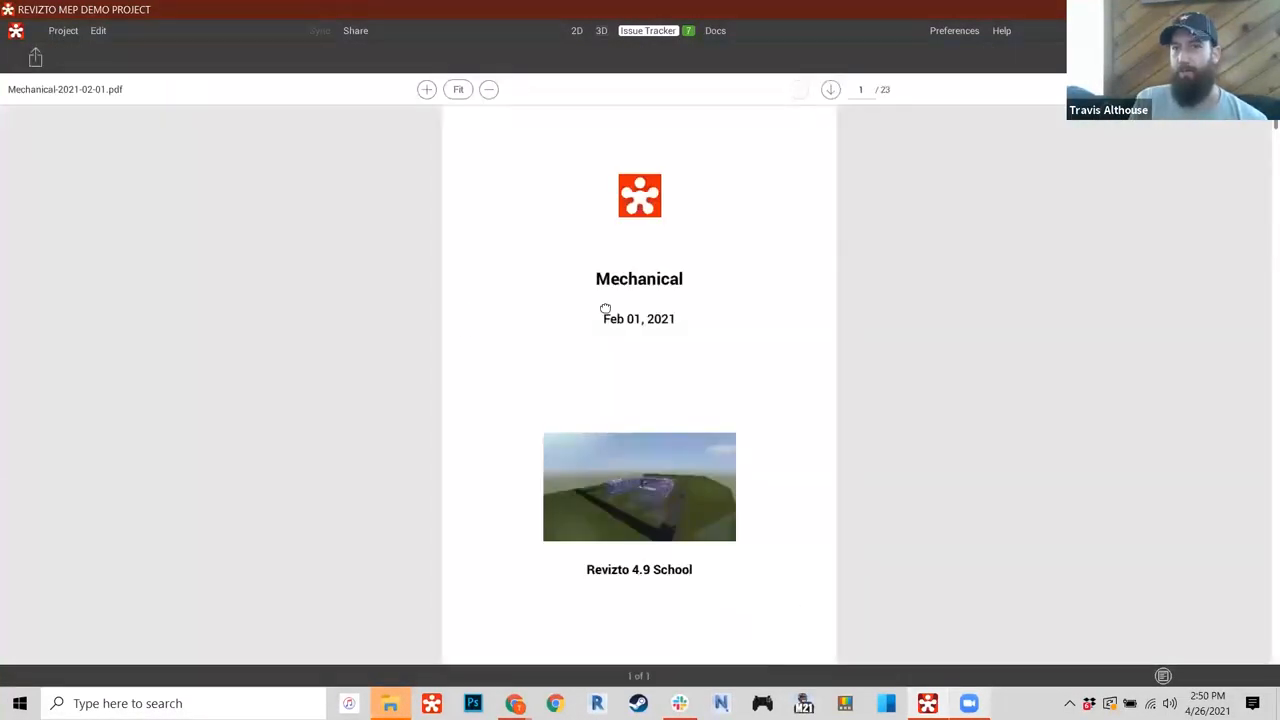
- Scroll down through the pages of the Mechanical issue report PDF
scroll("down", 3)
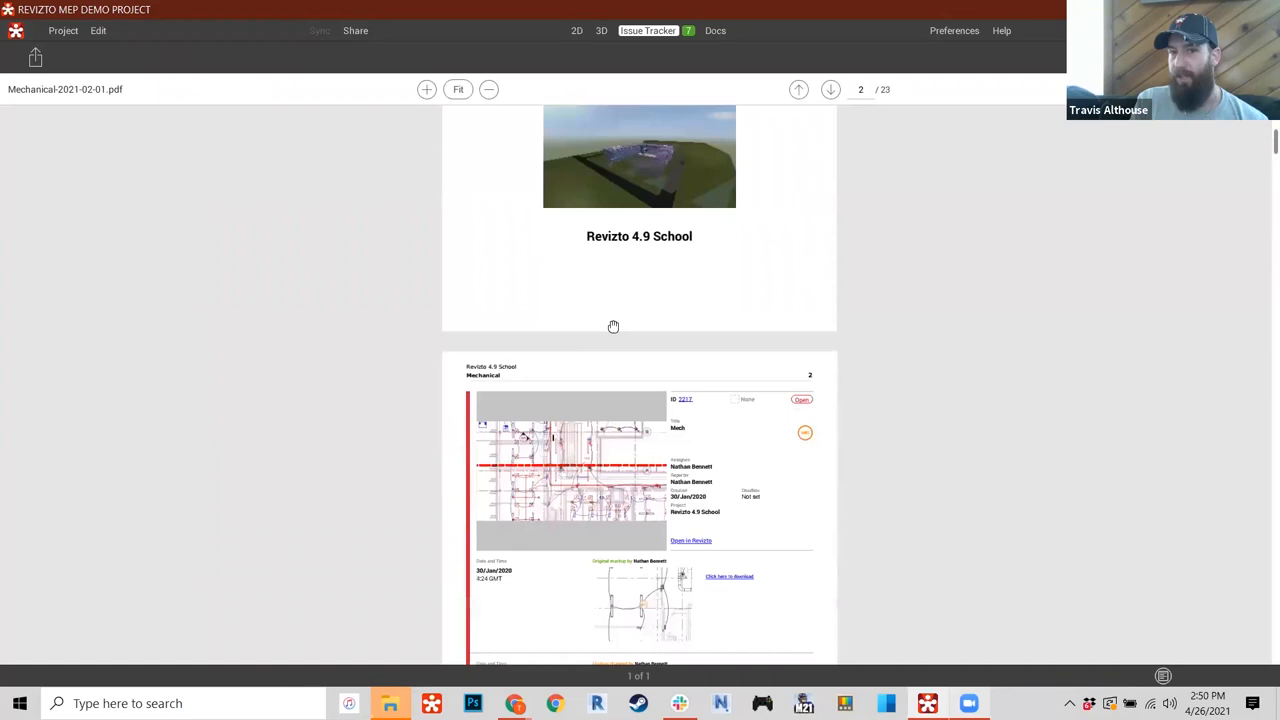
scroll("down", 3)
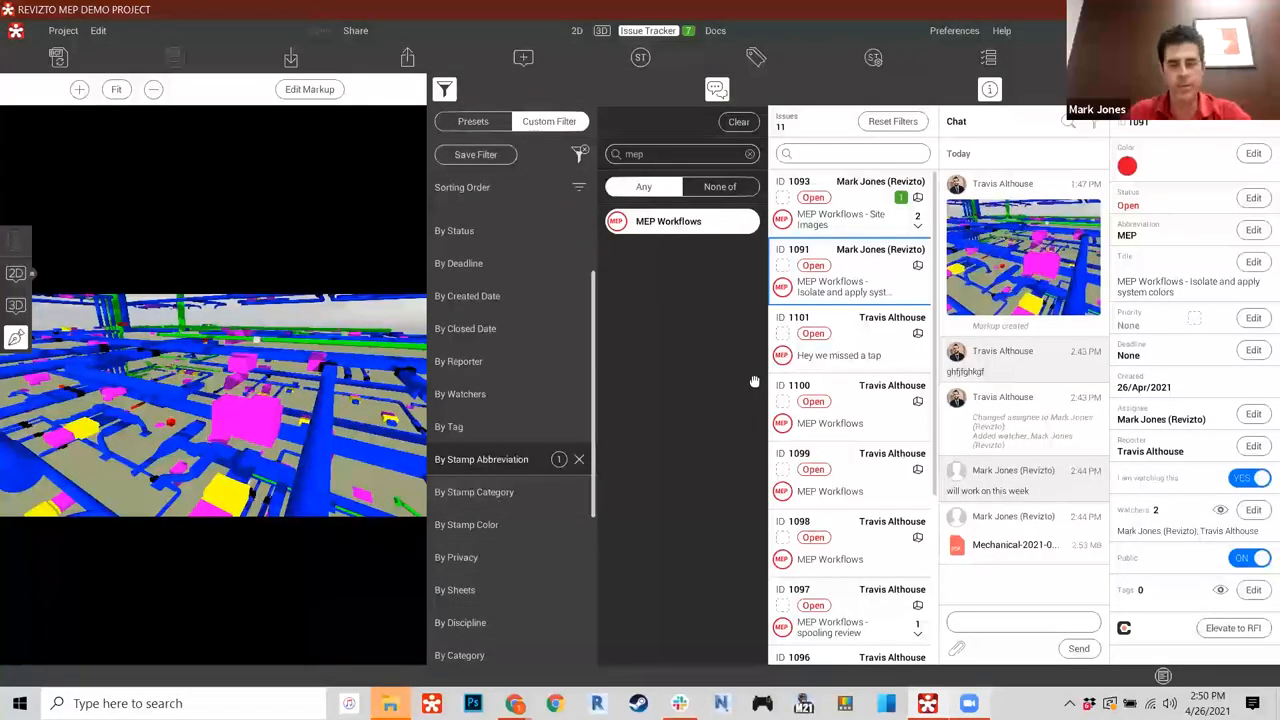
mouse_move(672, 368)
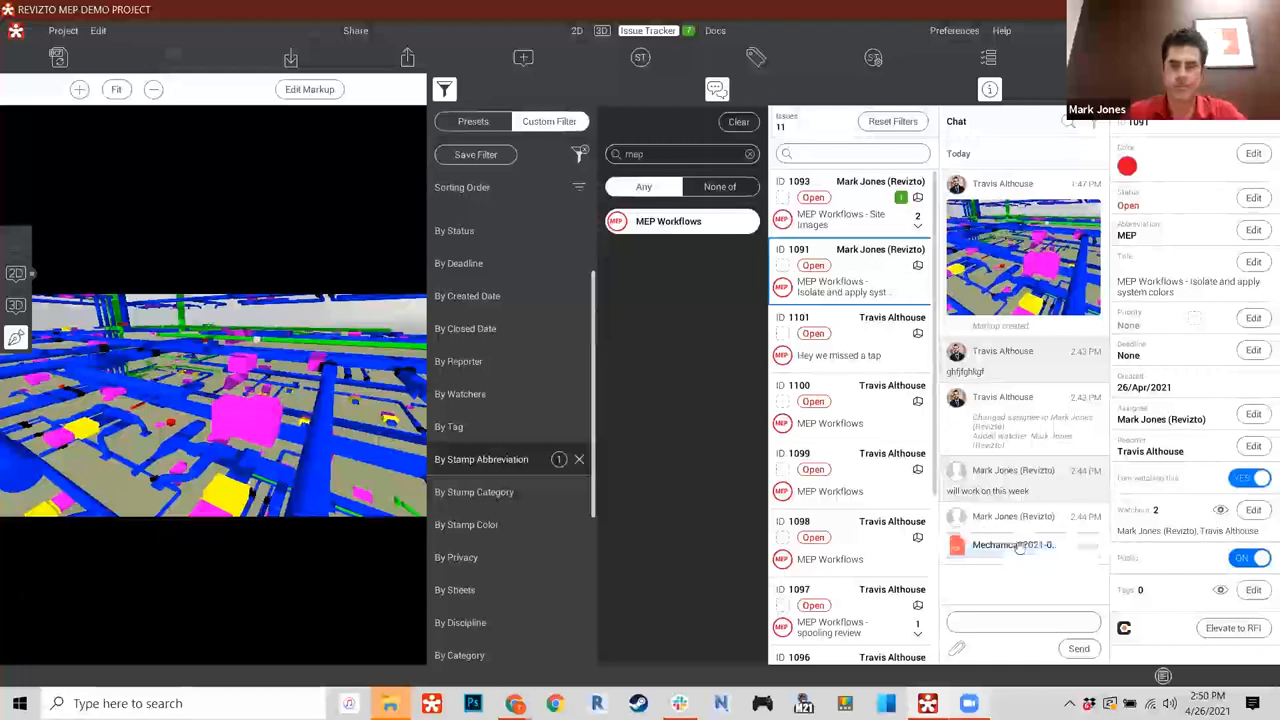
- View the attached Mechanical report PDF and reply 'did you see it yet?' in the chat
left_click(1012, 544)
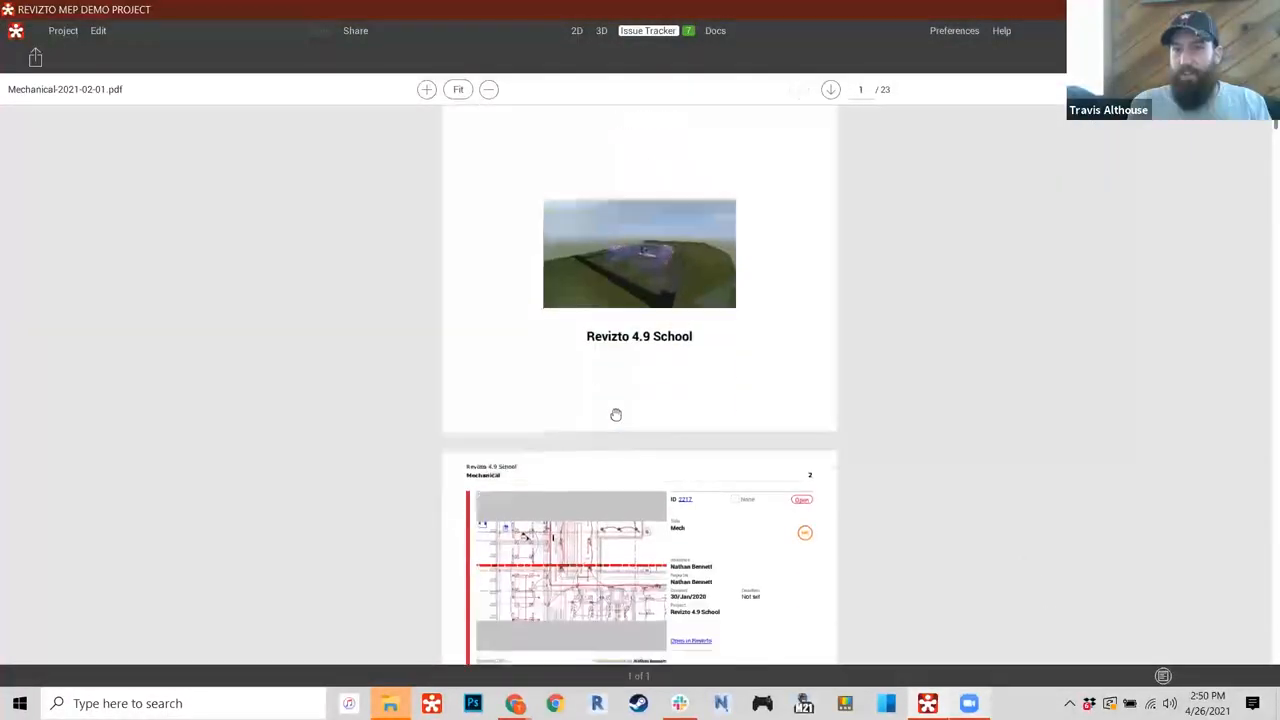
left_click(600, 30)
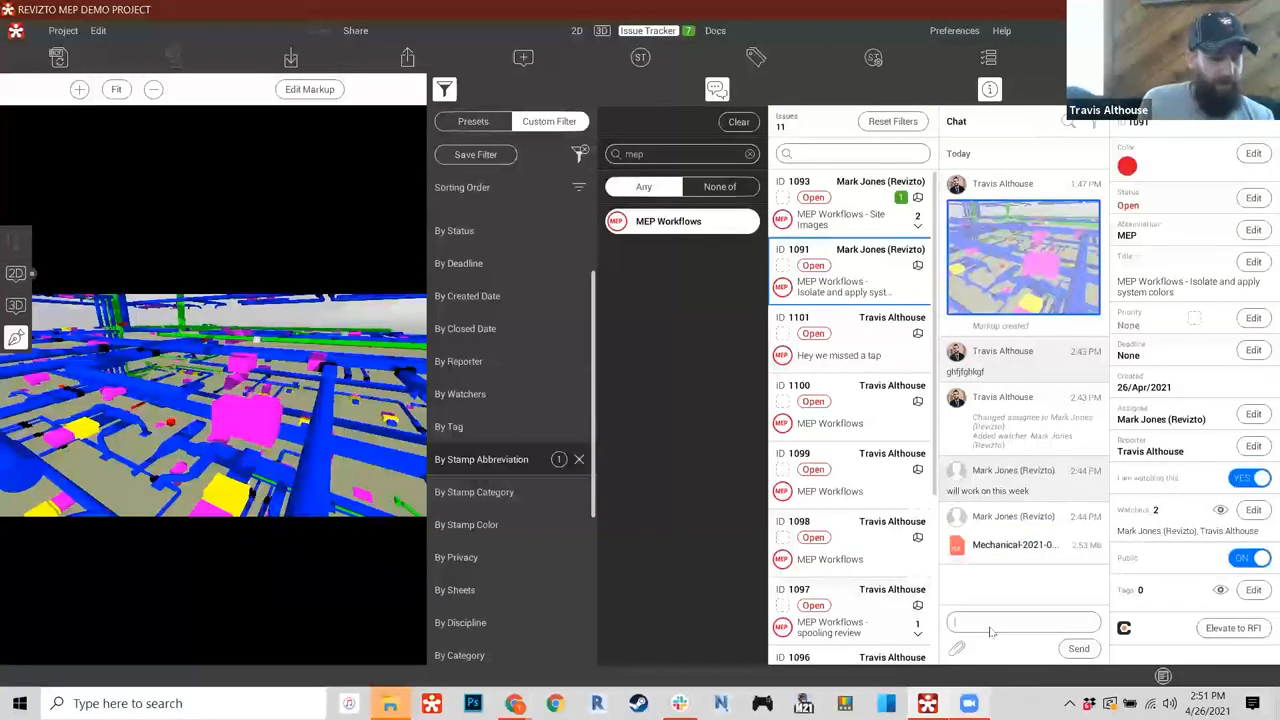
type("did you see")
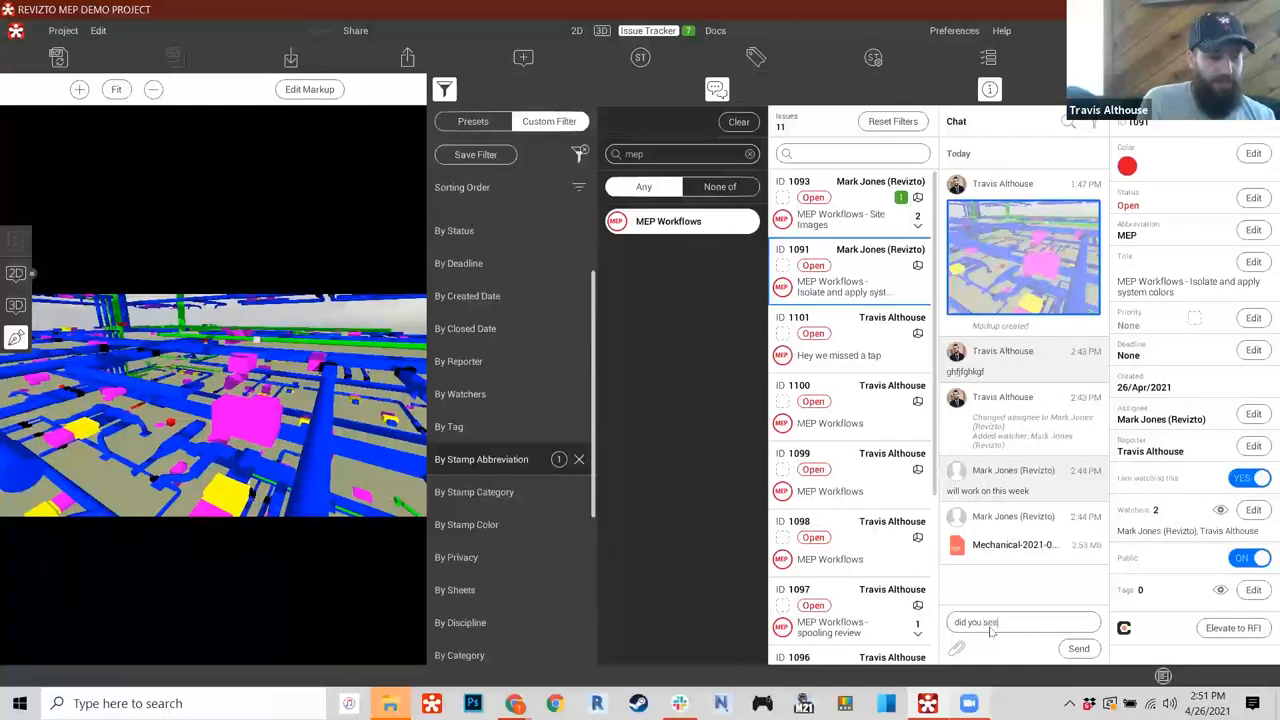
type("it yet?")
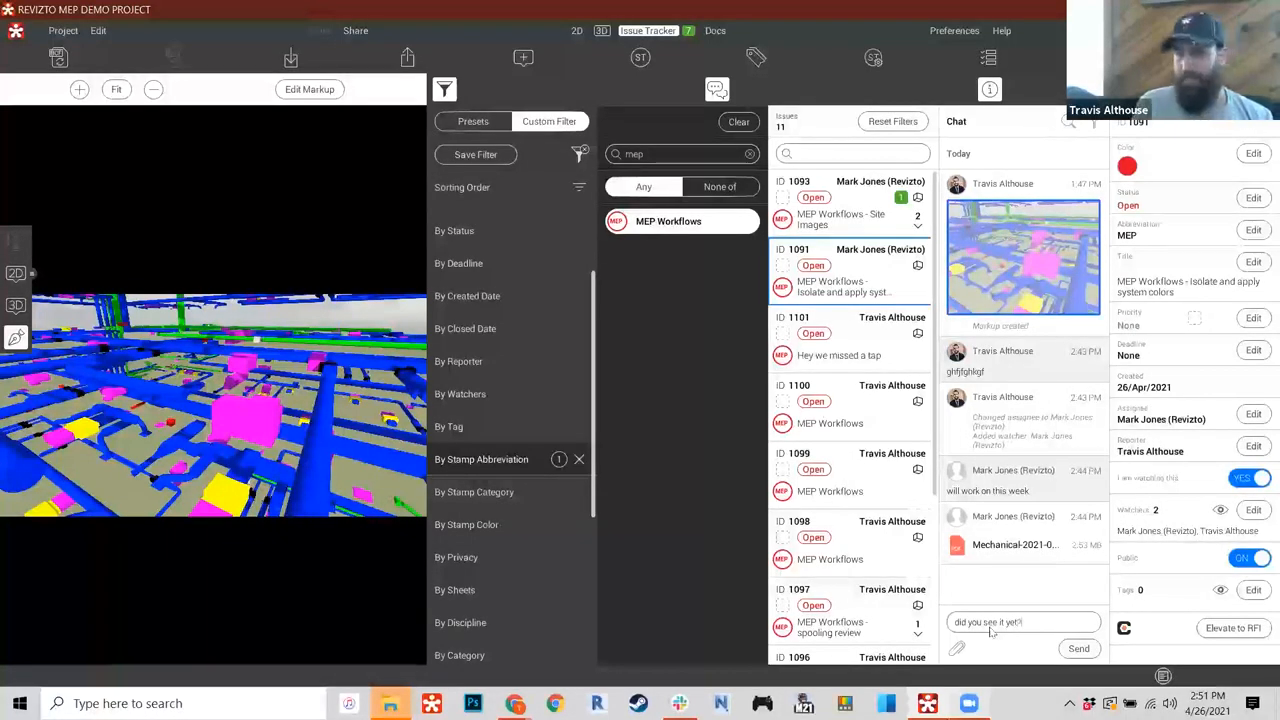
- Open issue 1093 about site images and go to its saved markup view
left_click(1078, 648)
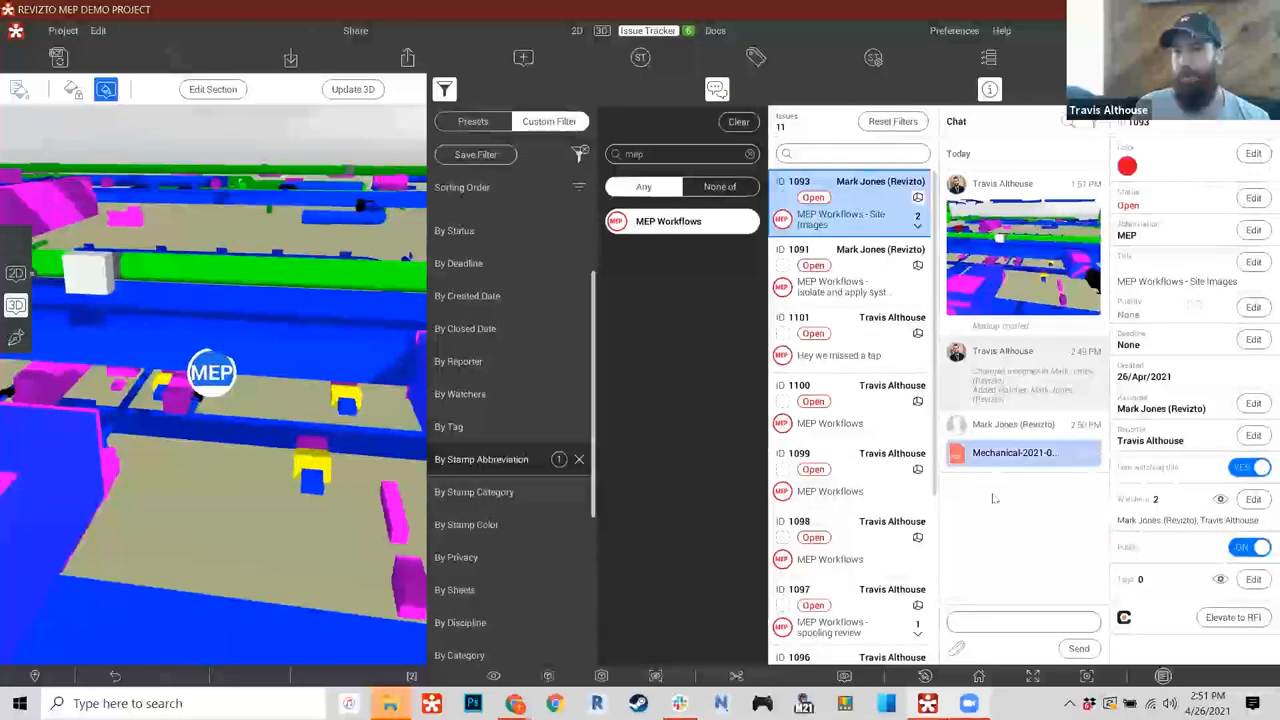
left_click(1012, 452)
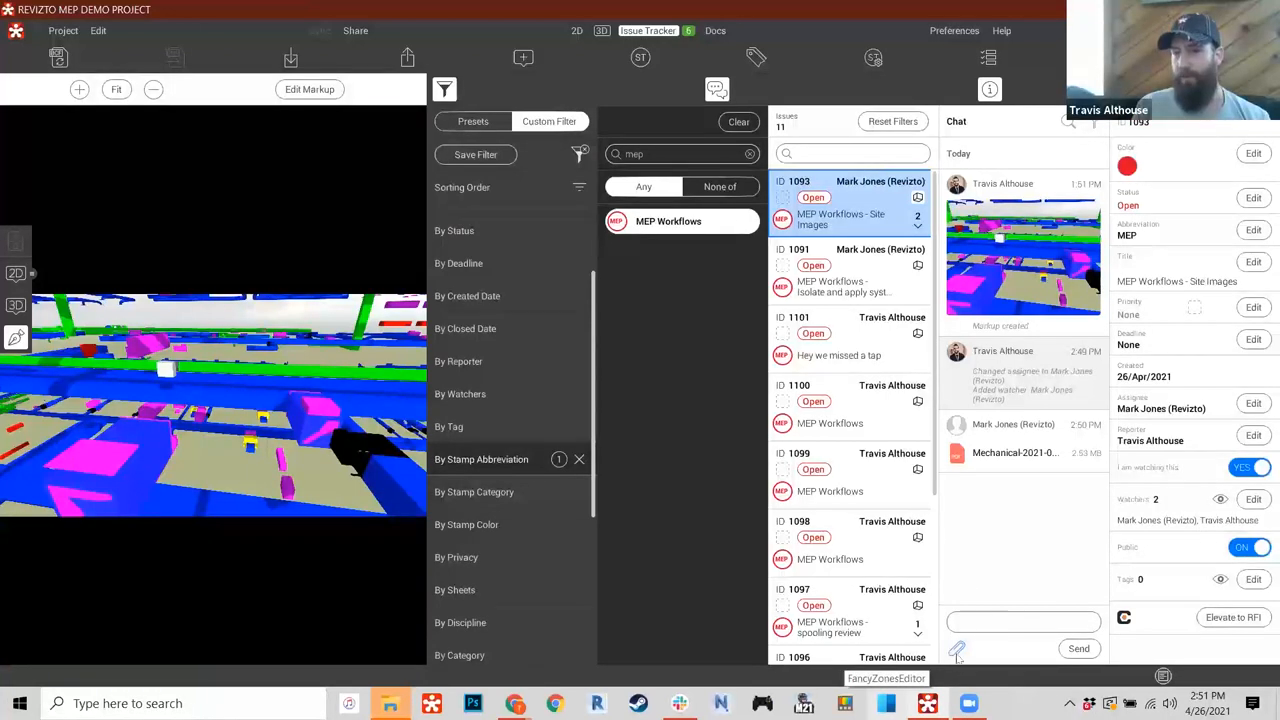
- Start a reply in the chat of issue 1093
left_click(956, 648)
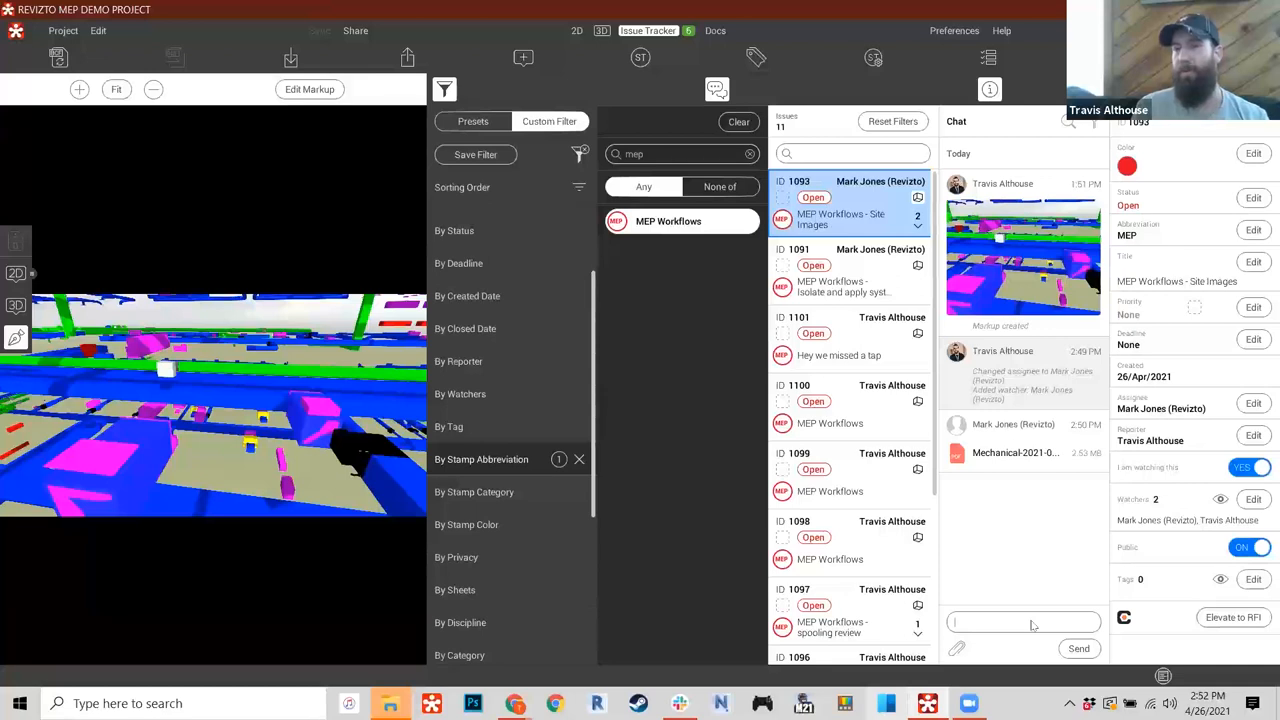
mouse_move(984, 520)
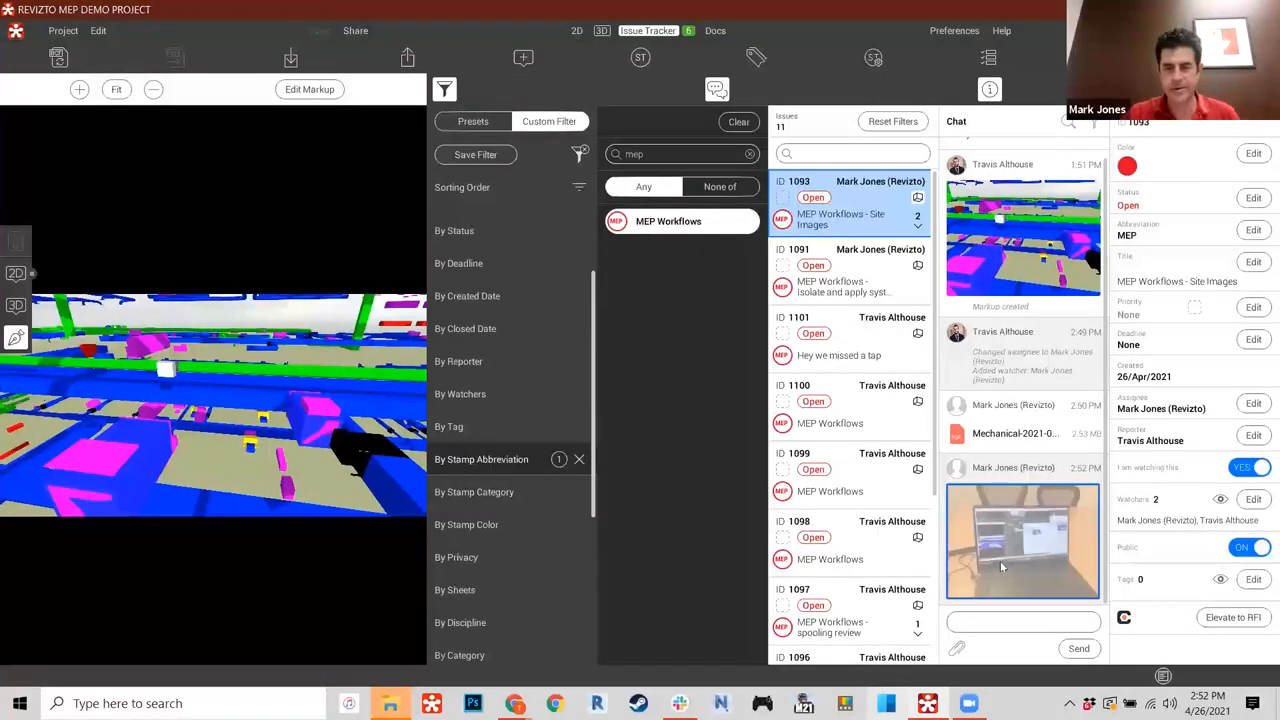
left_click(1022, 540)
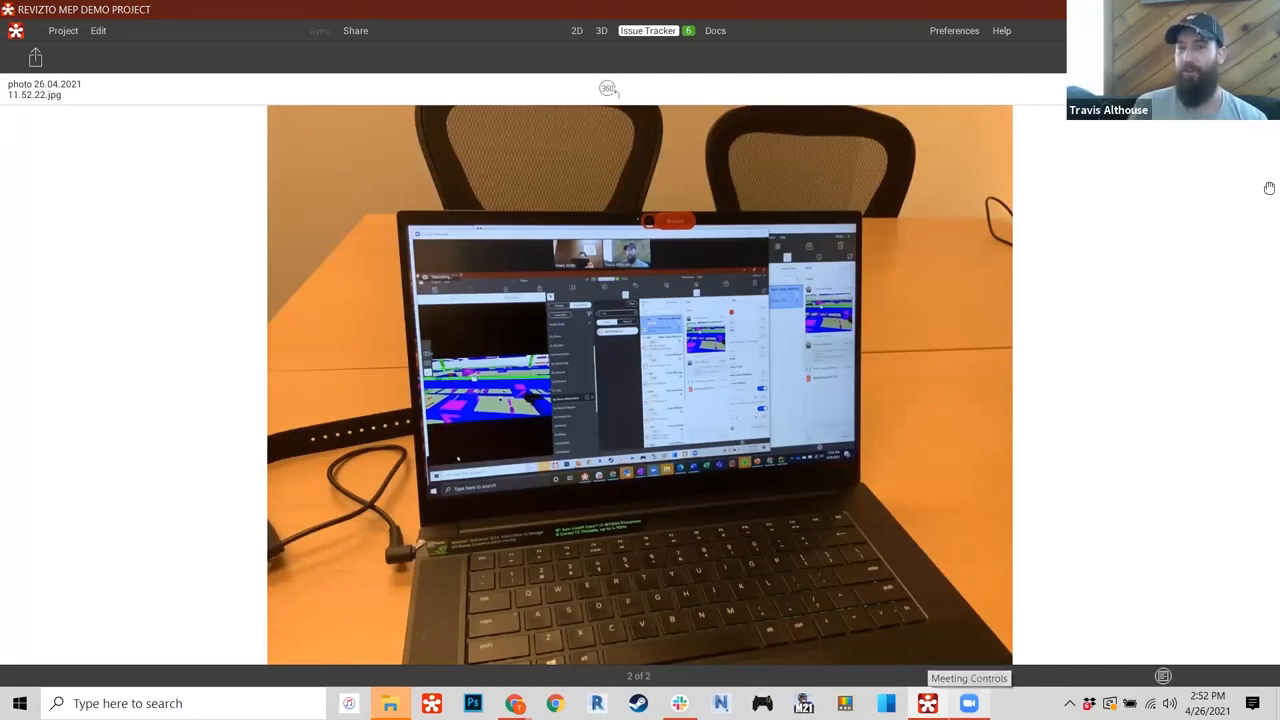
mouse_move(696, 314)
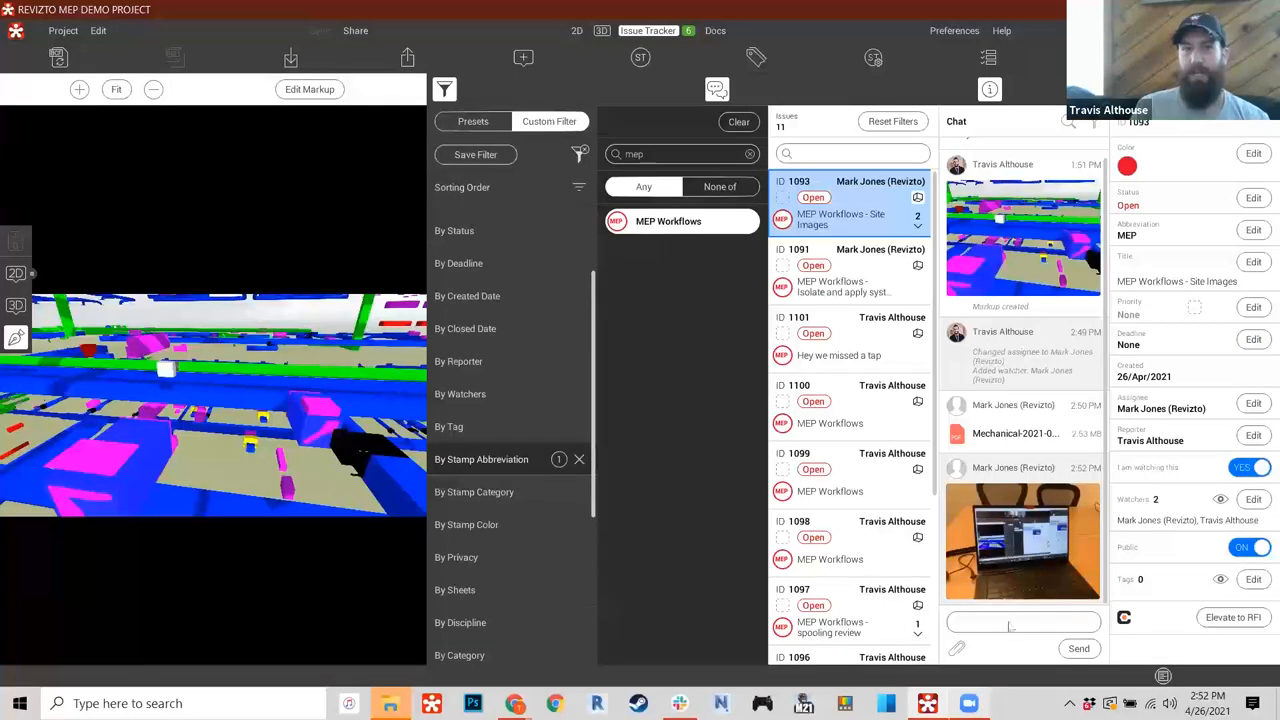
left_click(1022, 540)
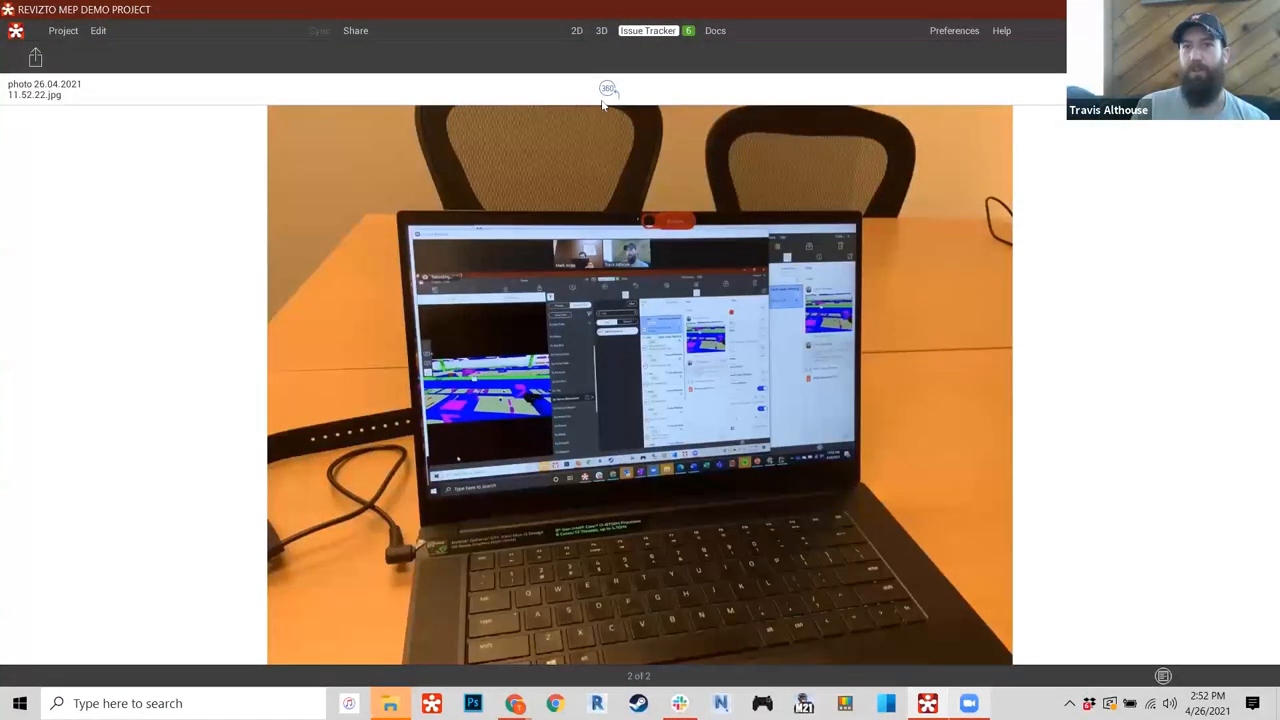
left_click(608, 88)
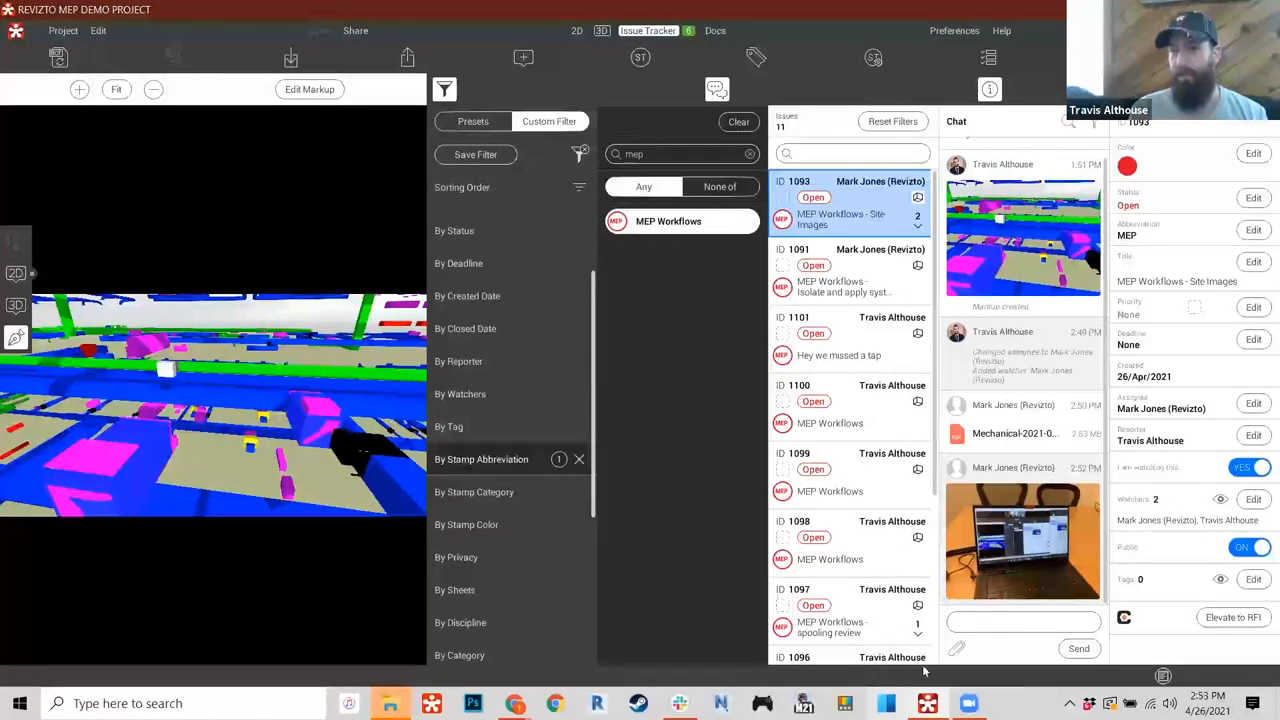
left_click(1020, 540)
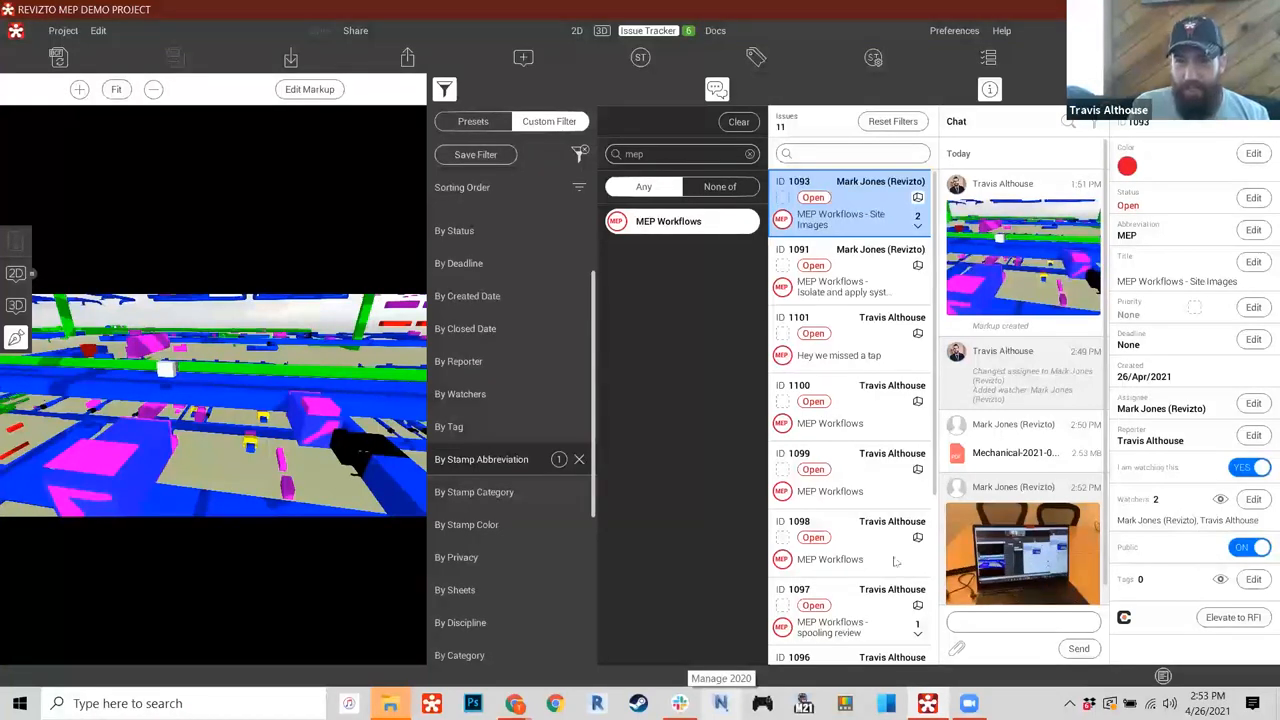
- Open issue 1095 on equipment take-offs, then bring up the appearance templates
scroll("down", 3)
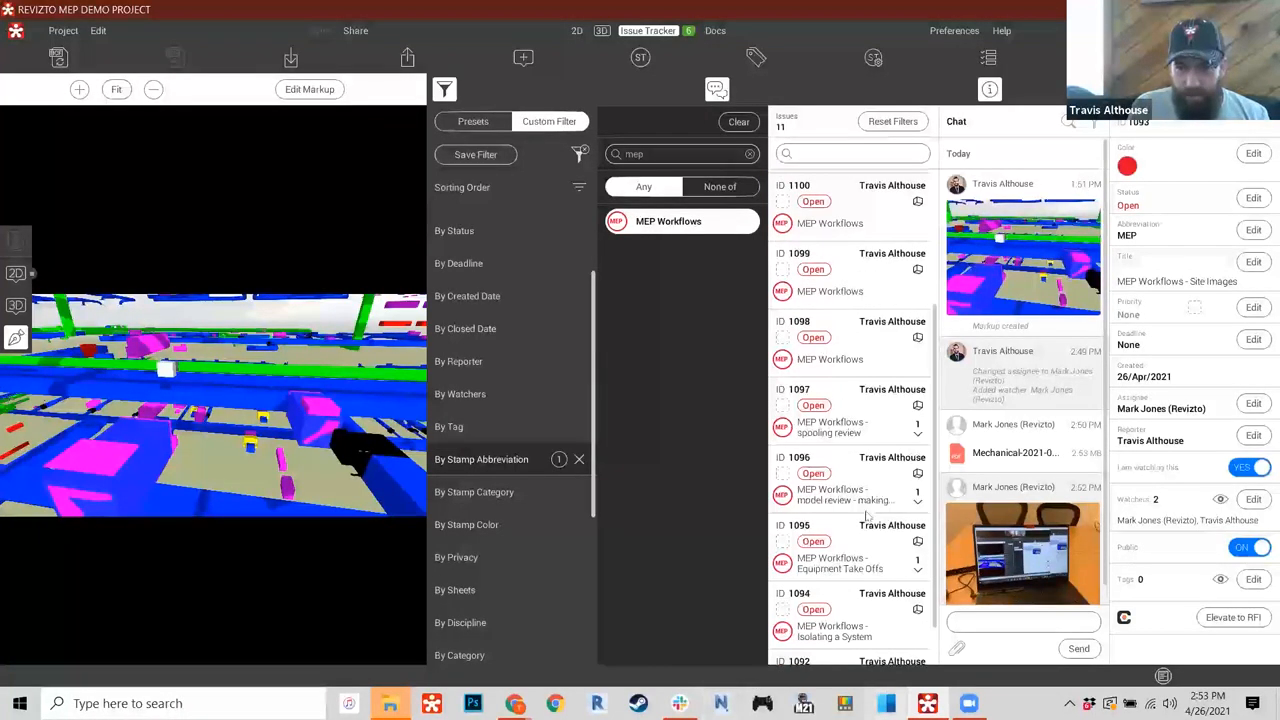
scroll("down", 3)
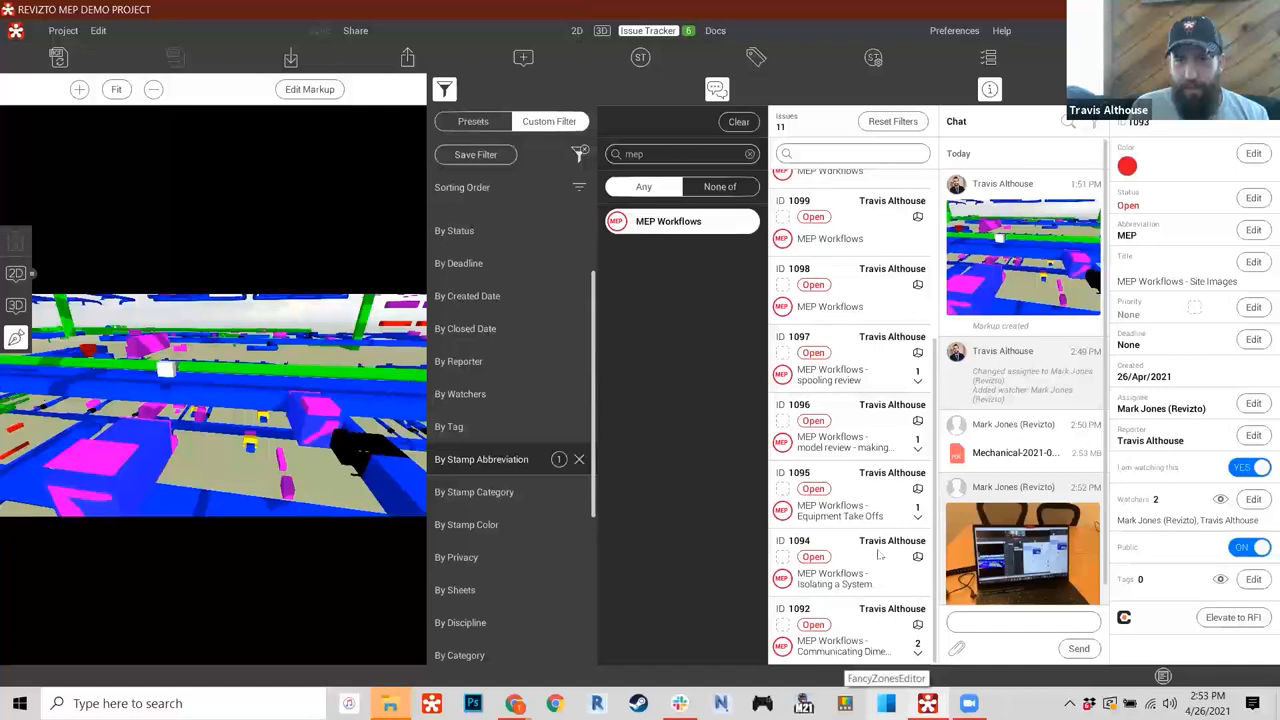
left_click(840, 510)
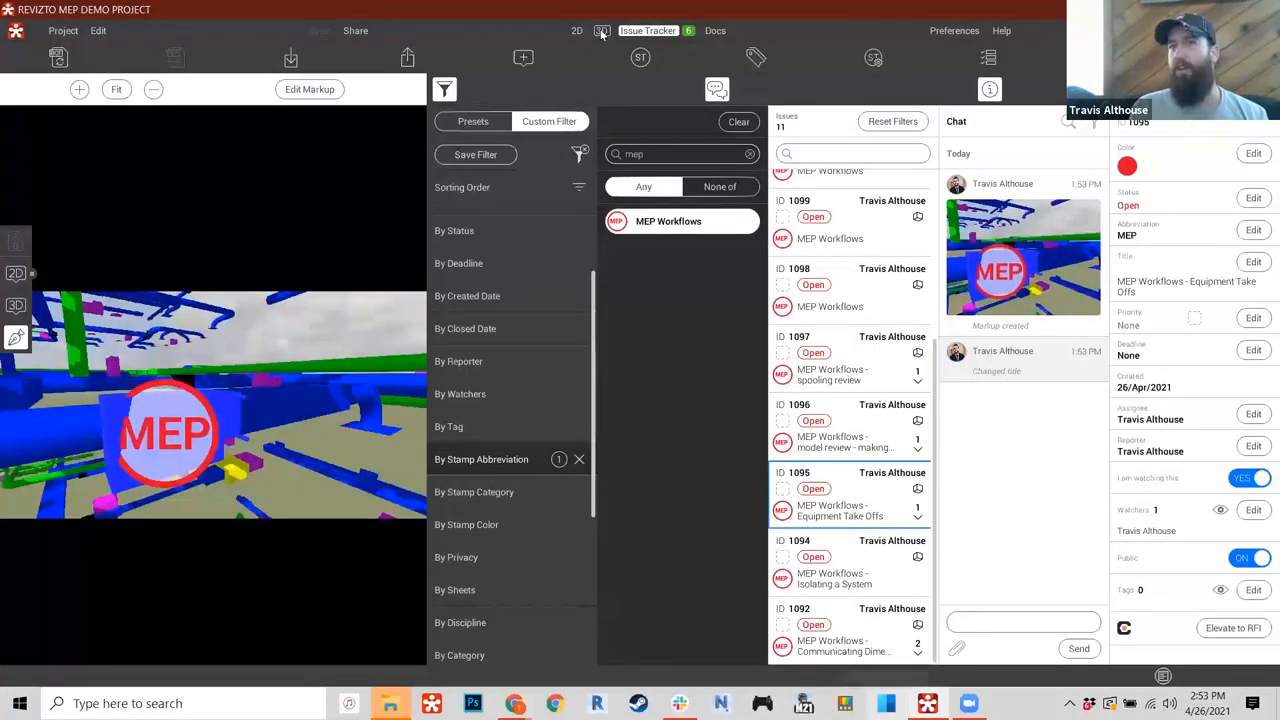
left_click(600, 30)
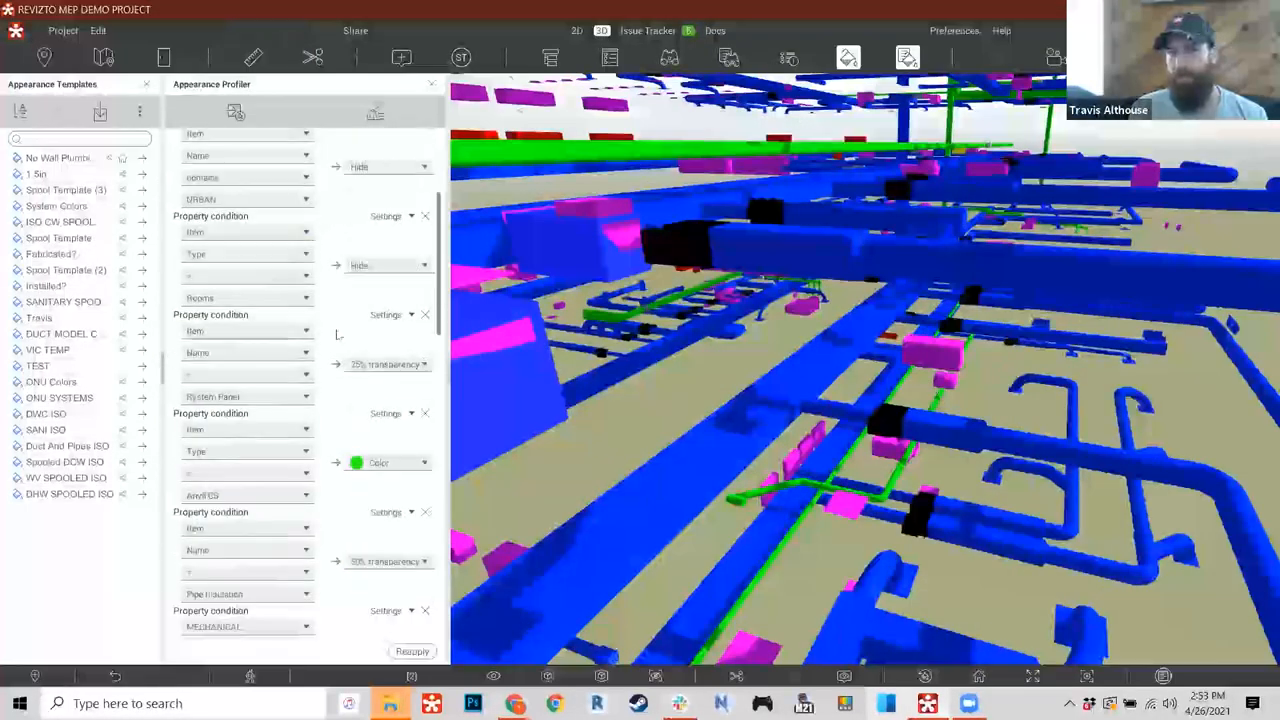
- Review the appearance profile rules and reset them to a plain grey model
scroll("down", 3)
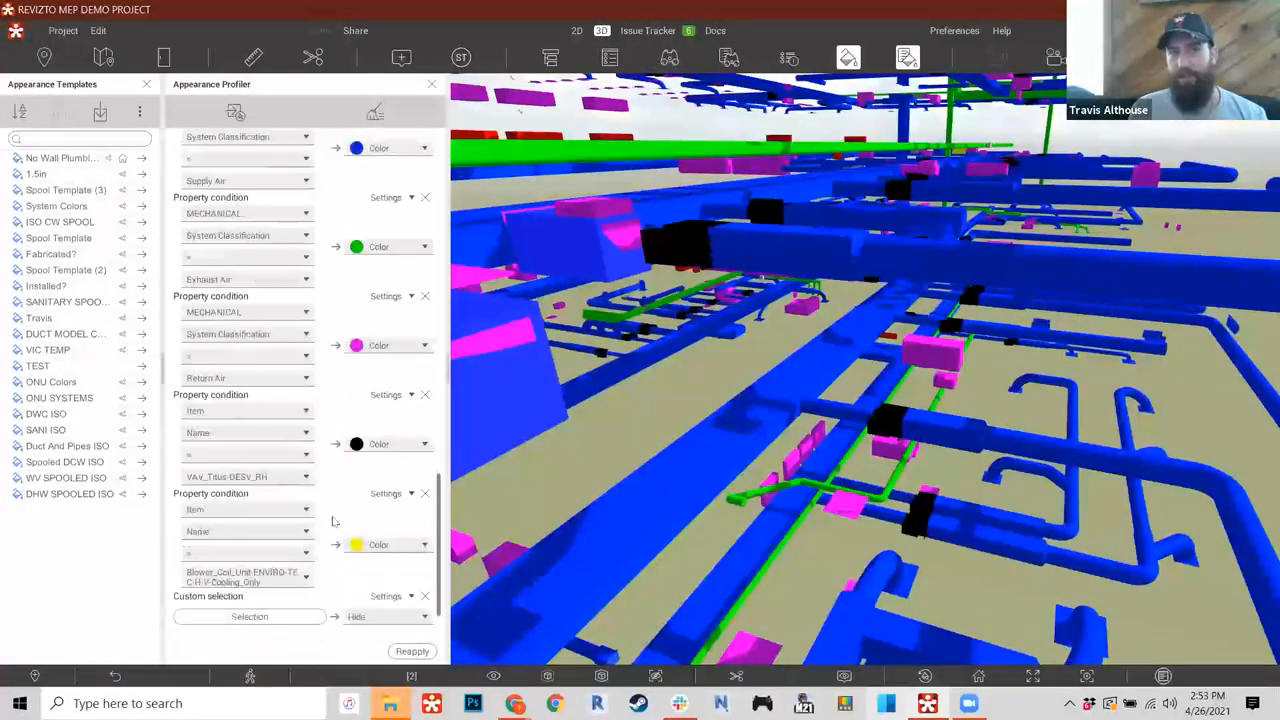
scroll("down", 3)
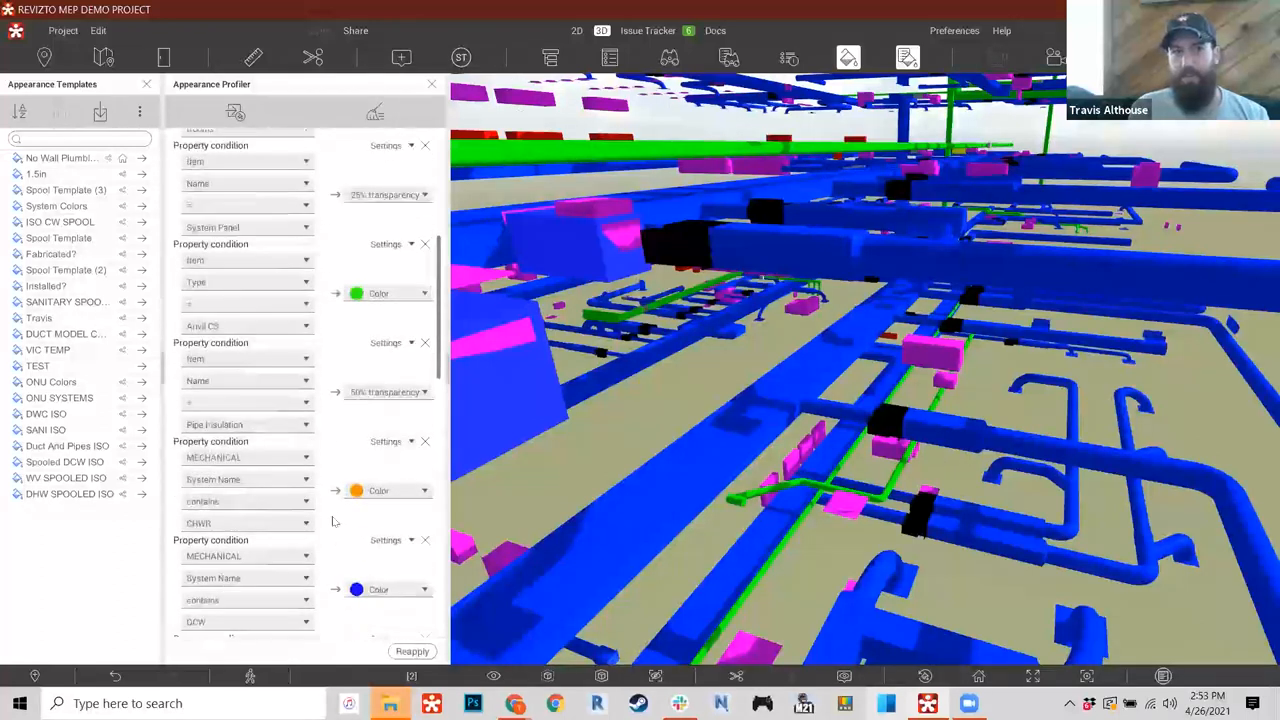
scroll("up", 3)
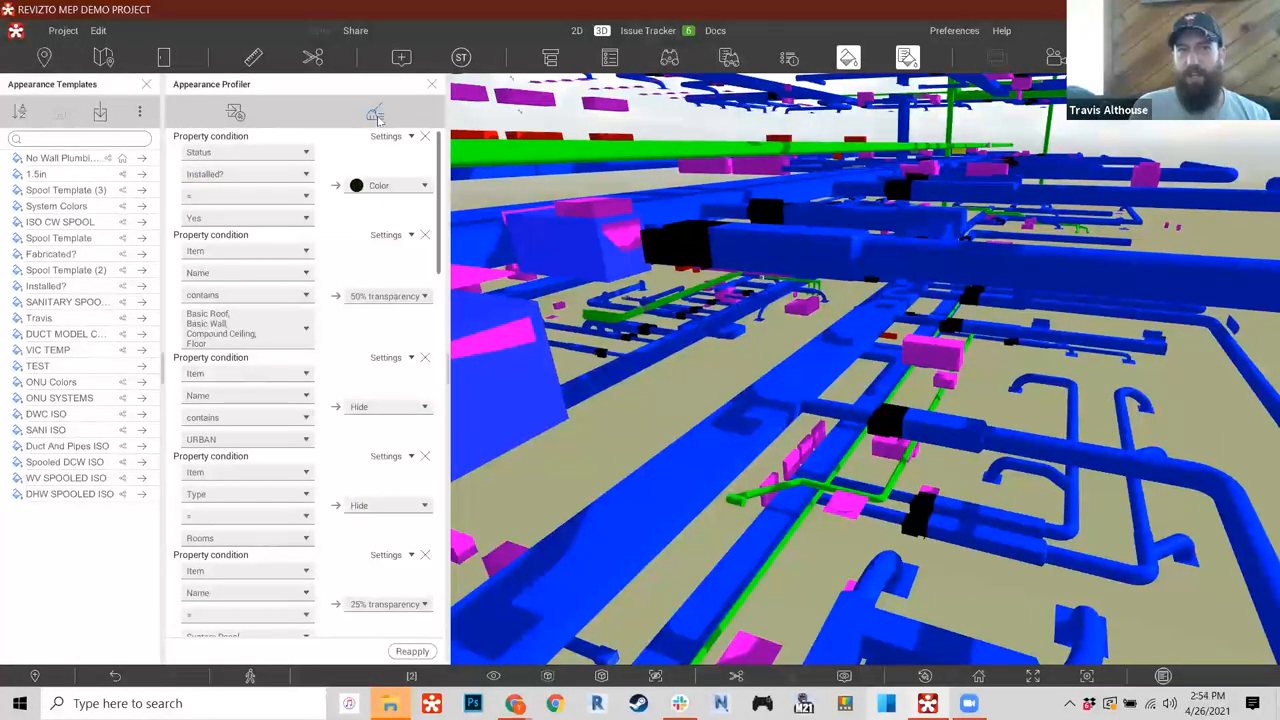
left_click(408, 112)
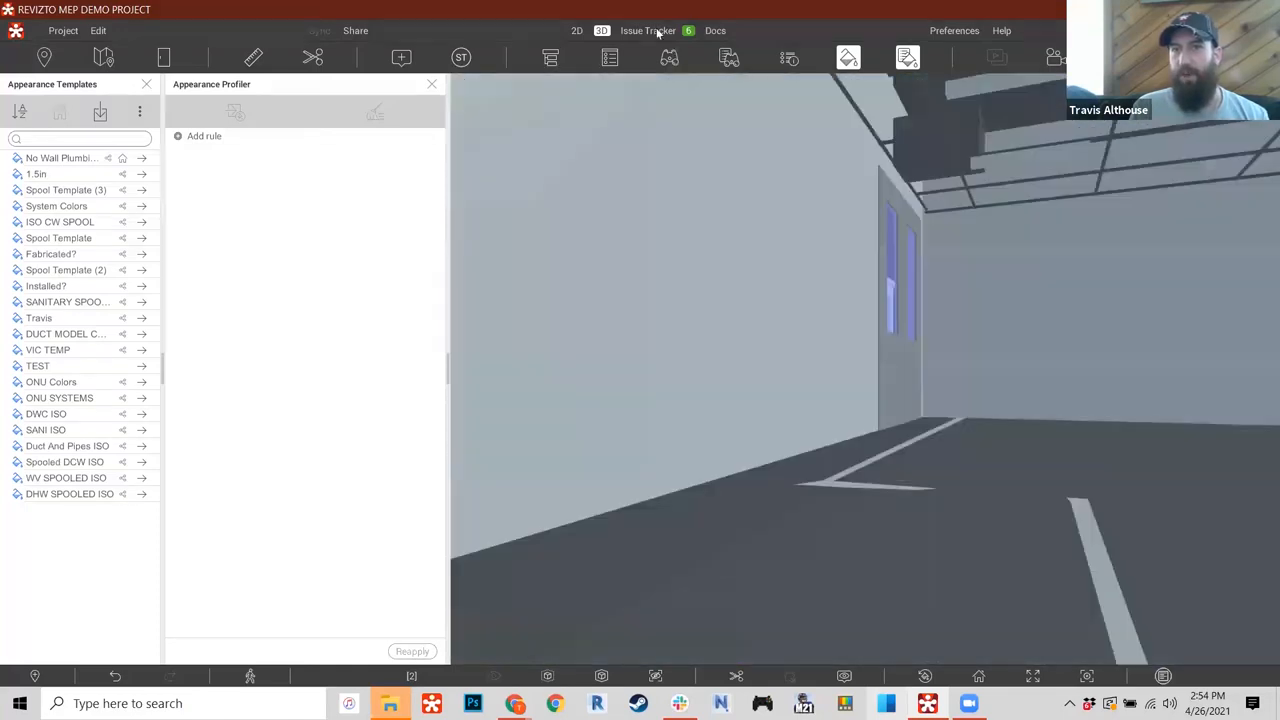
- Apply the saved installed-status appearance template to restore the coloured MEP model
left_click(648, 30)
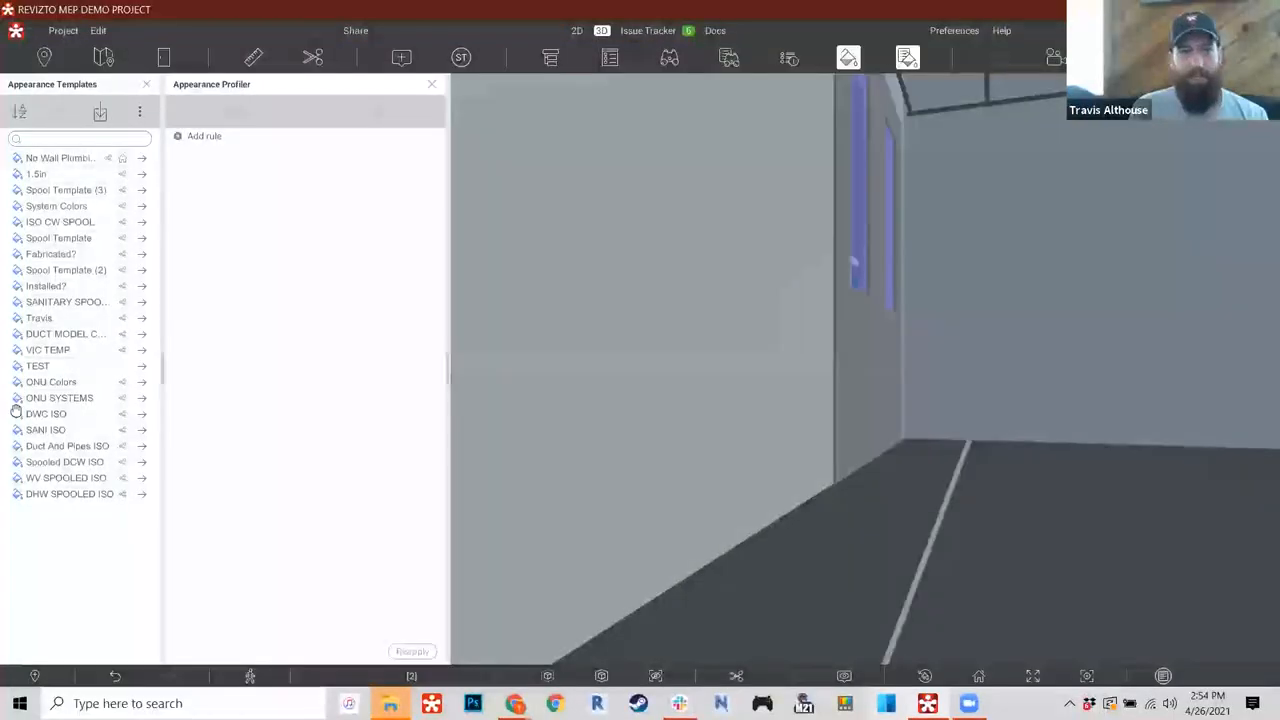
left_click(648, 30)
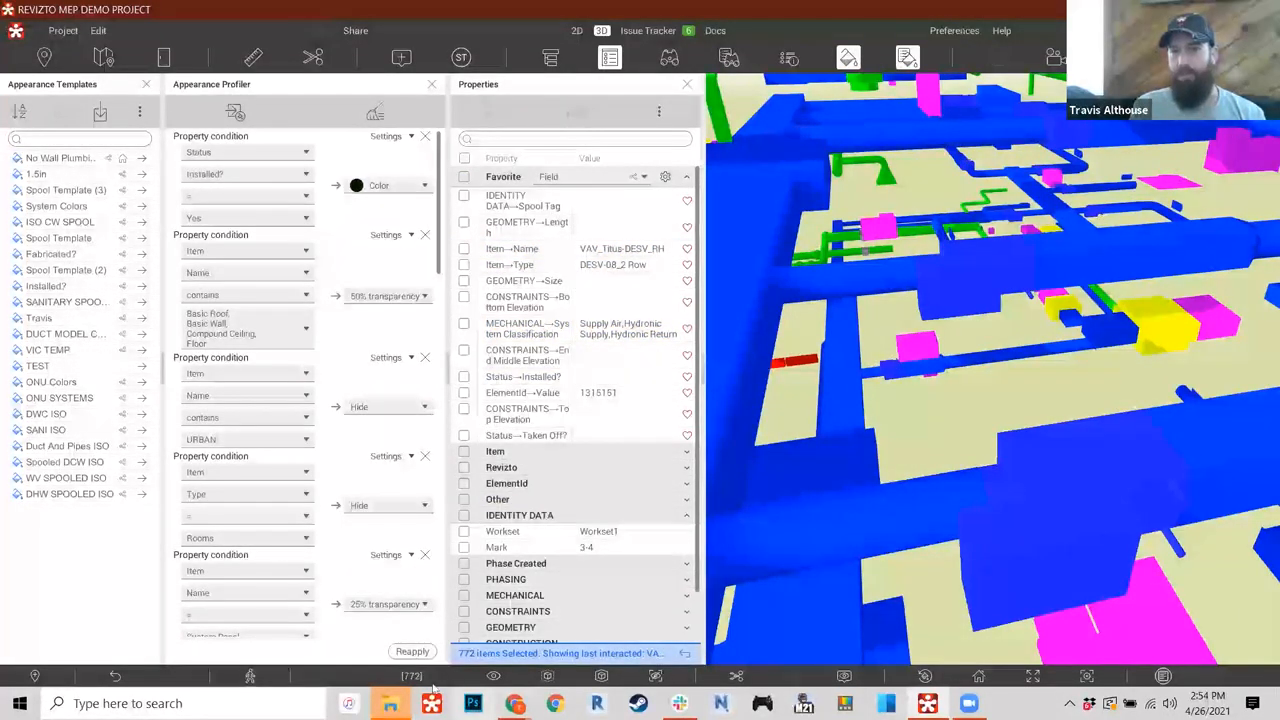
mouse_move(472, 704)
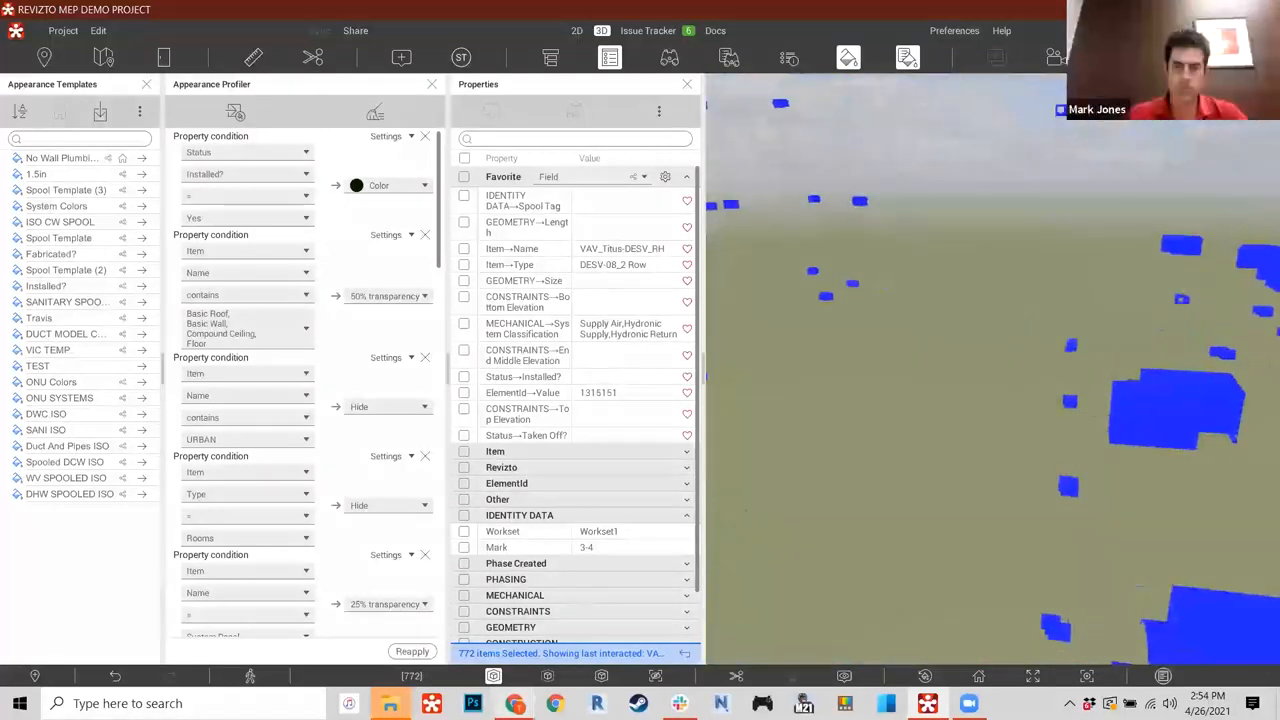
- Close the element properties panel and the appearance rules panel
left_click(688, 84)
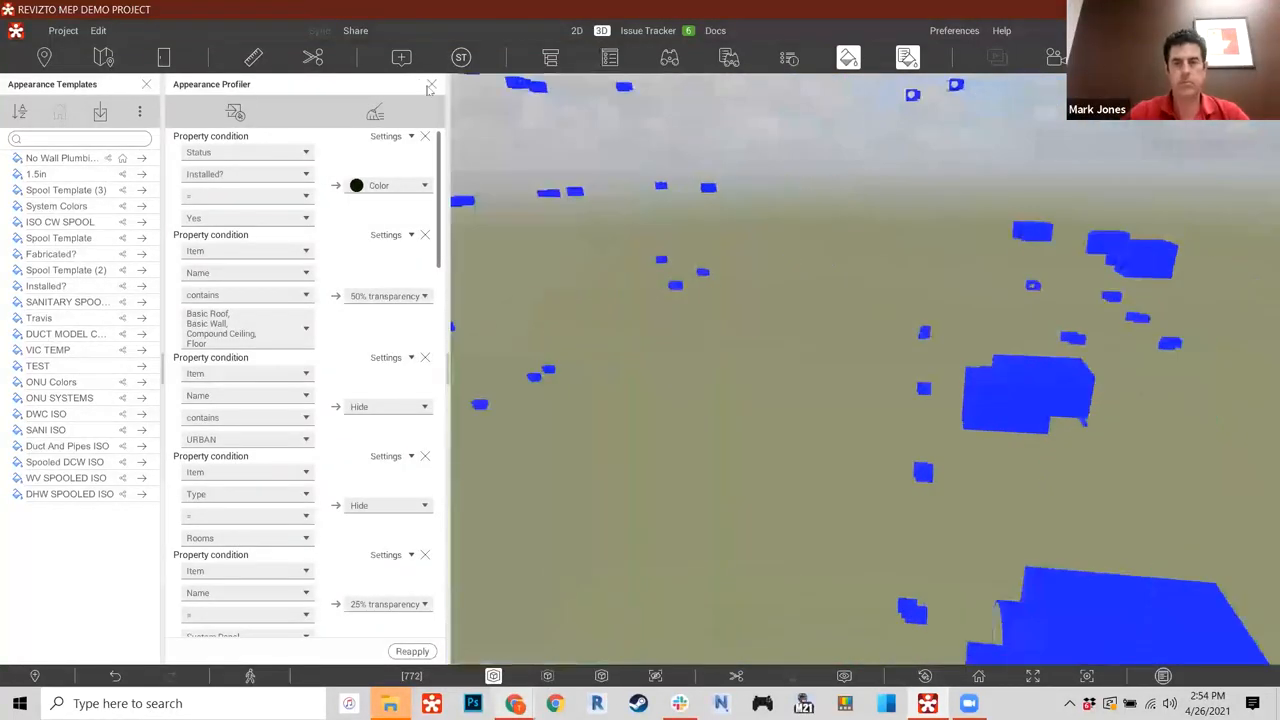
left_click(432, 84)
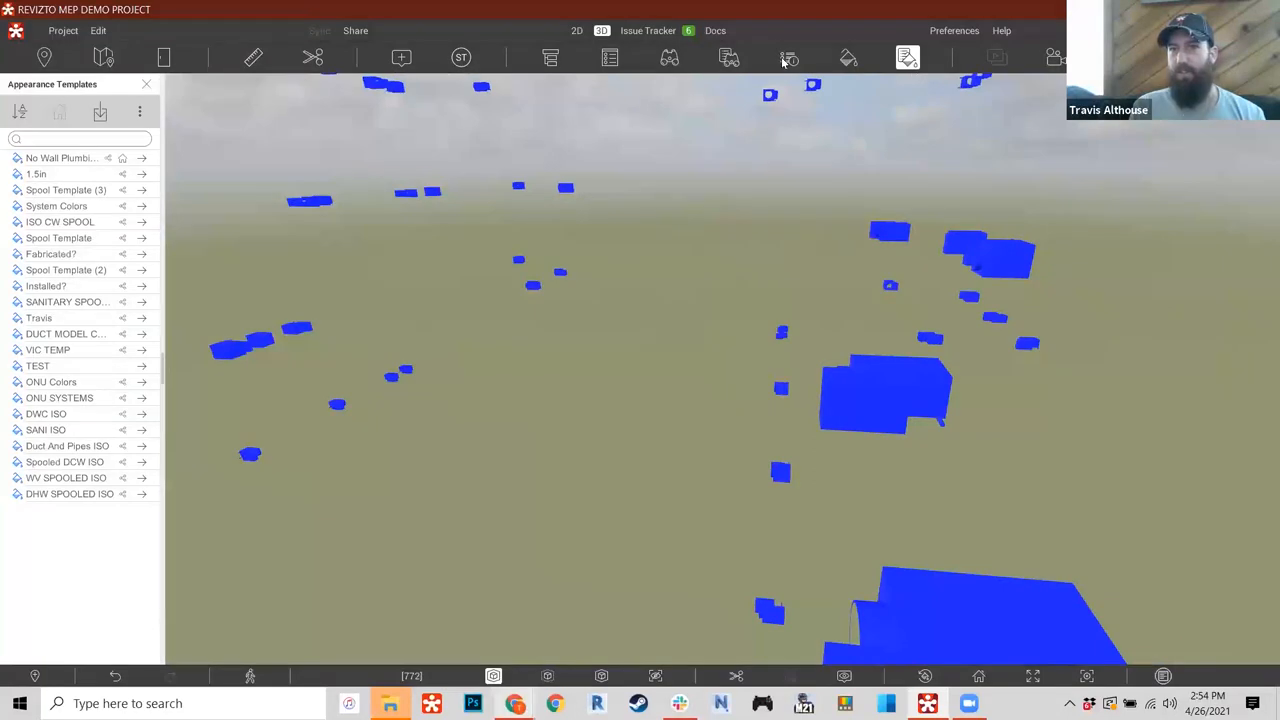
- Show the 772 selected elements in the Selection Inspector table and scan its columns
left_click(788, 56)
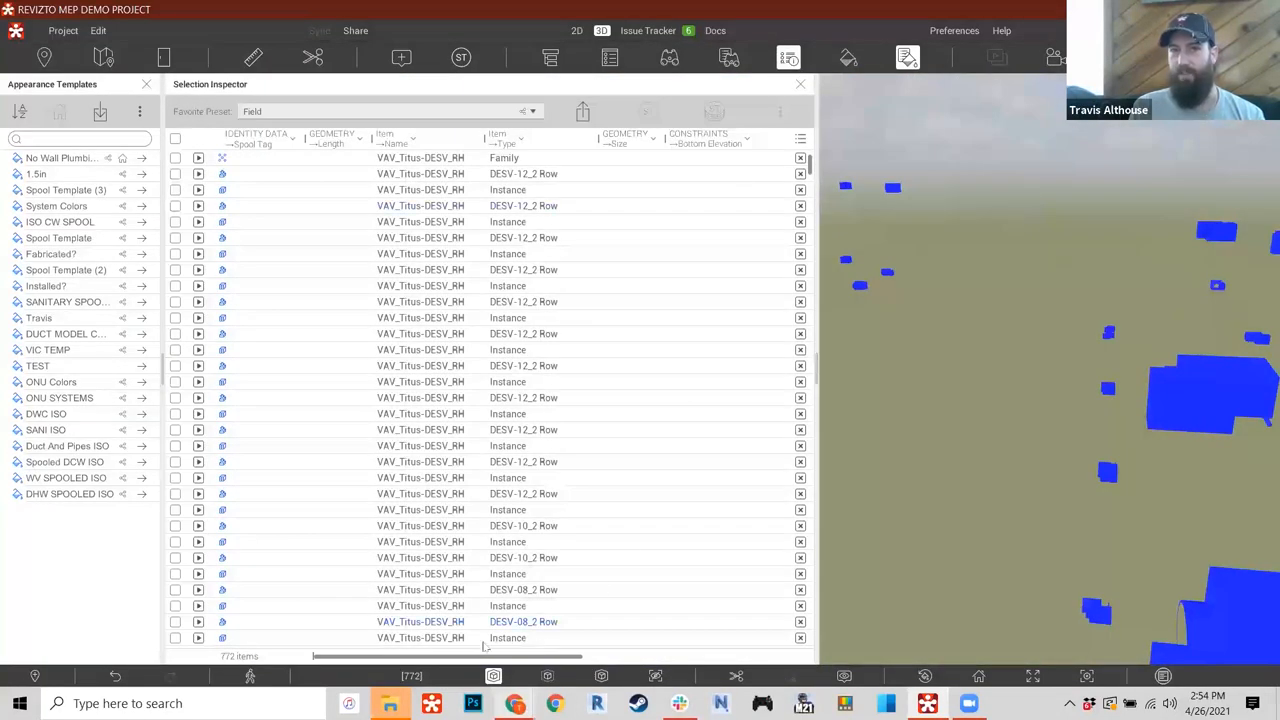
scroll("right", 3)
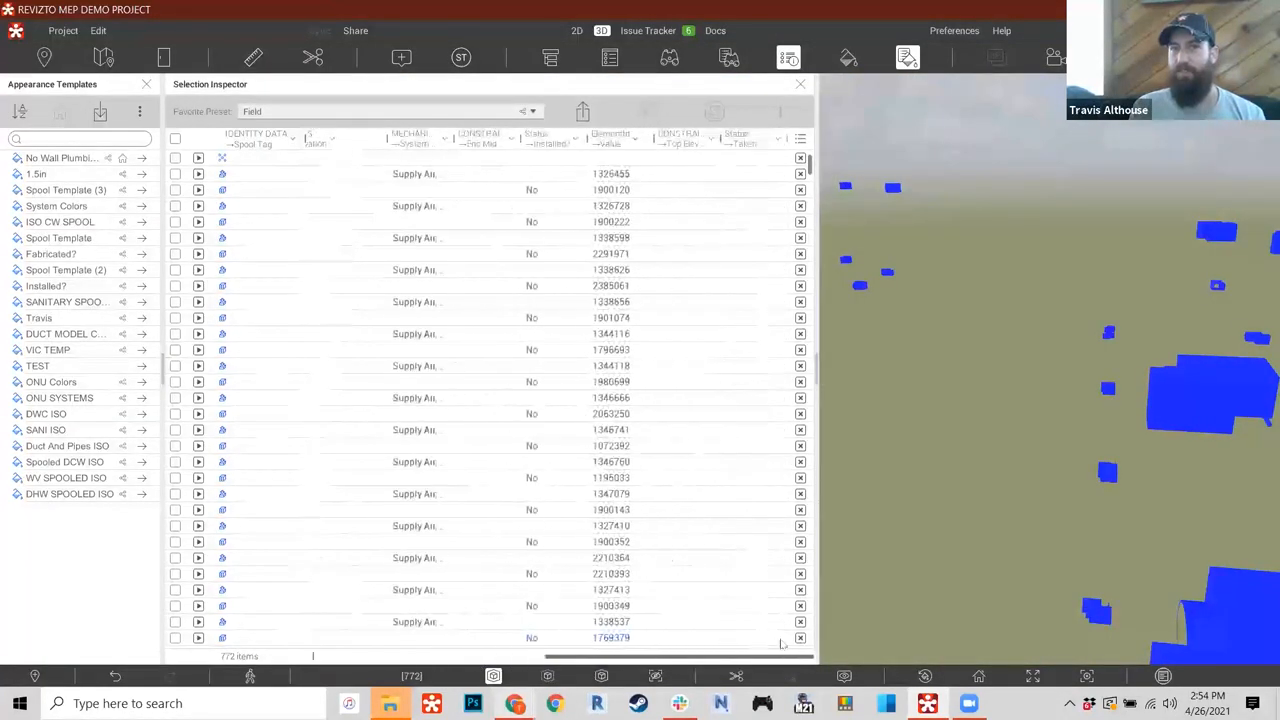
scroll("left", 3)
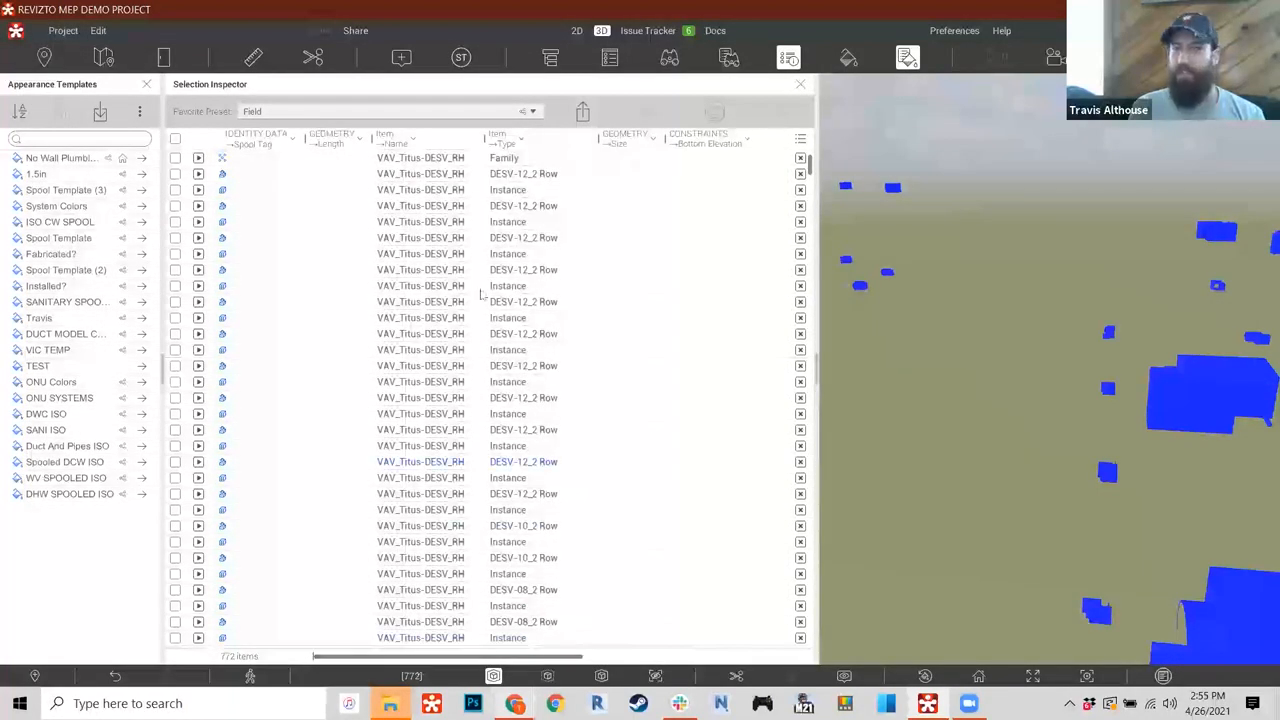
scroll("down", 3)
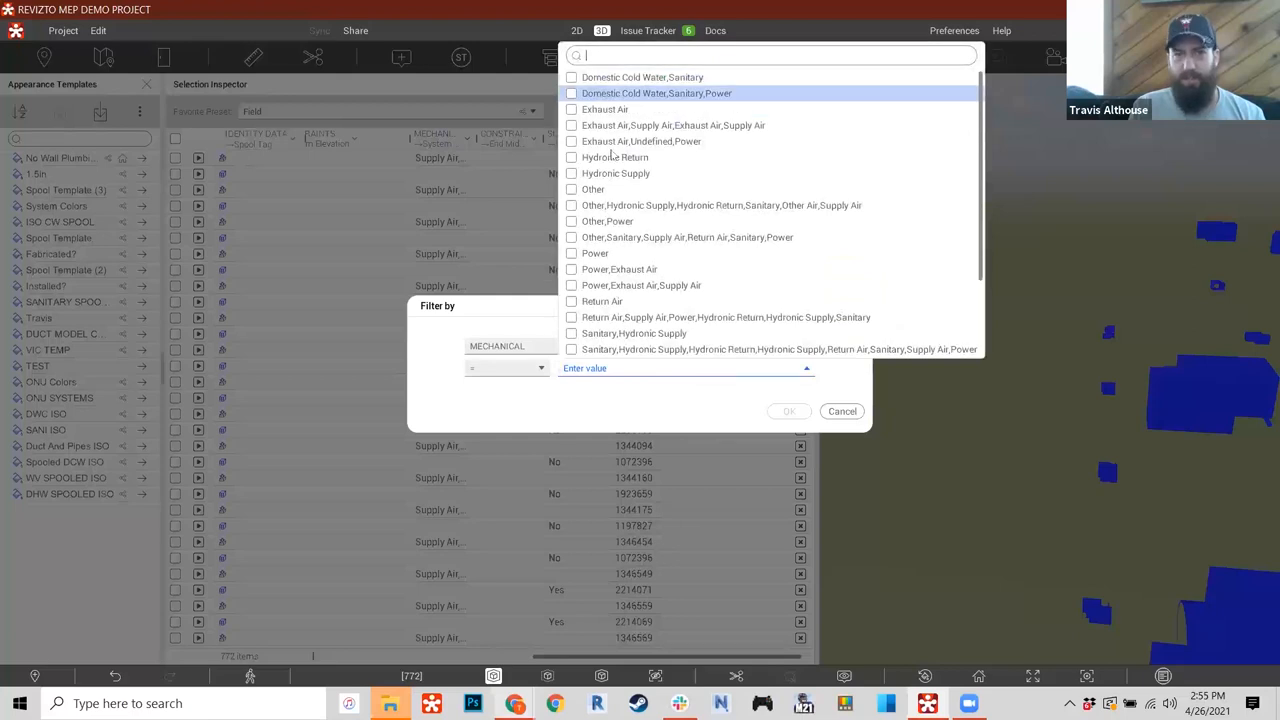
- Filter the selection table to Supply Air system classification, then close the selected-items list
scroll("down", 3)
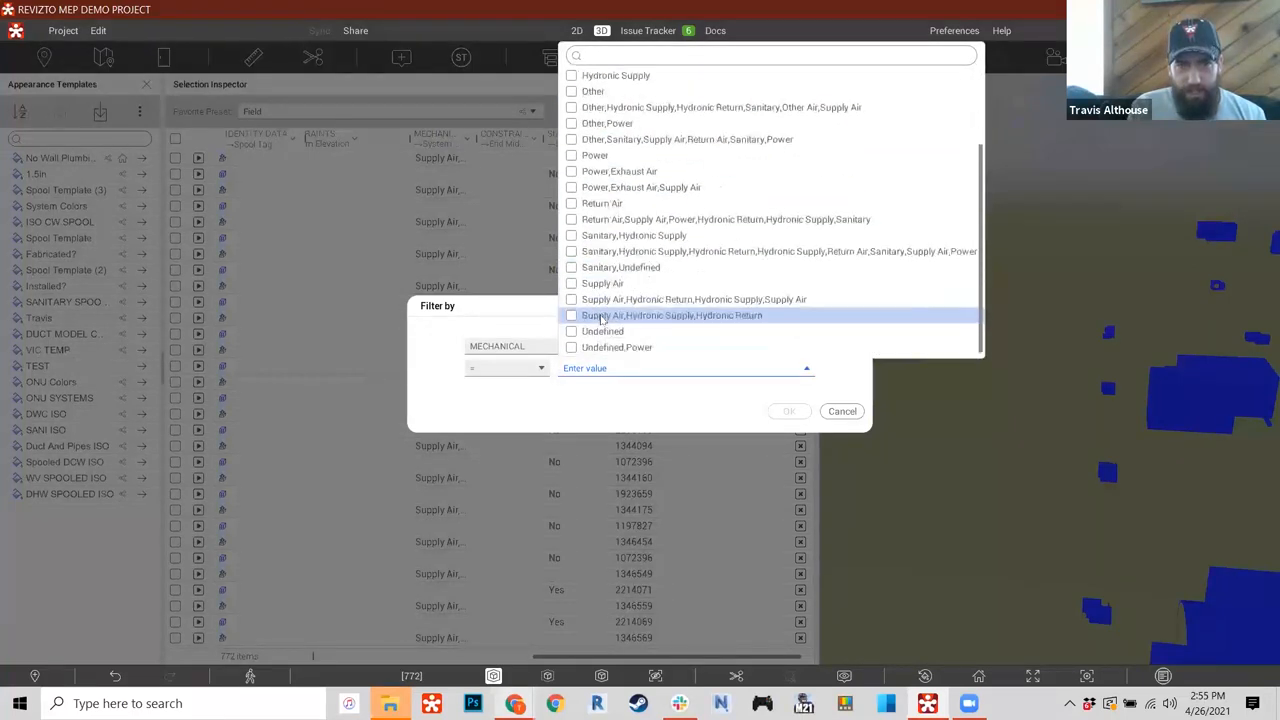
left_click(602, 284)
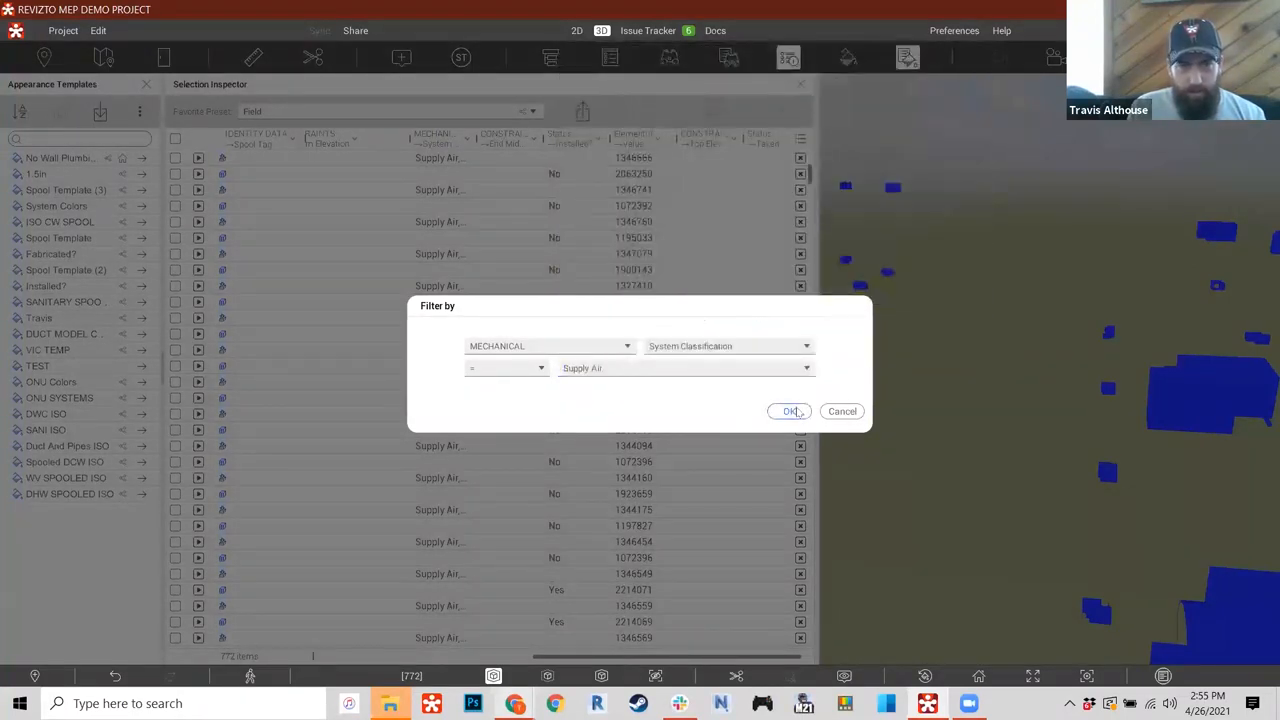
left_click(788, 412)
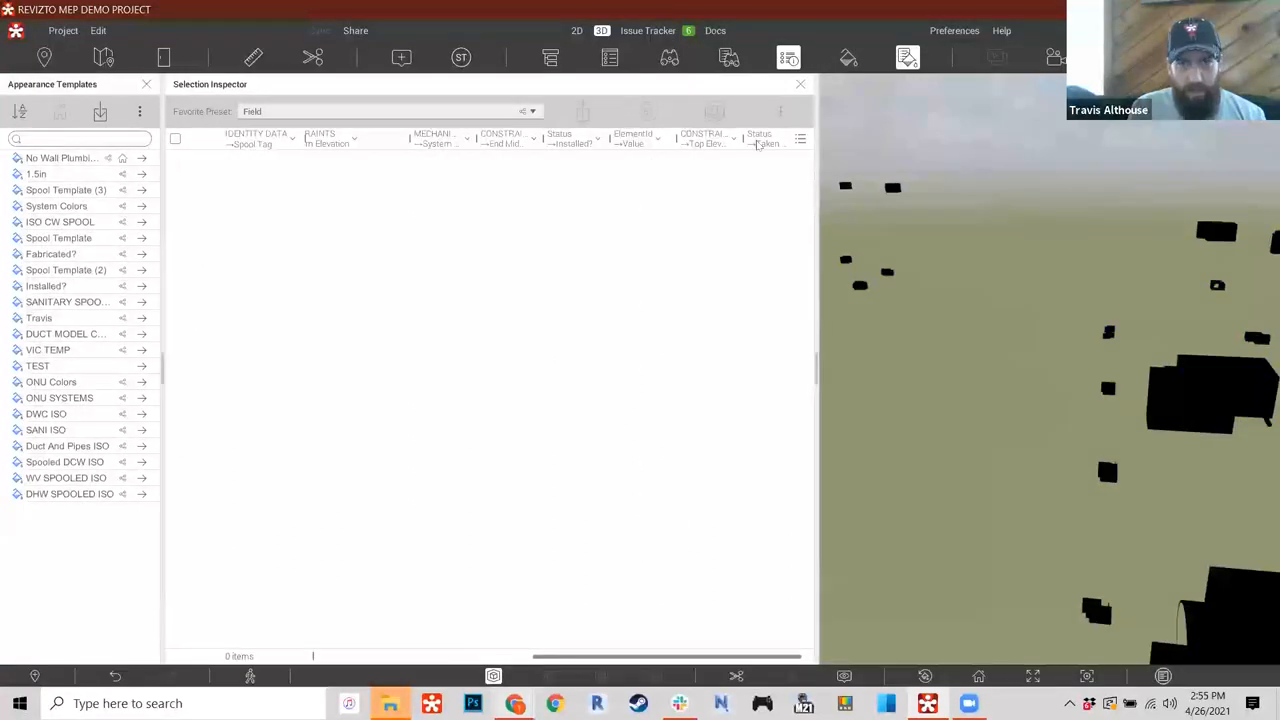
left_click(1210, 396)
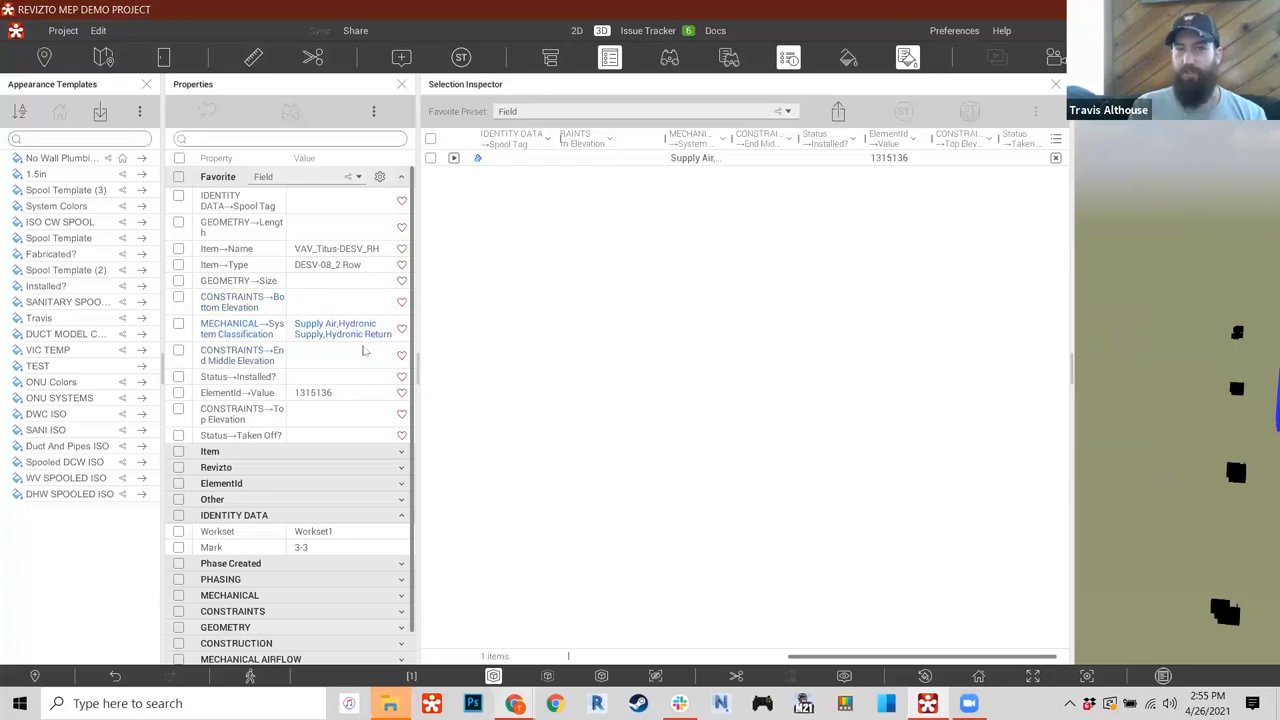
mouse_move(310, 352)
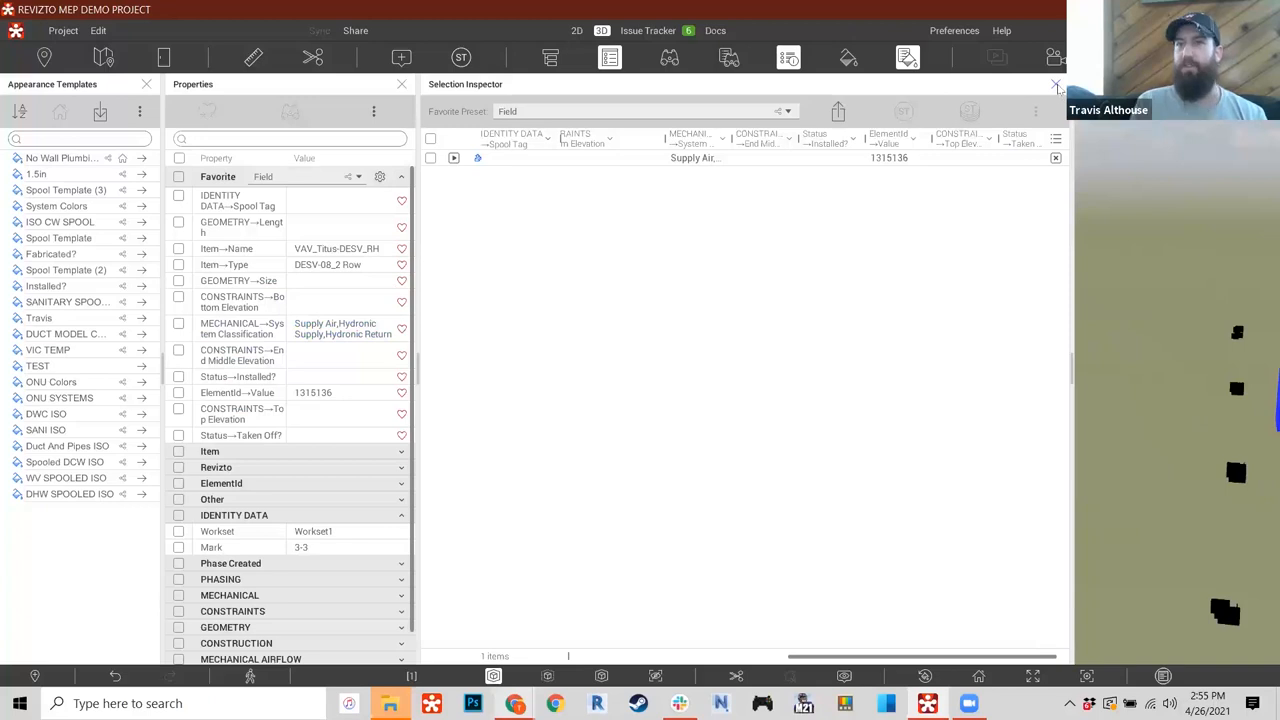
left_click(1056, 84)
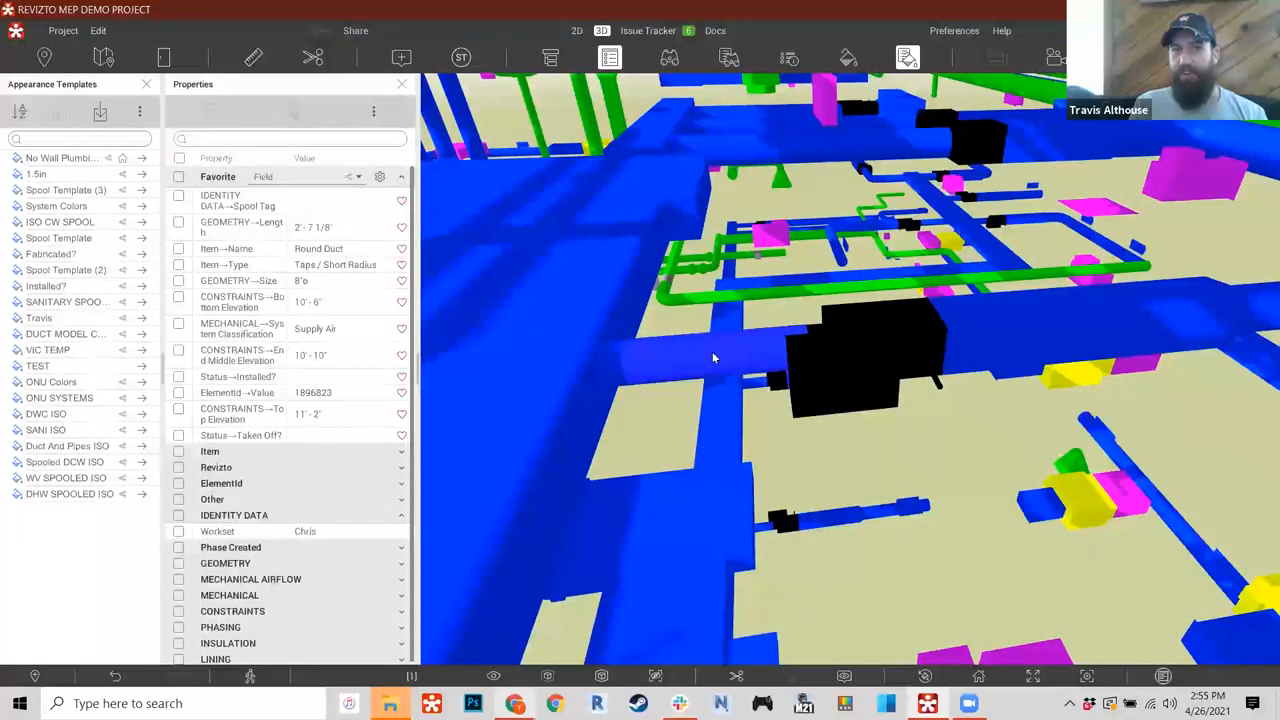
- Select all similar ducts, filter them to Exhaust Air (230 elements) and isolate them in the model
right_click(250, 248)
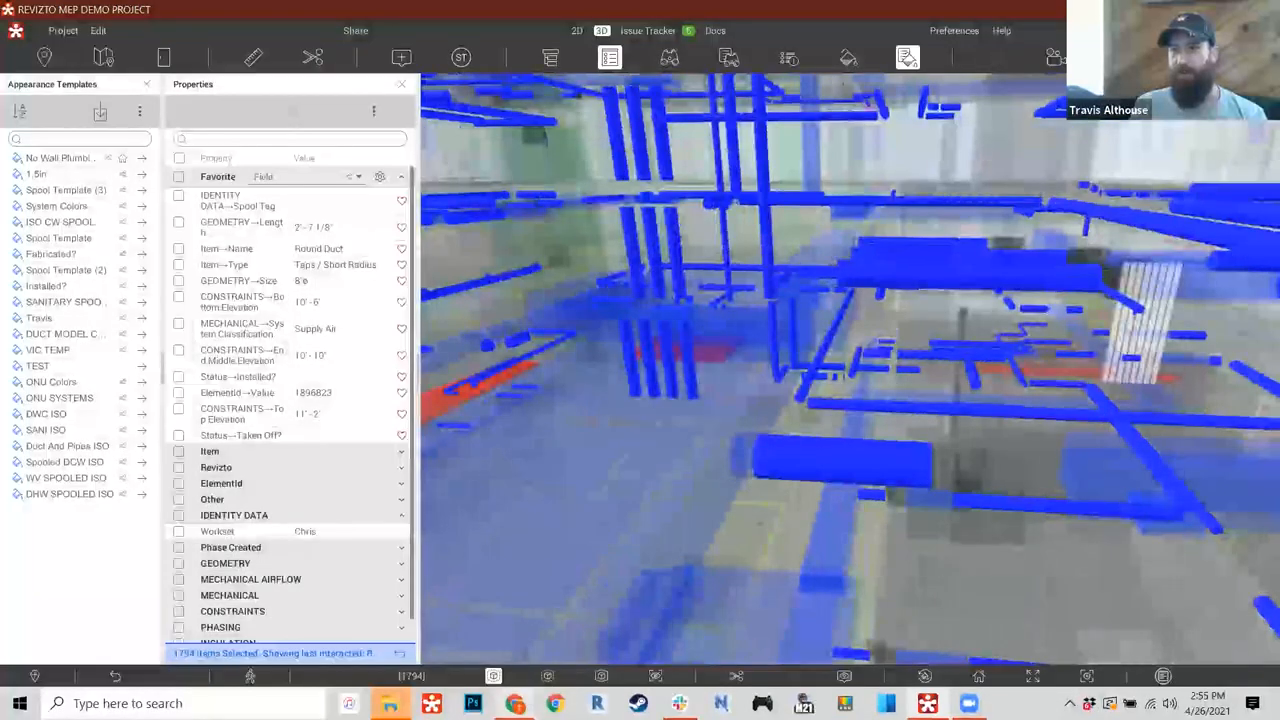
left_click(788, 56)
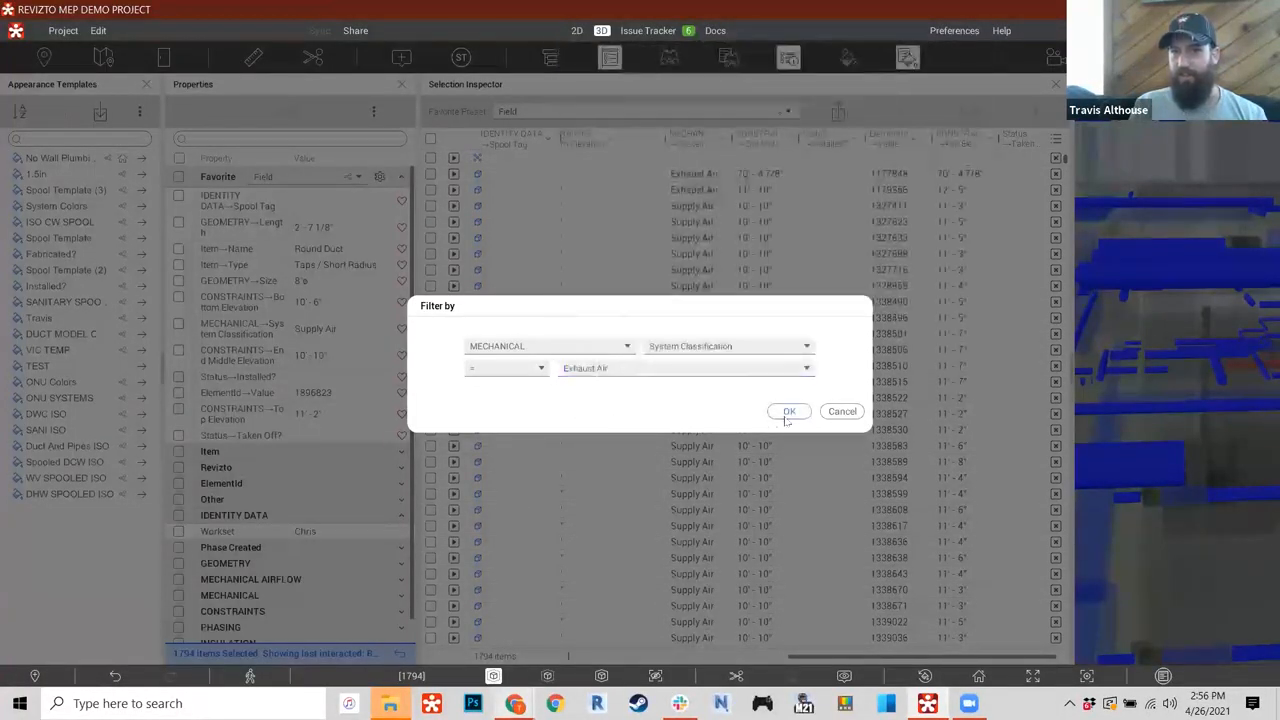
left_click(788, 412)
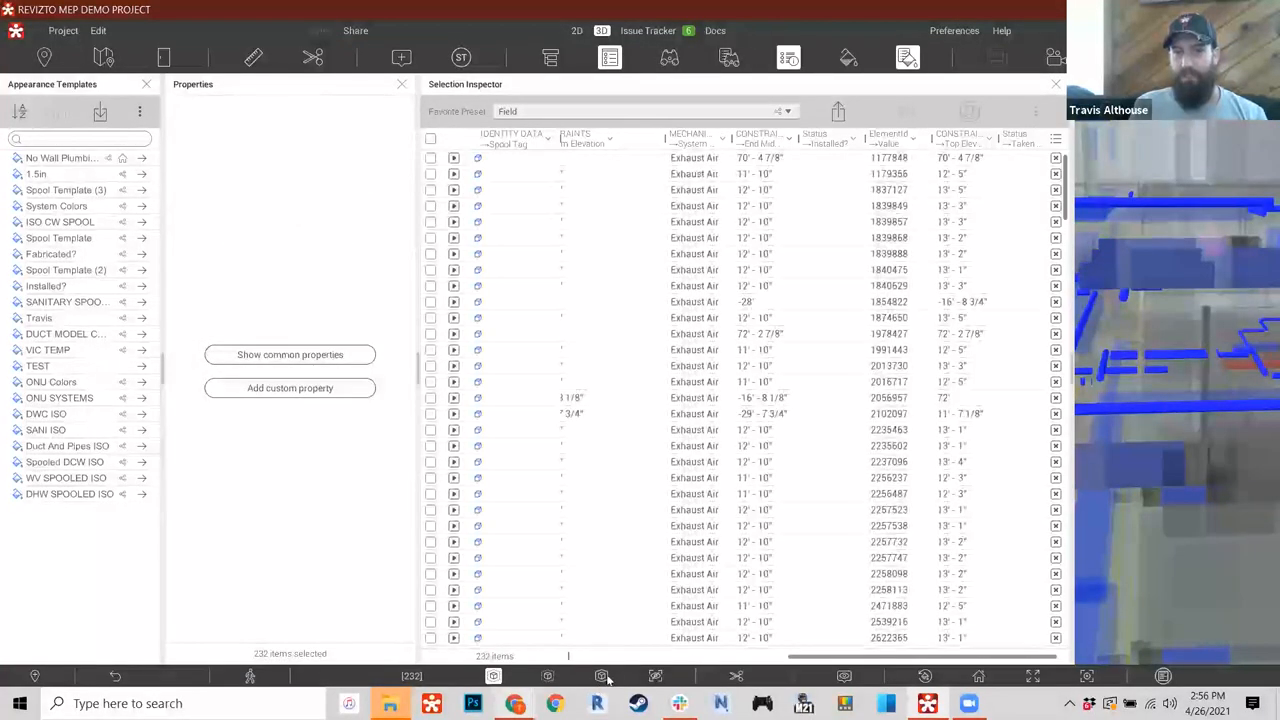
left_click(1056, 84)
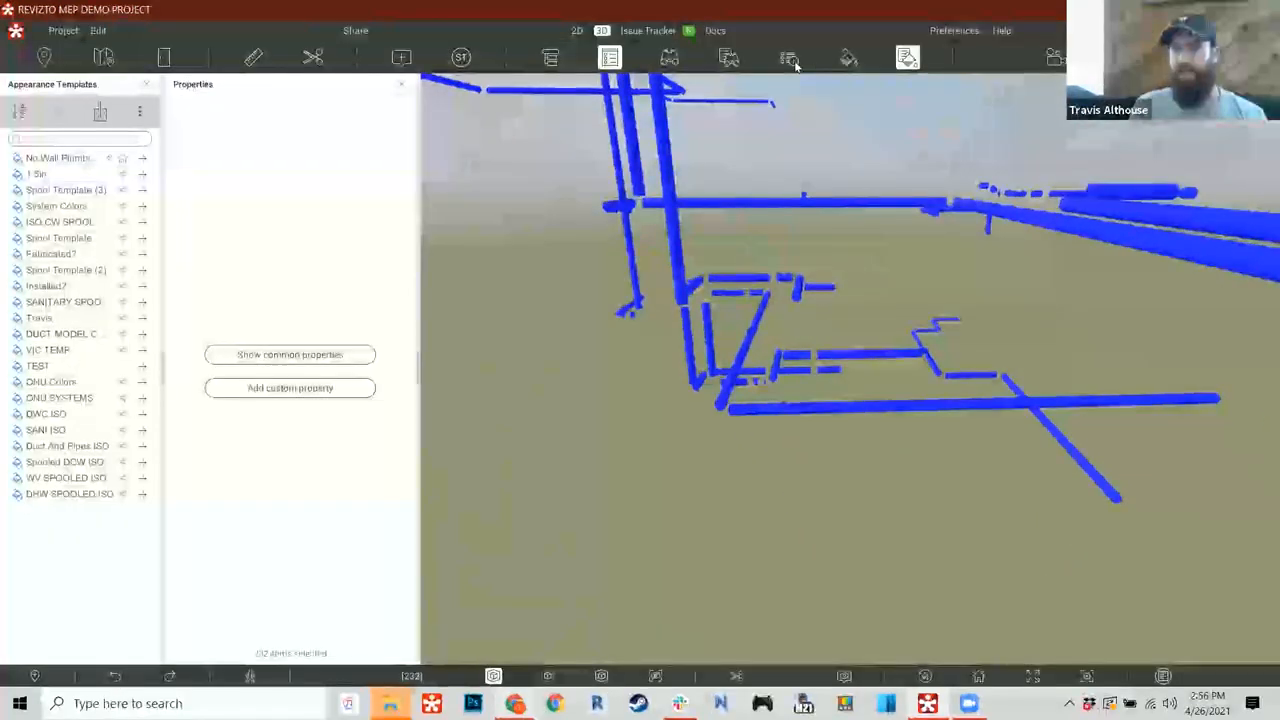
- Reopen the exhaust duct table and move to the Geometry Length column for filtering
left_click(788, 56)
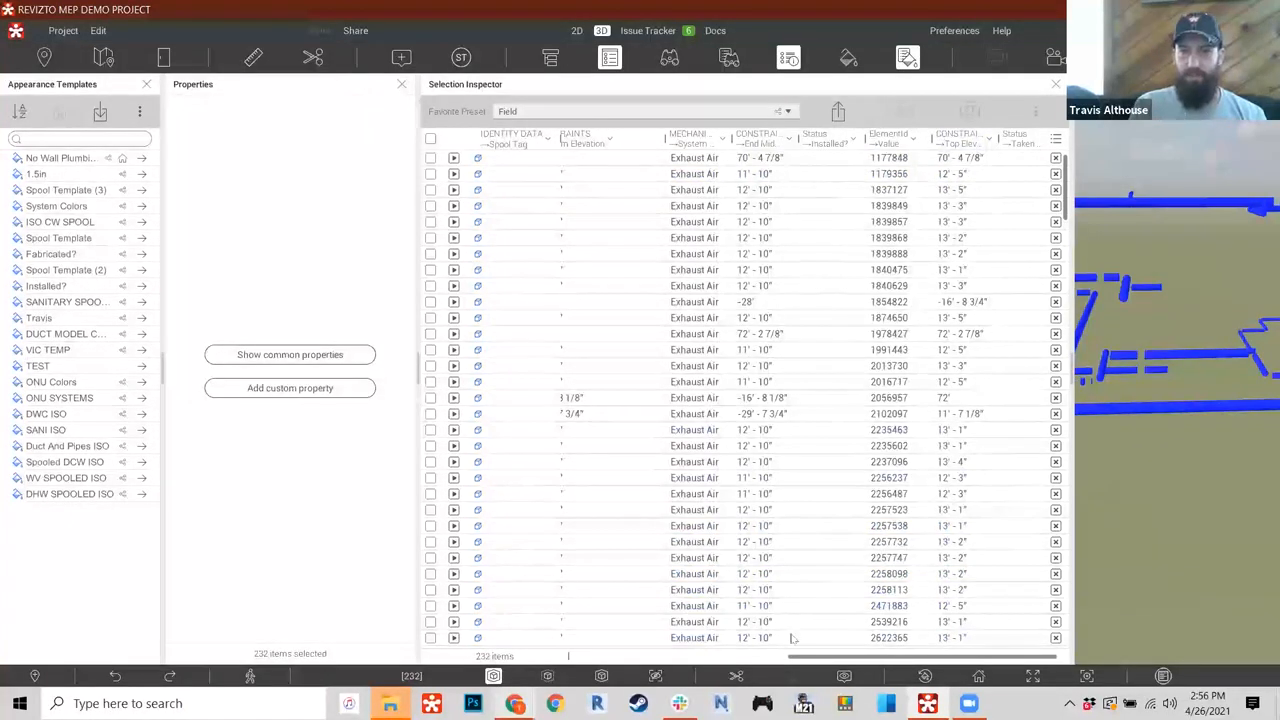
scroll("right", 3)
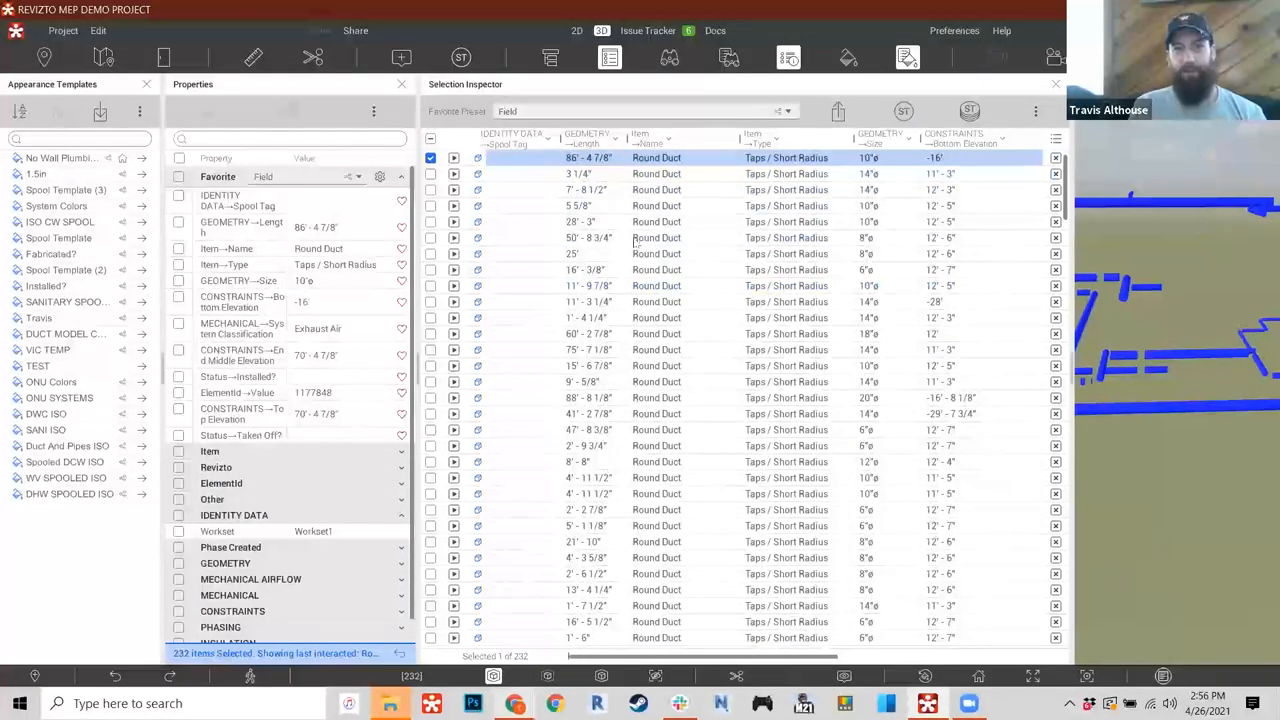
scroll("down", 3)
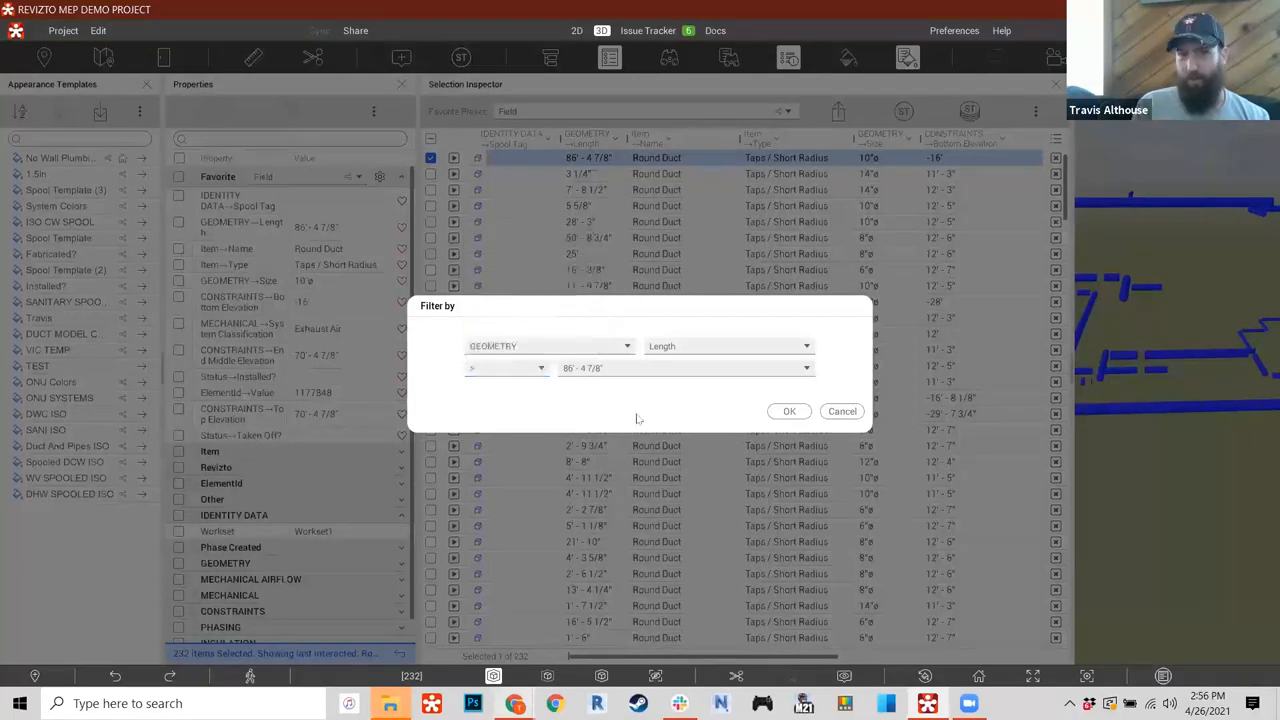
- Filter the exhaust ducts to Length greater than 20' and close the Properties panel
left_click(684, 368)
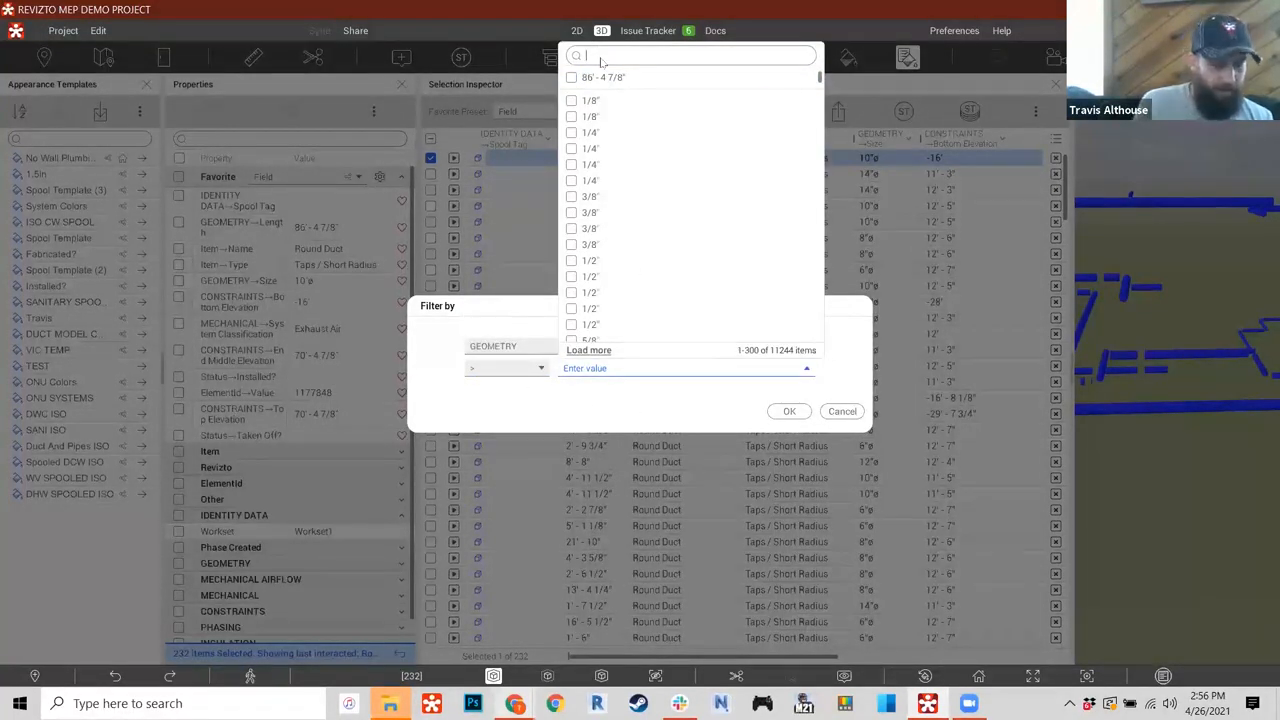
type("20")
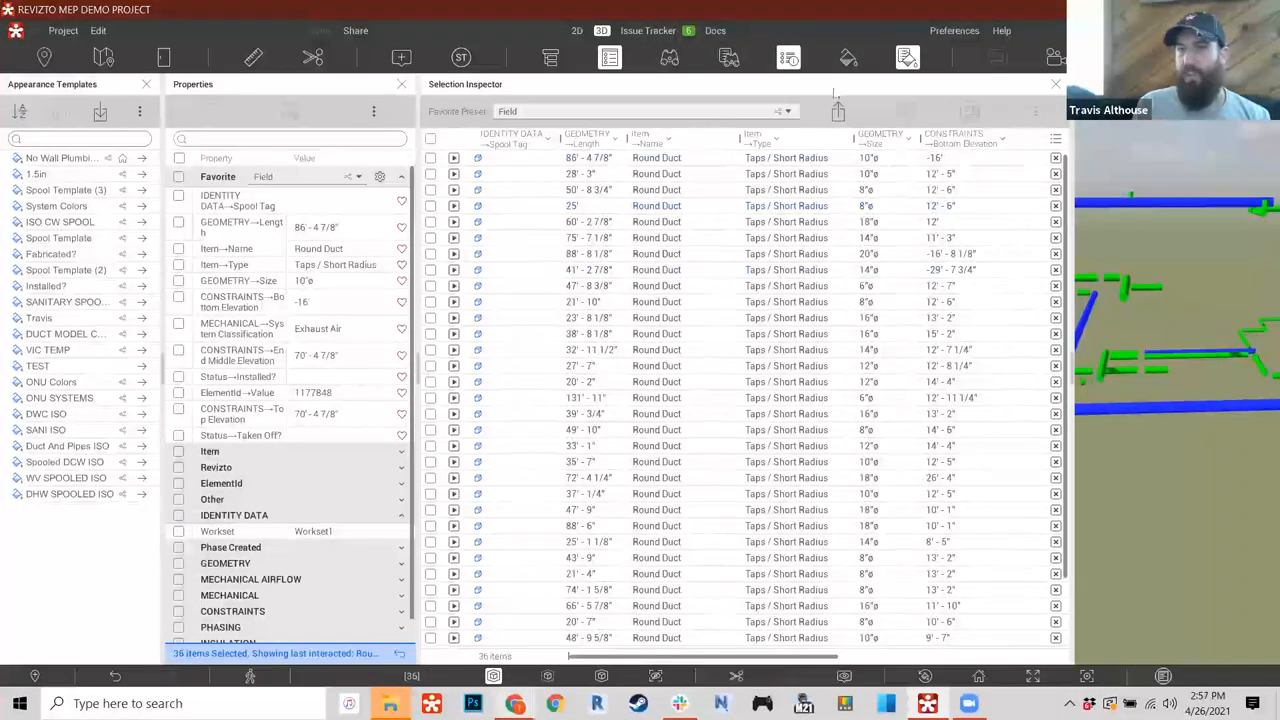
left_click(402, 84)
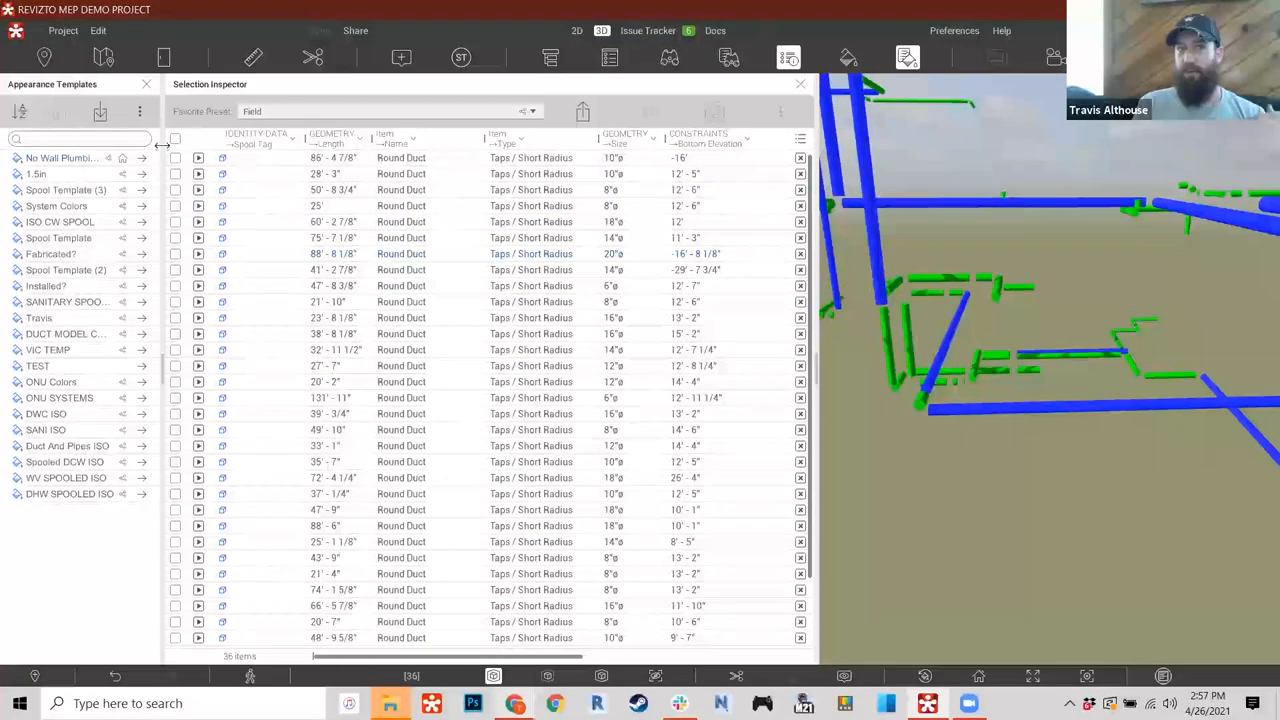
left_click(176, 138)
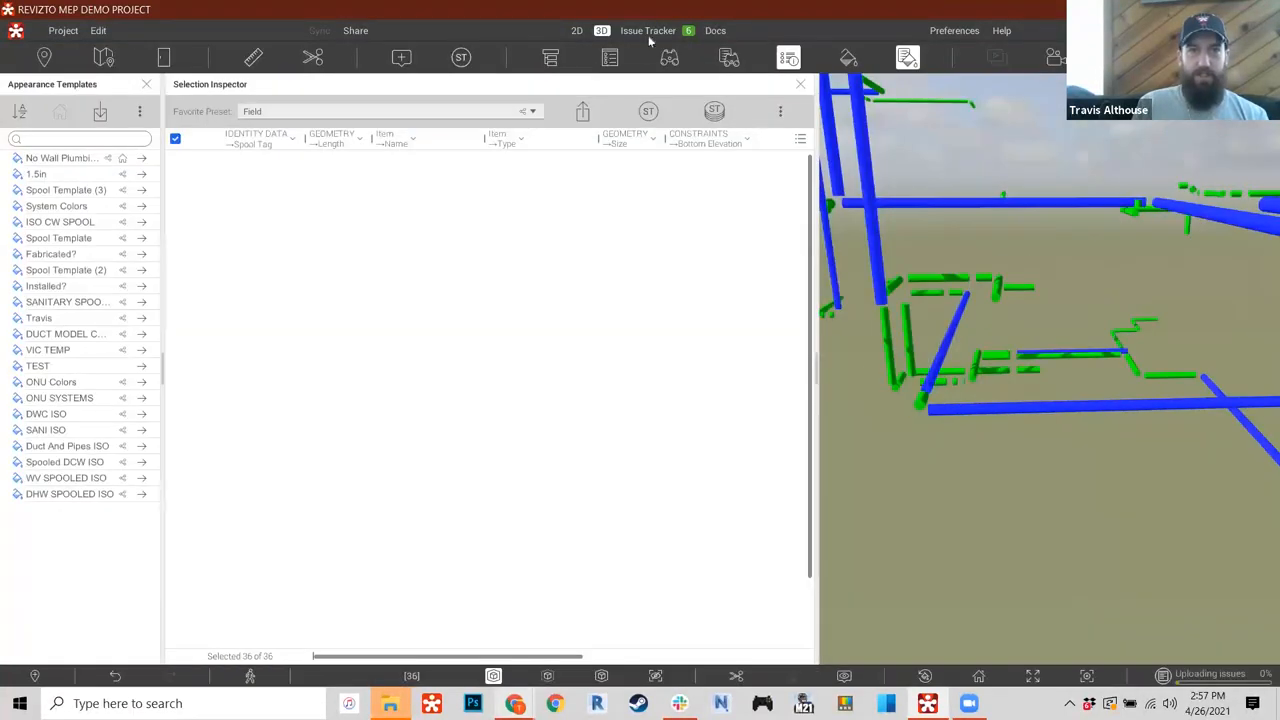
- Post the comment "We can't deliver anything more than 20'" on the new issue
left_click(648, 30)
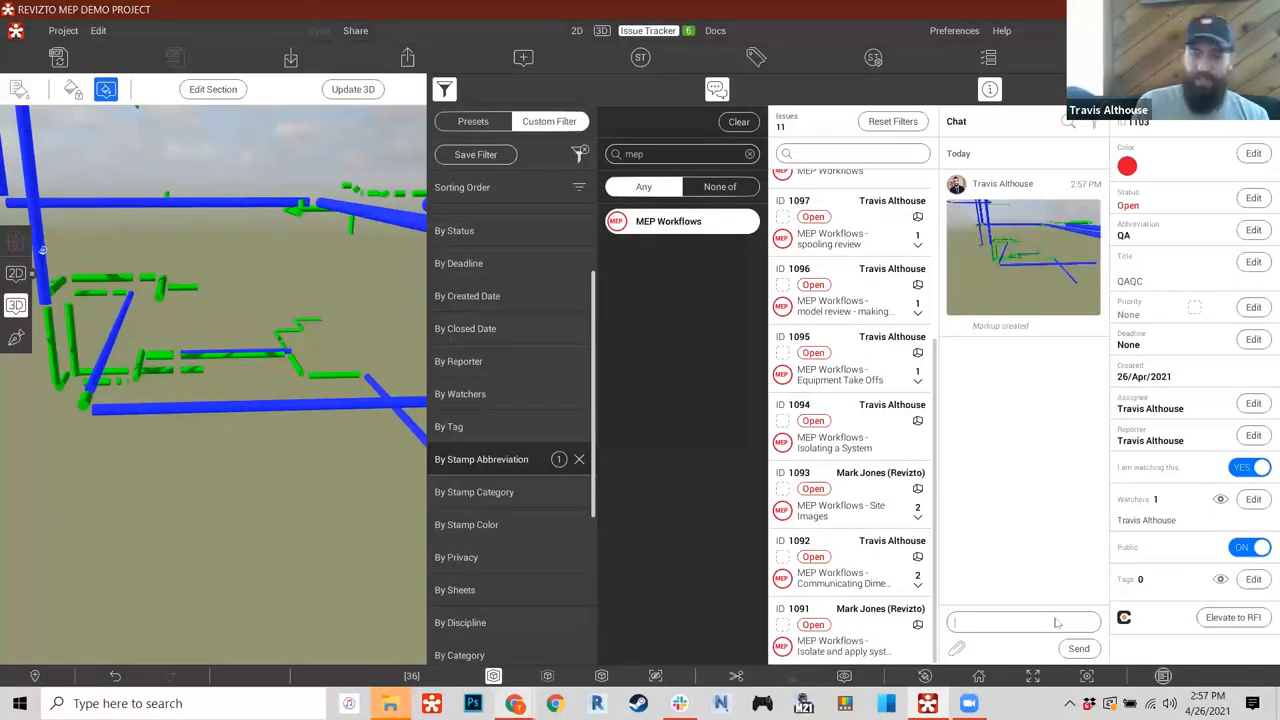
type("We")
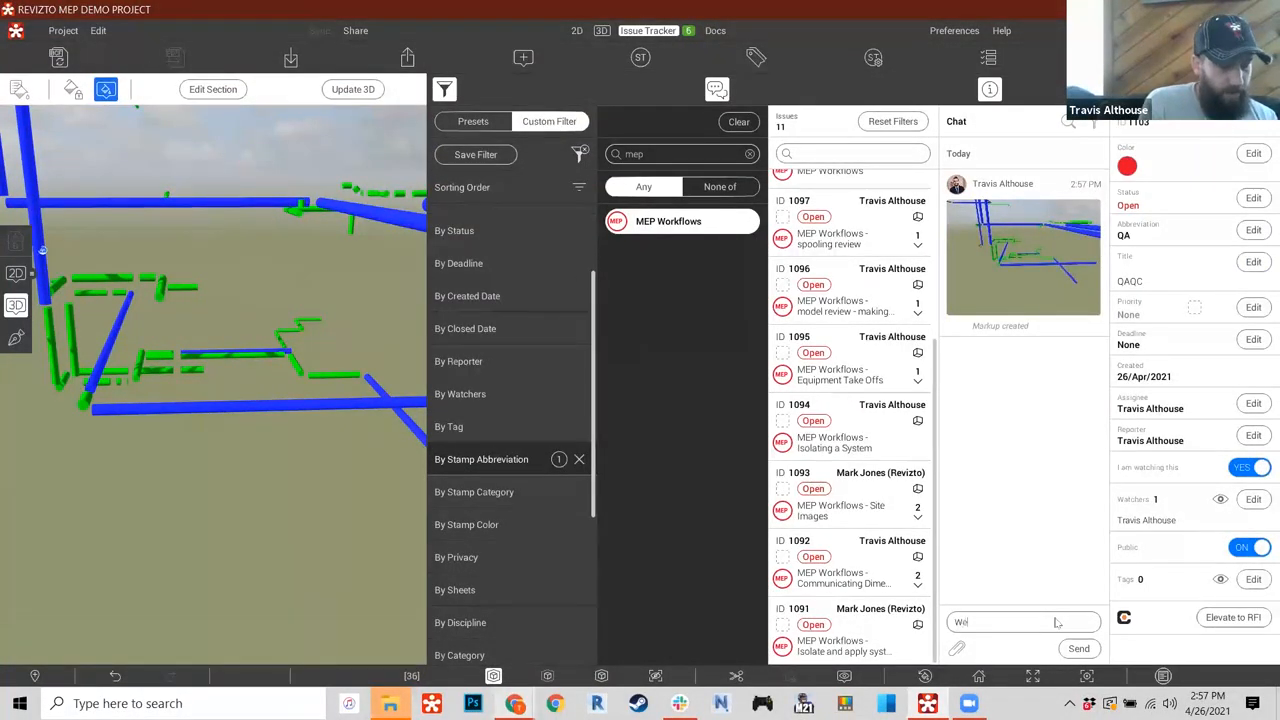
type("We can't deliver anything n")
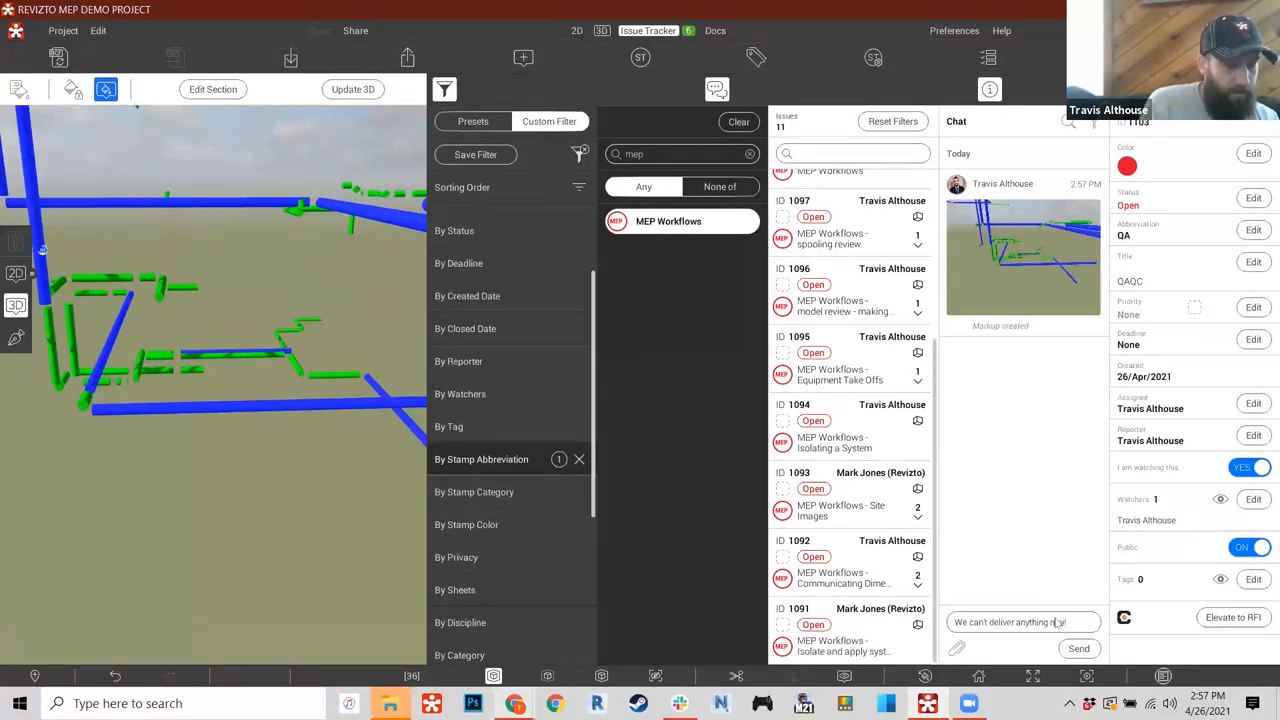
type("more than 20")
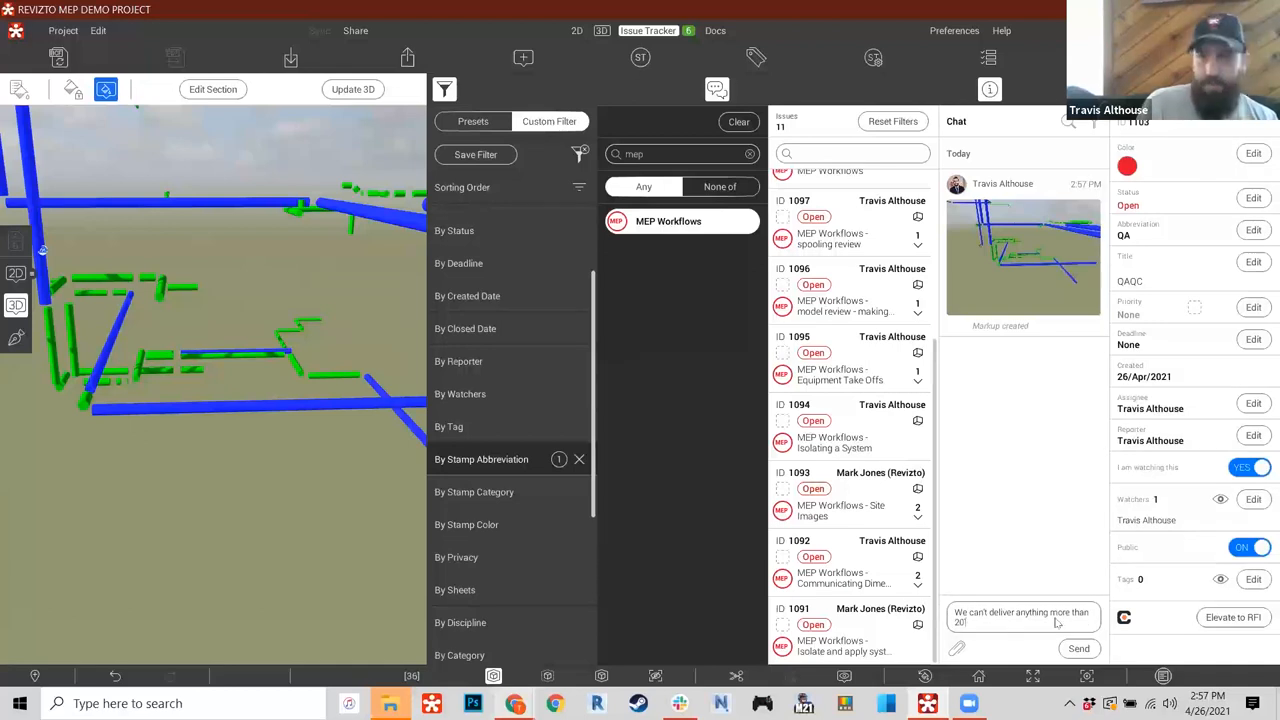
left_click(1078, 648)
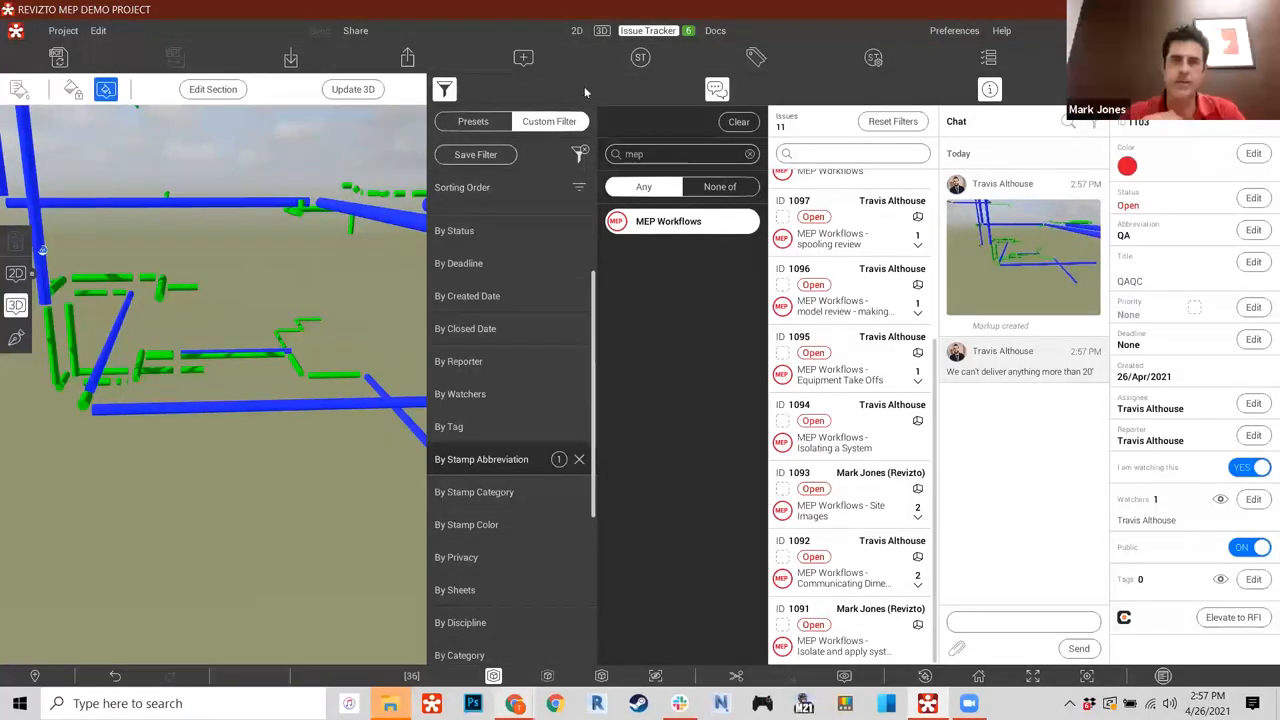
mouse_move(404, 260)
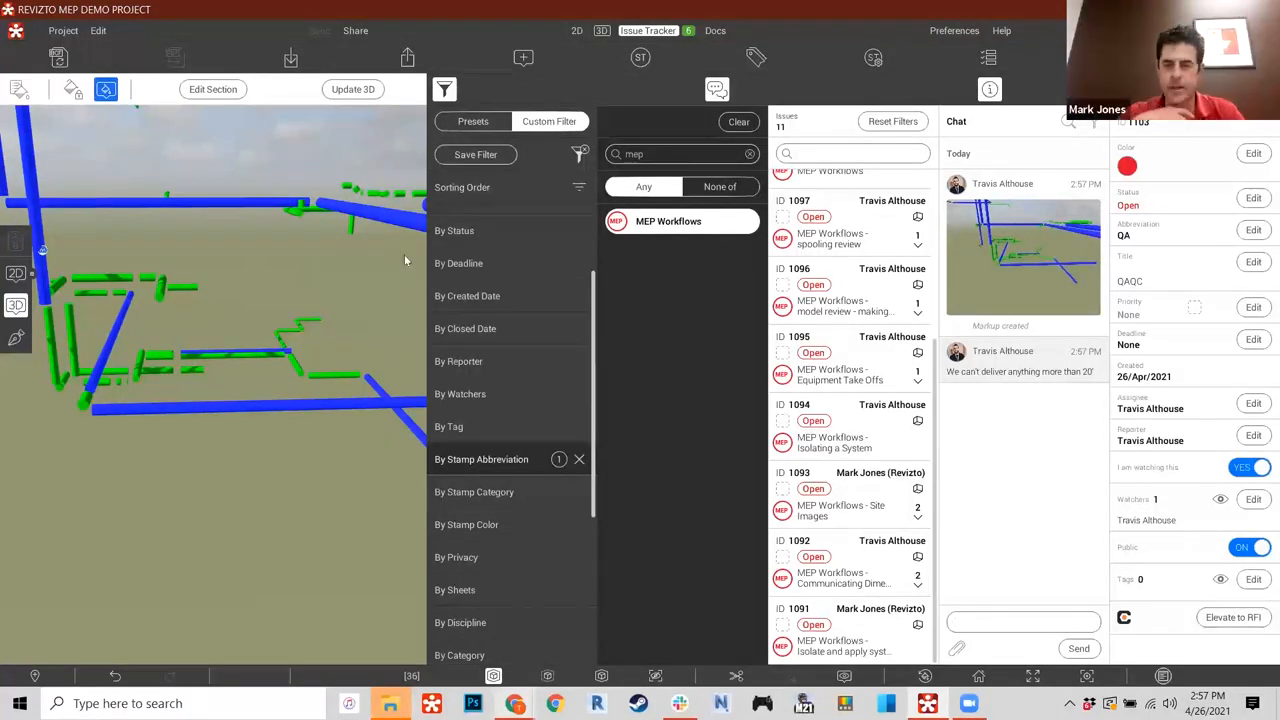
mouse_move(416, 356)
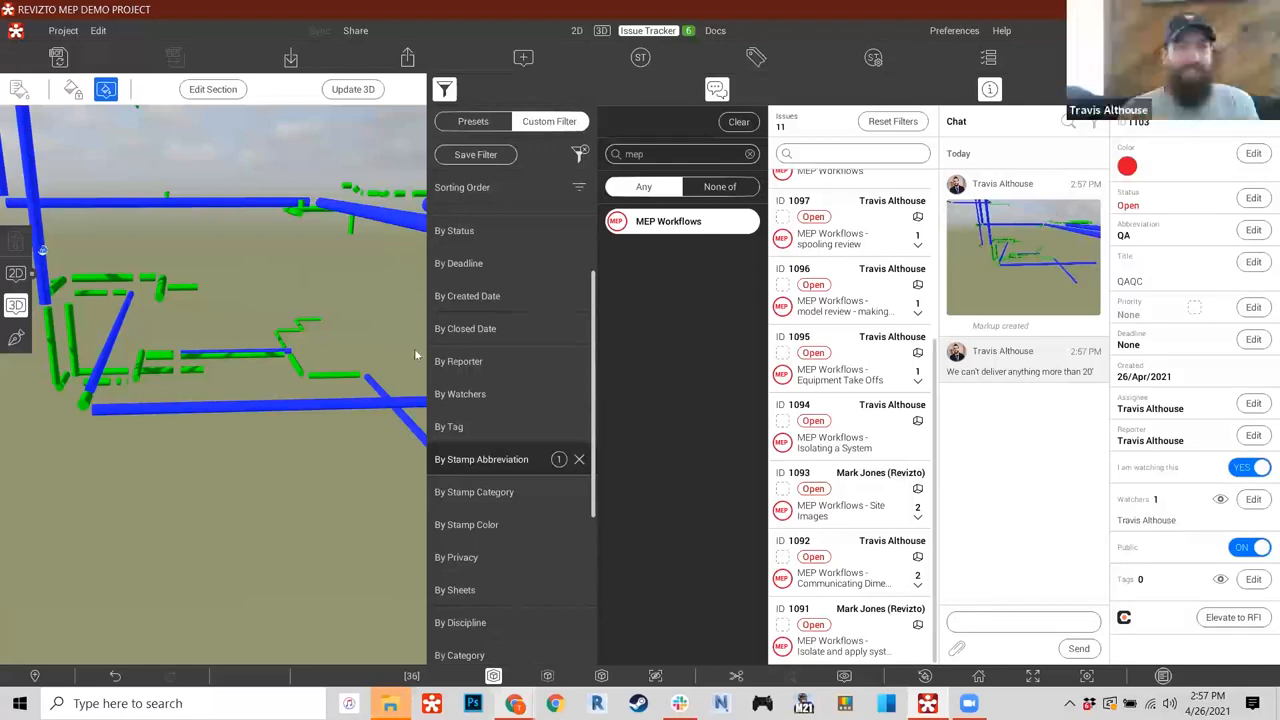
mouse_move(372, 276)
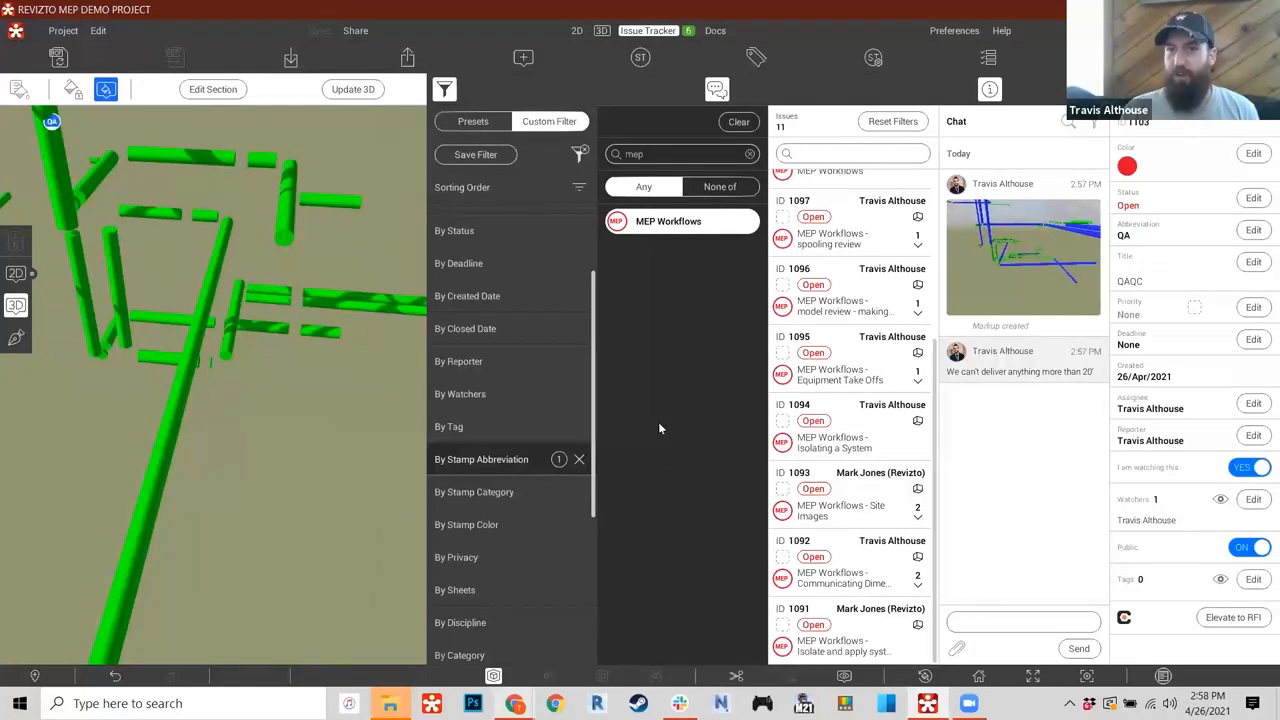
- Show the Load/Unload links dialog with the saved link presets list
scroll("up", 3)
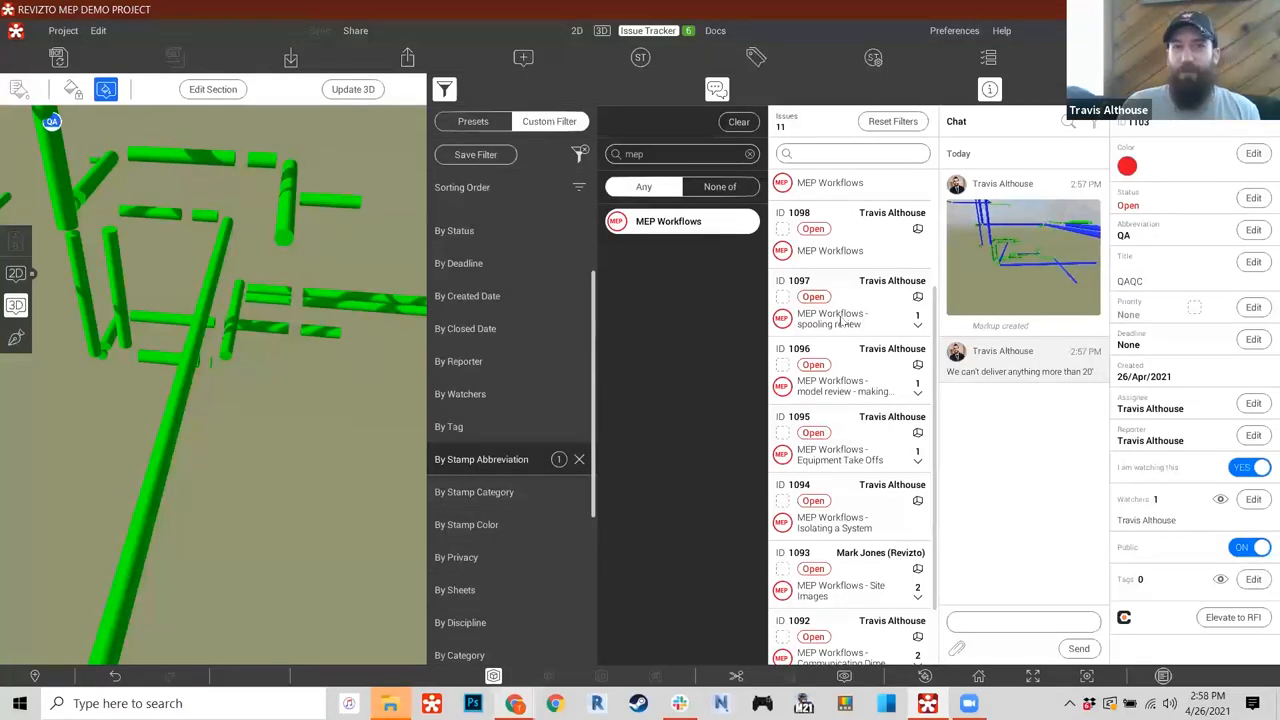
left_click(830, 318)
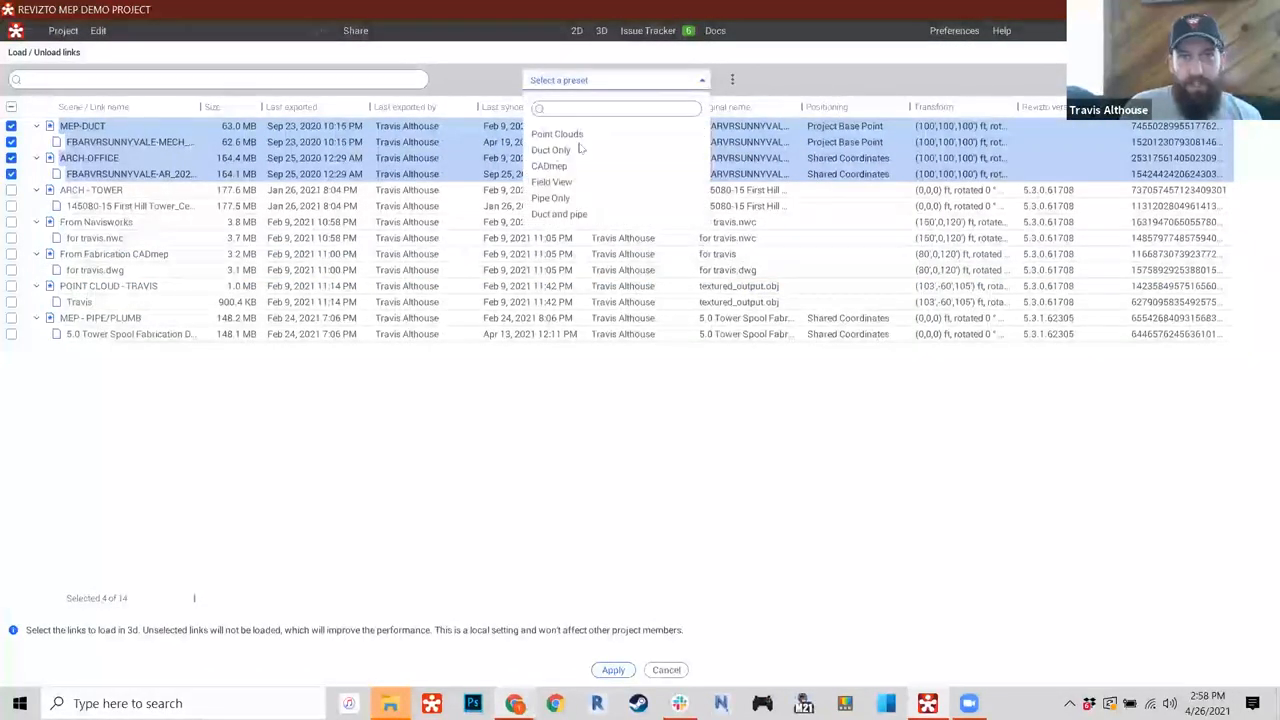
- Apply the 'Pipe Only' link preset to load the tower and piping models
left_click(550, 198)
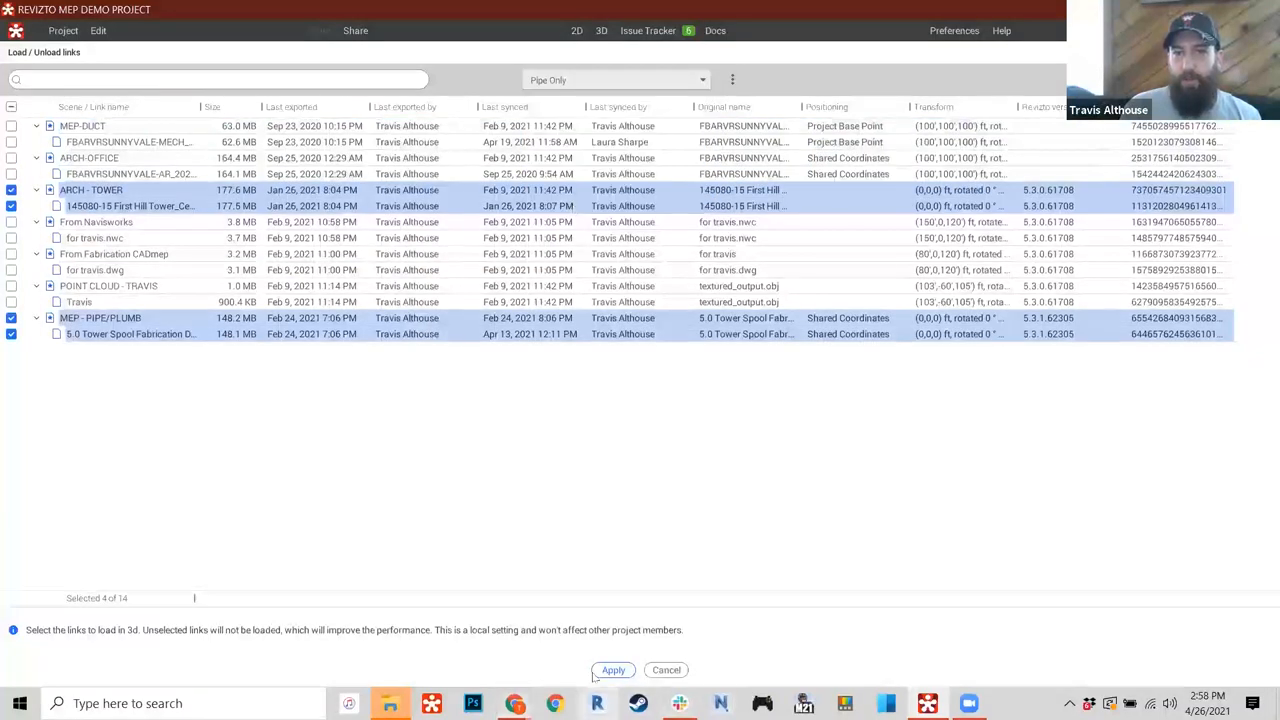
left_click(612, 670)
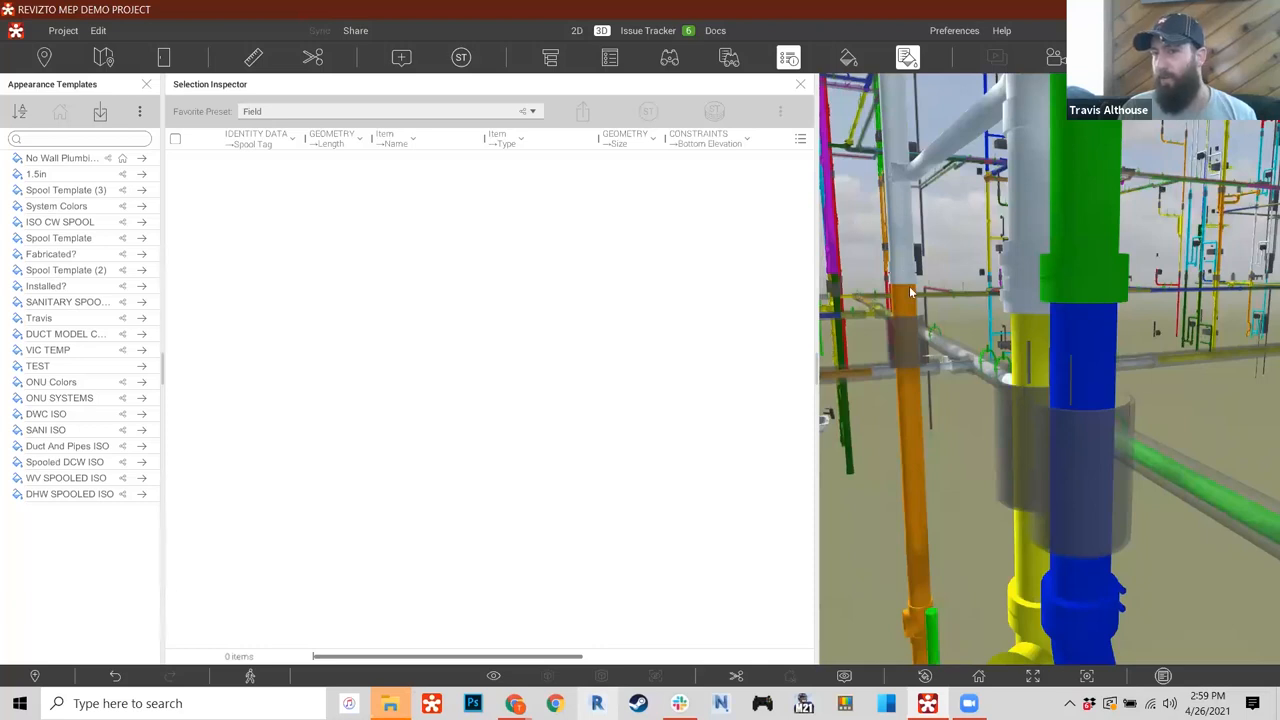
mouse_move(1036, 436)
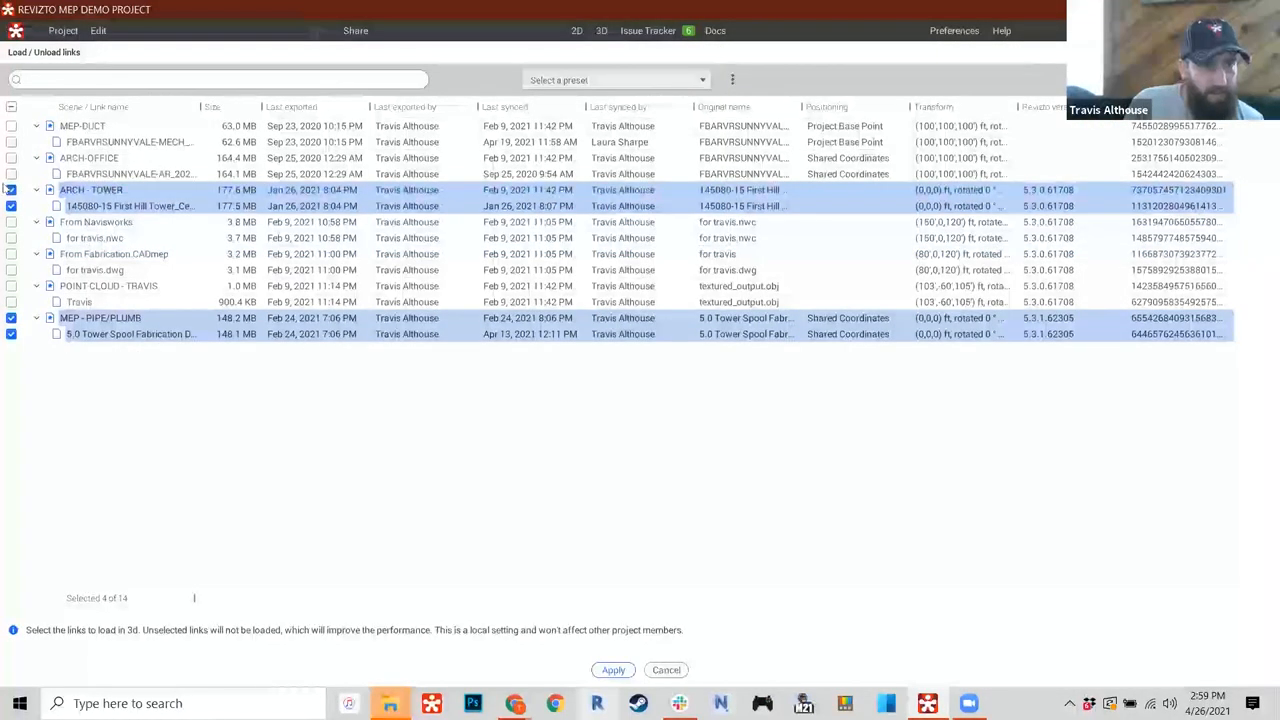
- Uncheck ARCH - TOWER and apply so only the plumbing piping link stays loaded
left_click(12, 188)
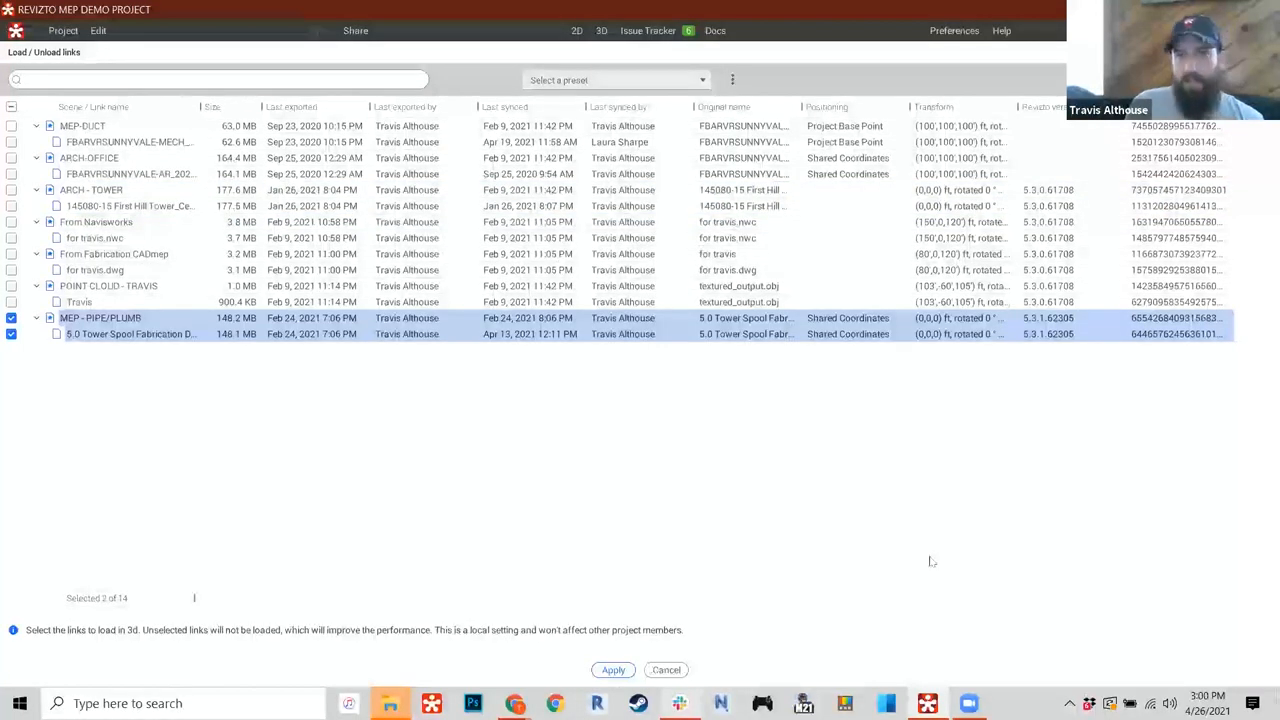
left_click(612, 670)
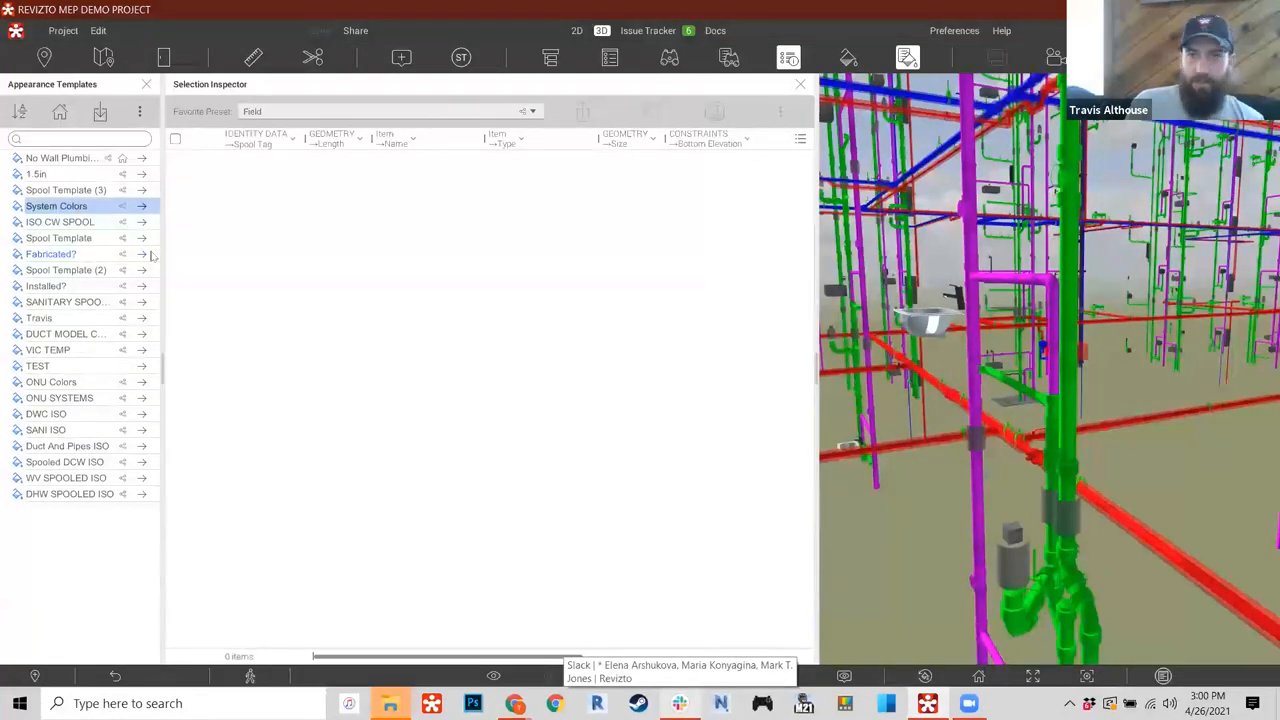
- Apply the 'Installed?' appearance template to colour the piping green/red by status
left_click(142, 238)
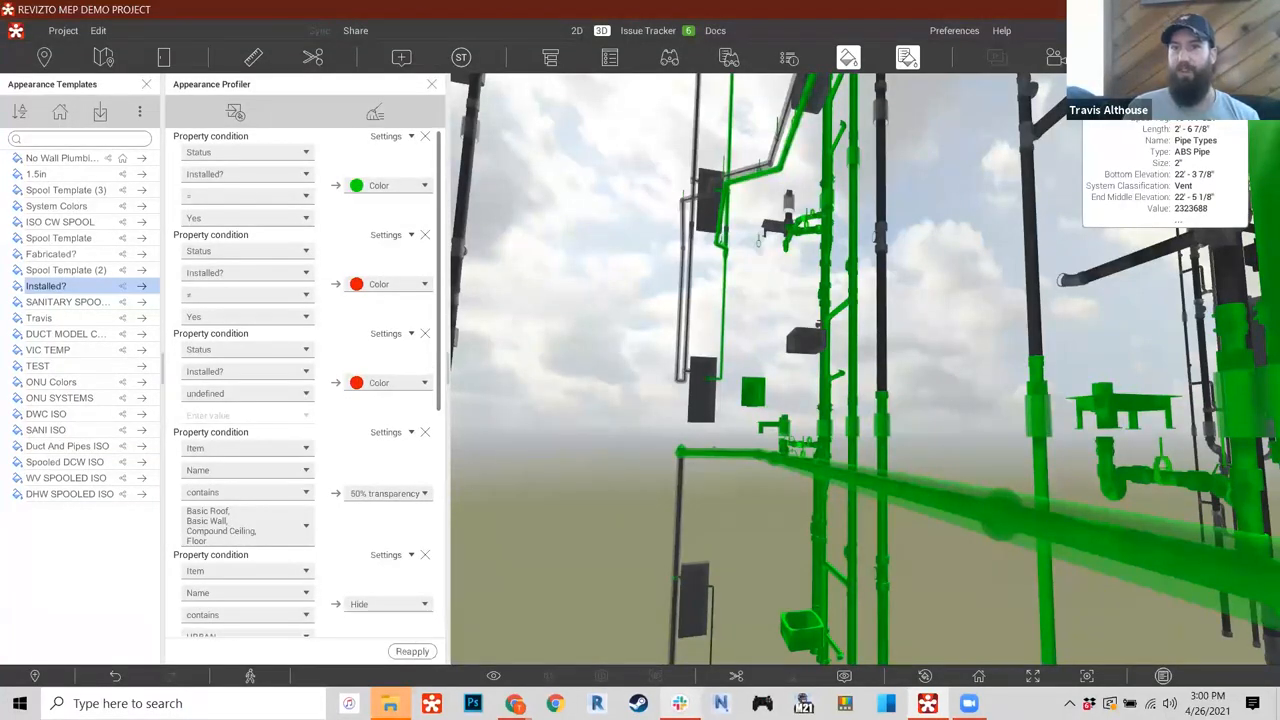
mouse_move(1070, 538)
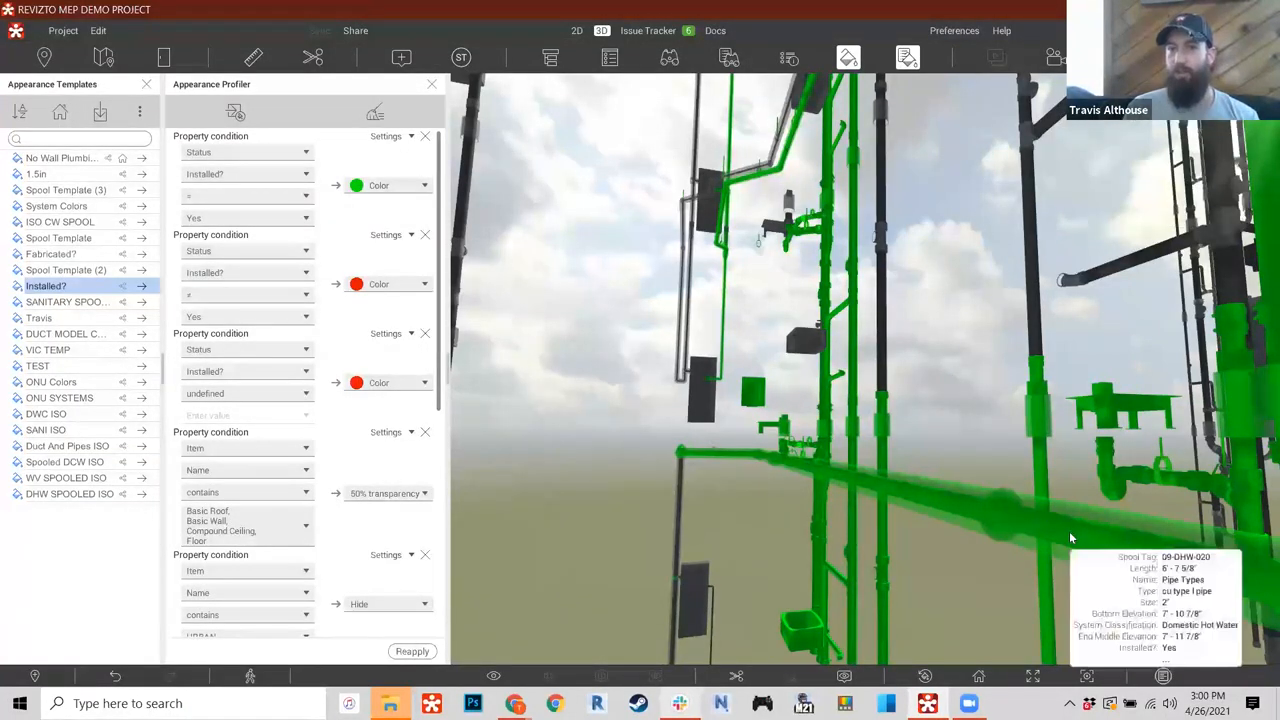